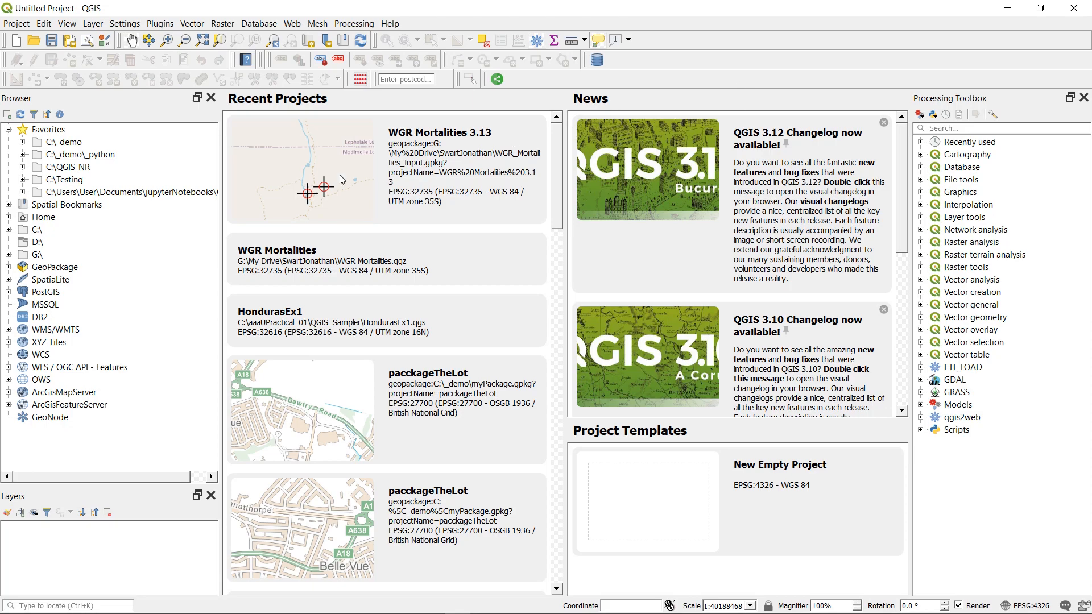
mouse_move(165, 27)
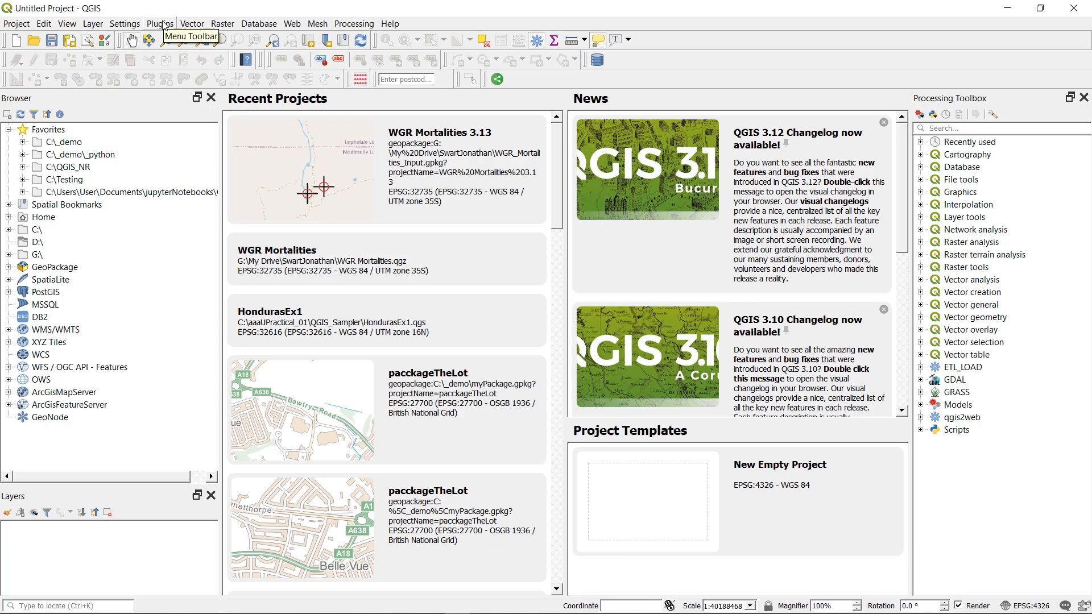
- Find the MapTiler plugin in the plugin manager by searching 'maptile'
left_click(159, 23)
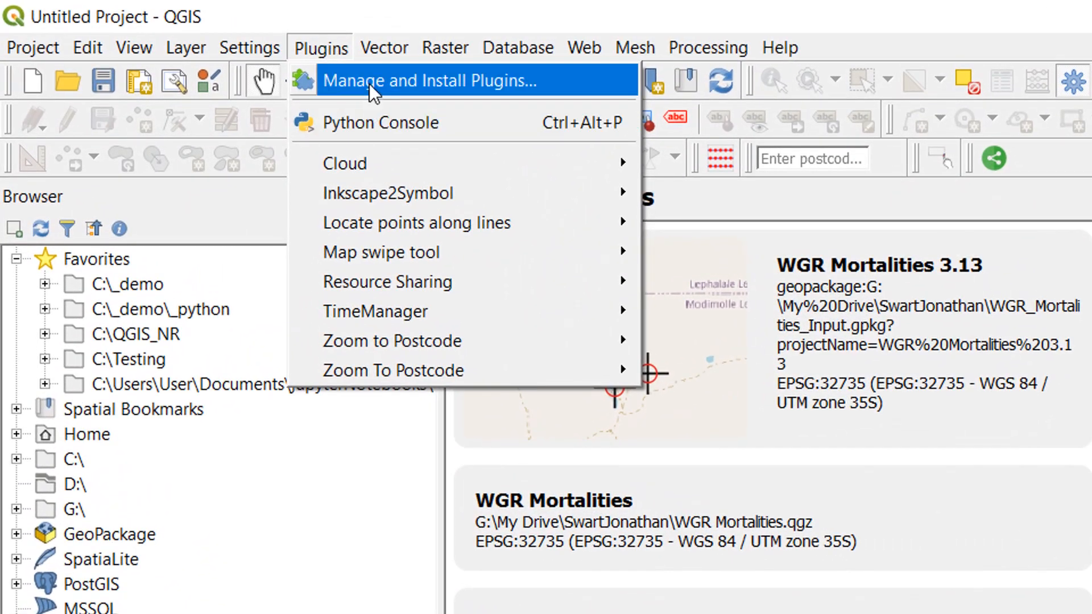
left_click(424, 79)
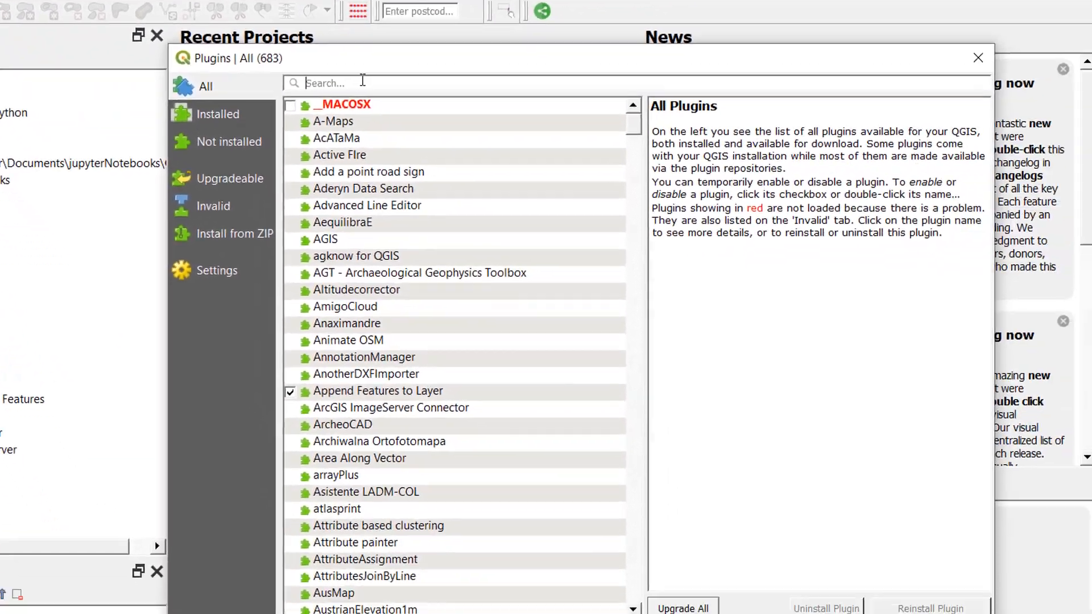
type("maptile")
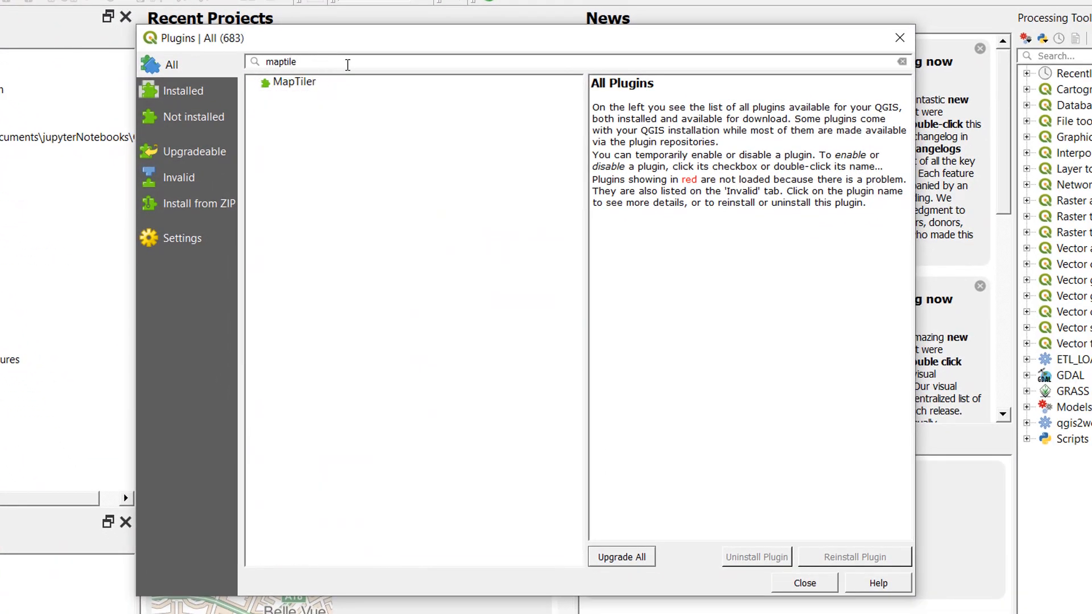
left_click(294, 82)
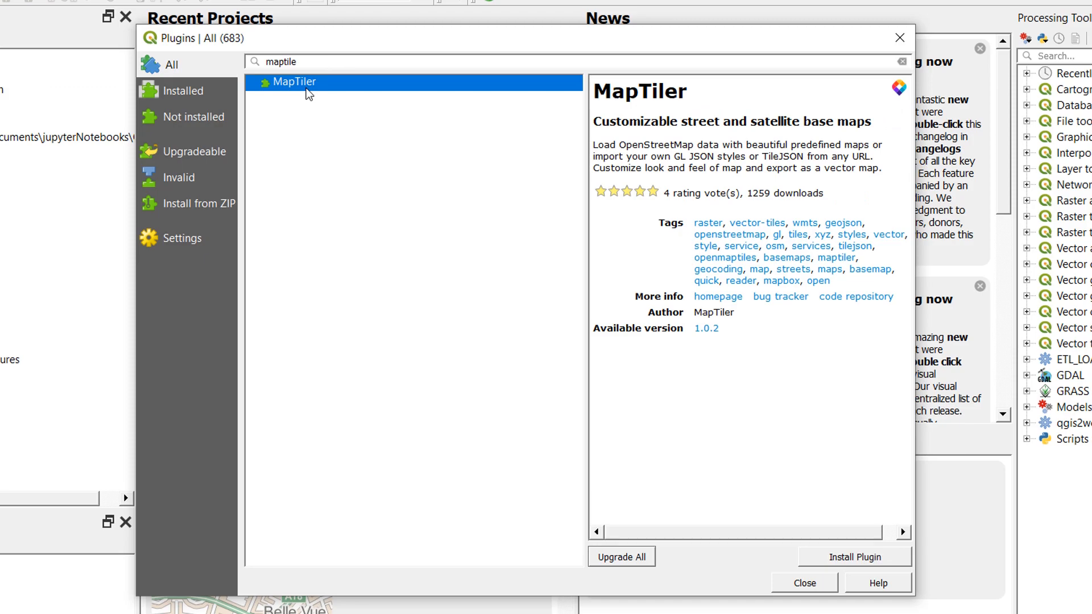
mouse_move(728, 303)
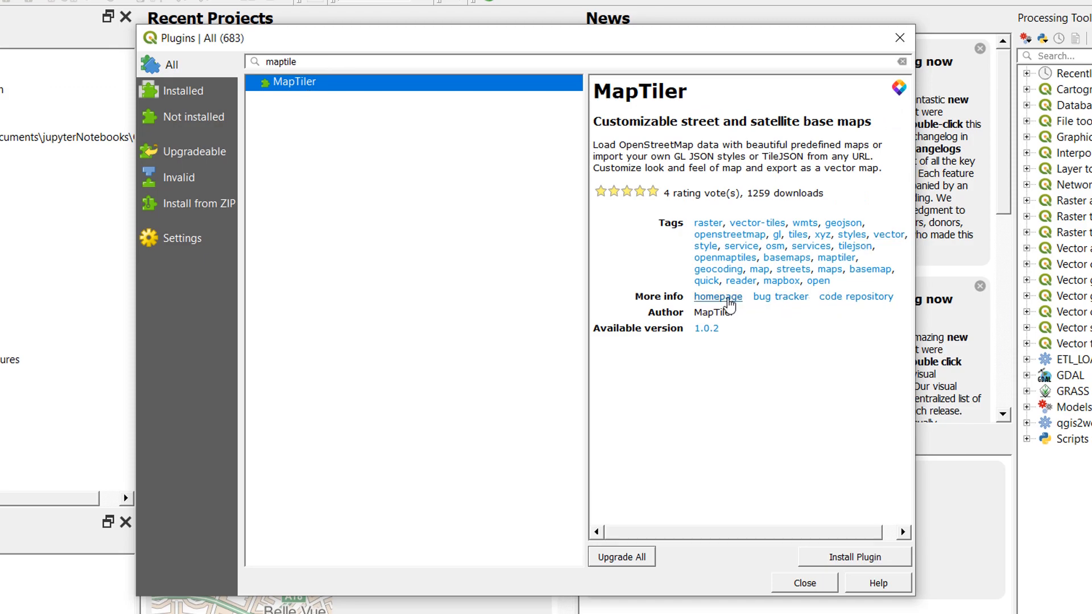
mouse_move(847, 305)
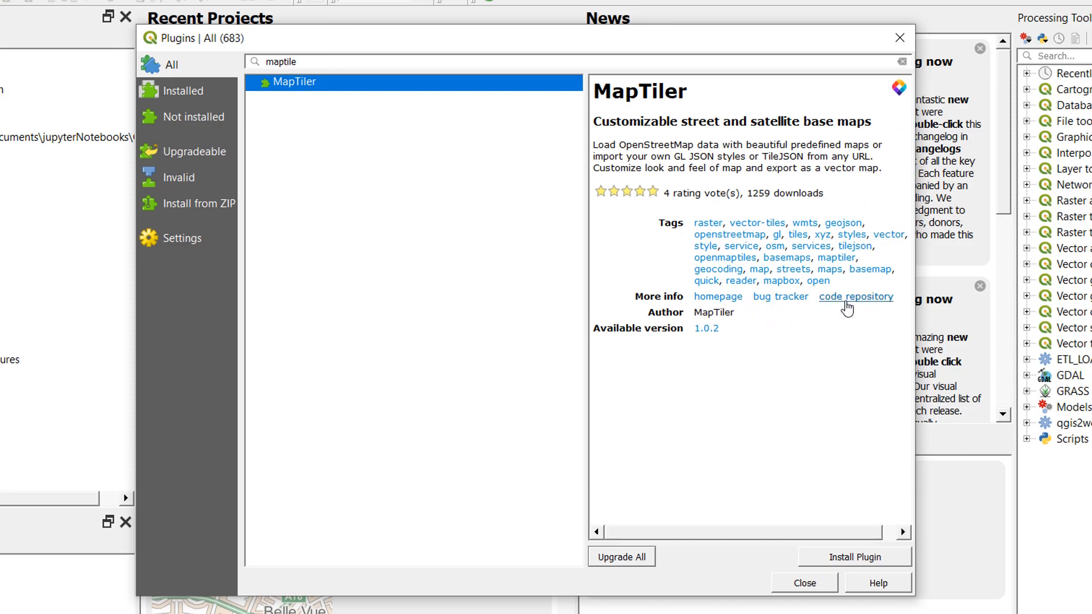
mouse_move(785, 281)
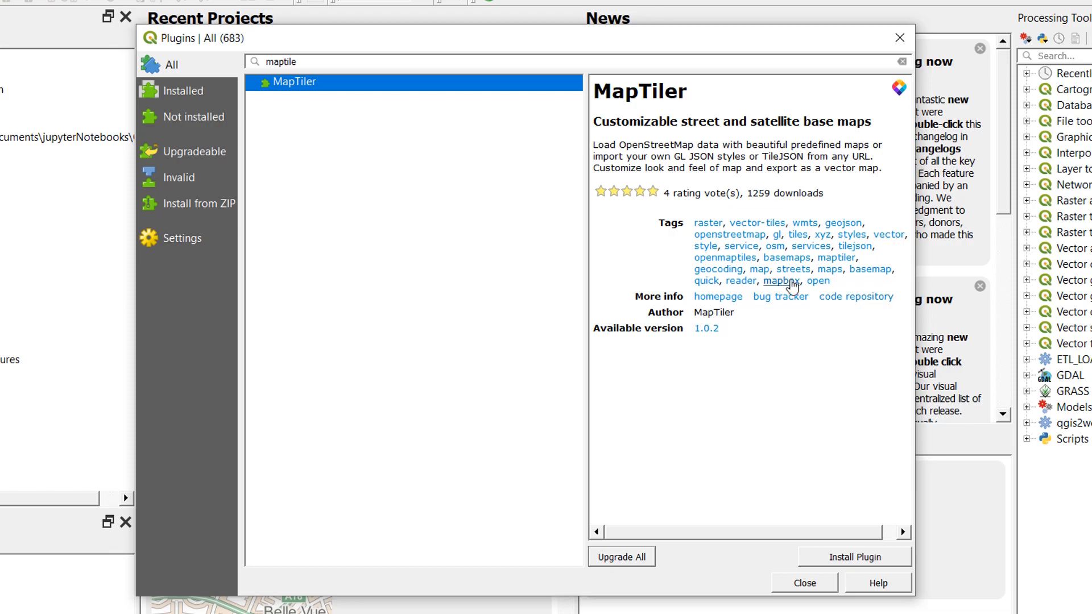
- Install the MapTiler plugin and leave the plugin manager
left_click_drag(608, 145, 795, 169)
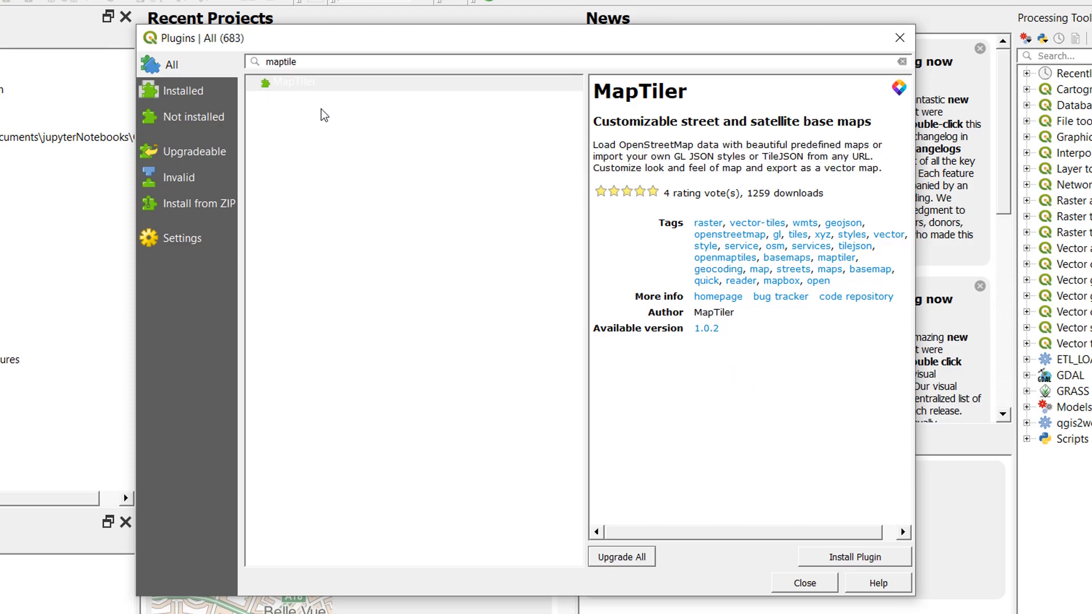
mouse_move(855, 572)
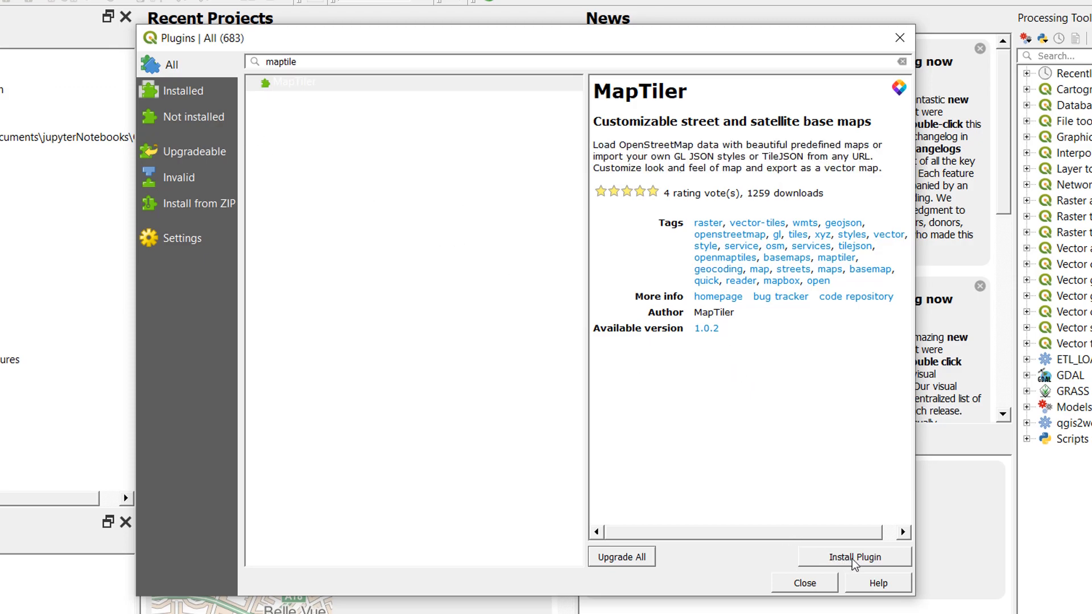
left_click(855, 557)
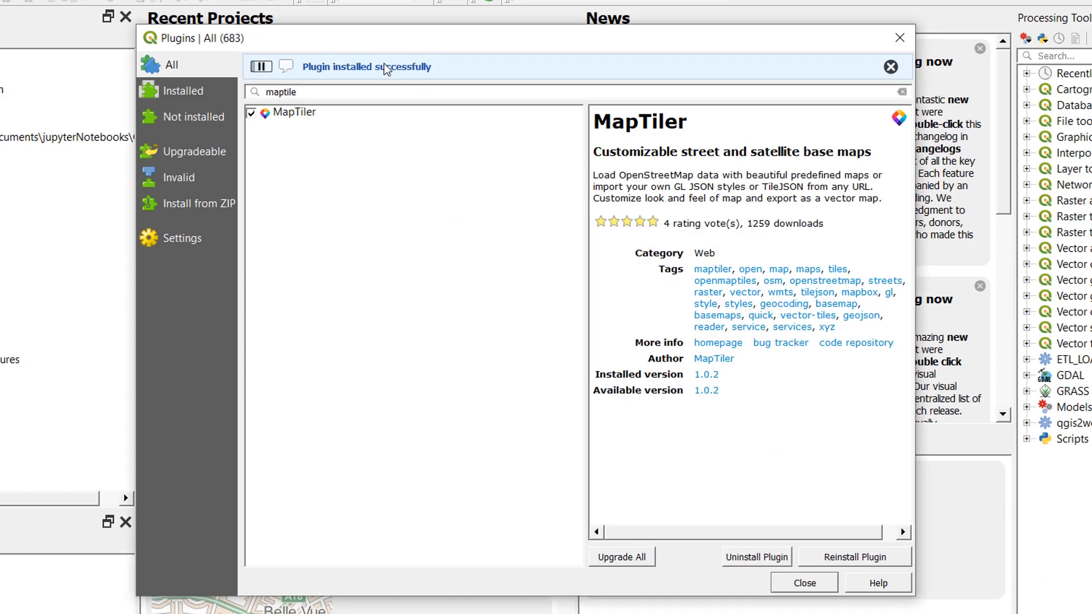
left_click(803, 583)
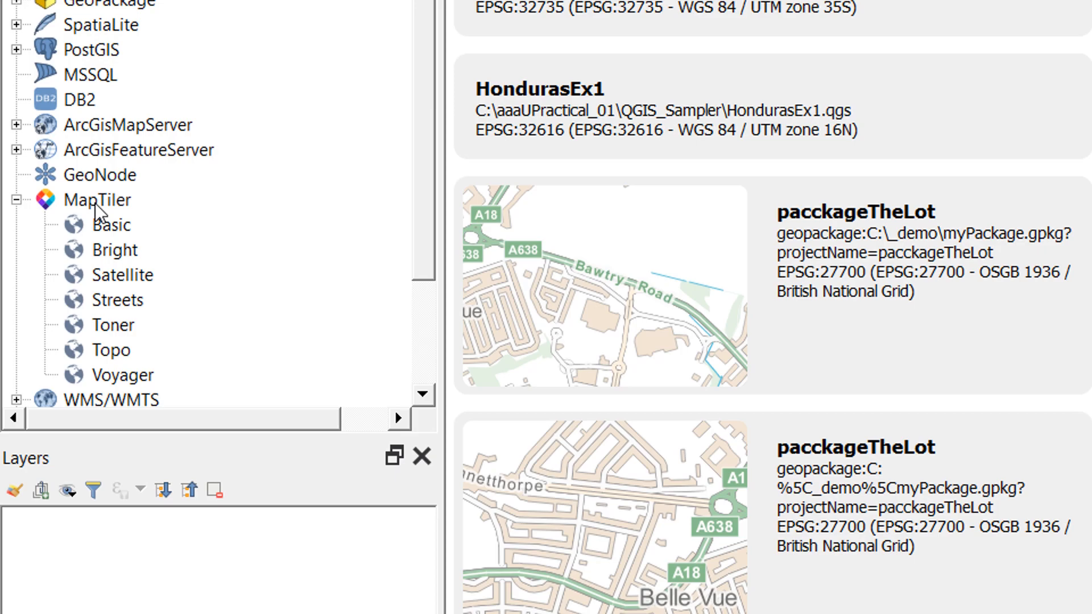
mouse_move(109, 326)
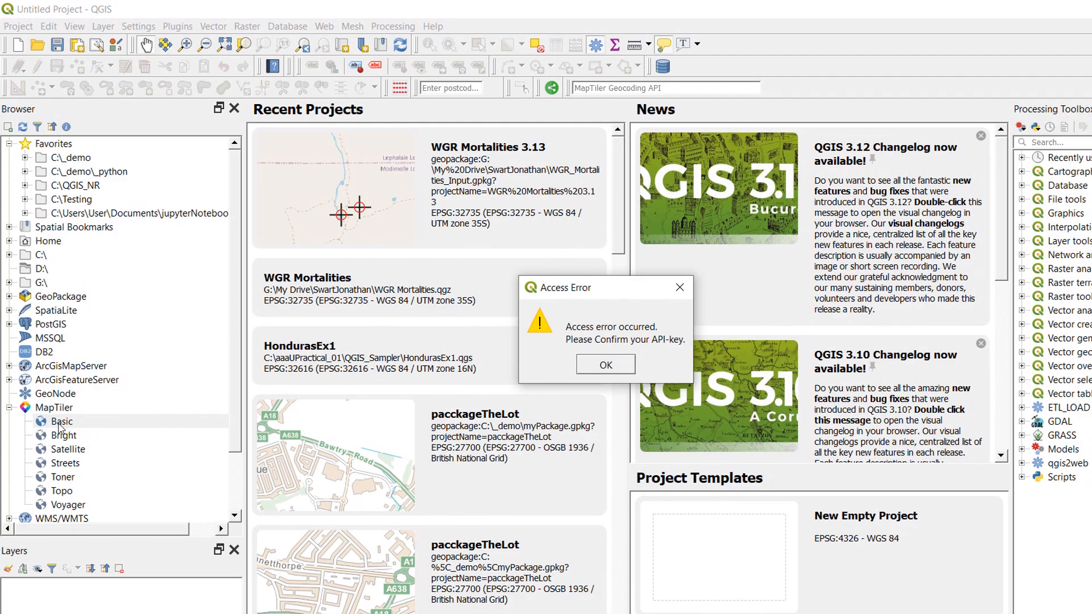
mouse_move(67, 437)
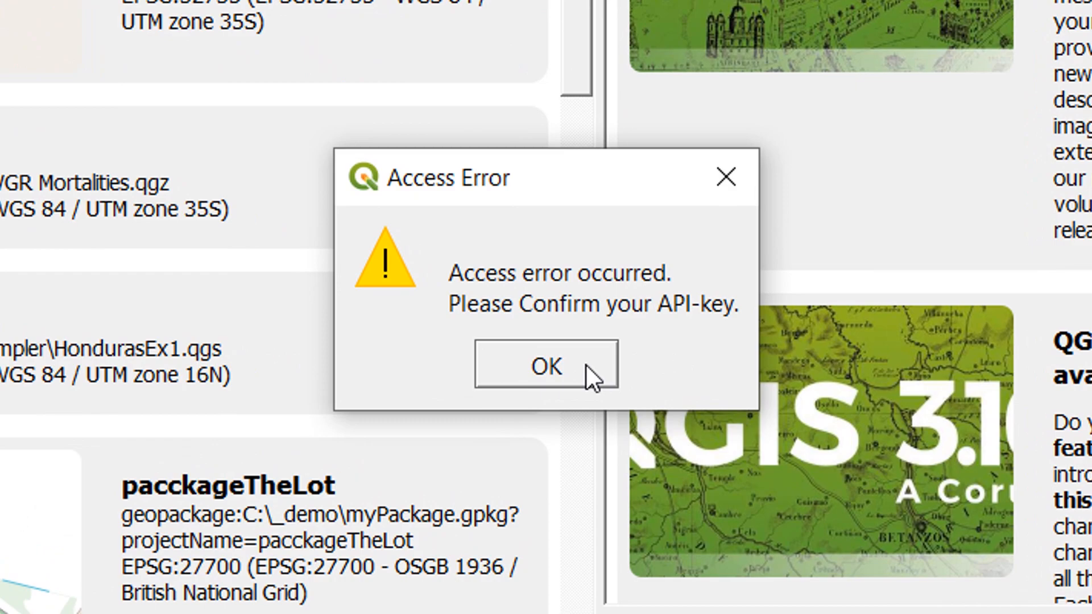
- Dismiss the Access Error raised by the MapTiler Basic map so the account settings appear
left_click(547, 365)
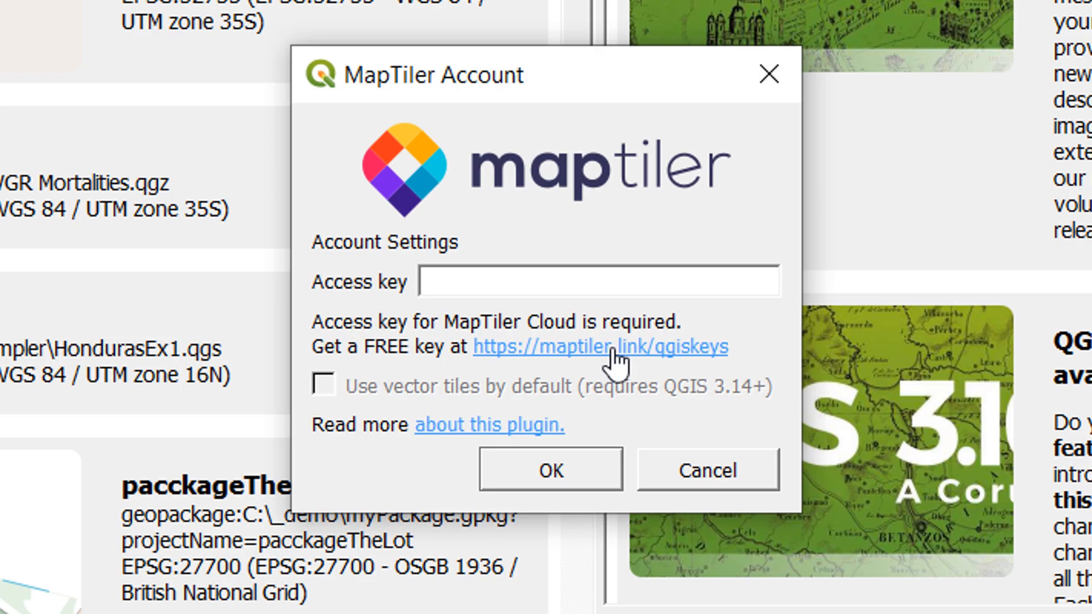
- Get a free key from MapTiler Cloud and confirm it as the QGIS MapTiler access key
left_click(620, 346)
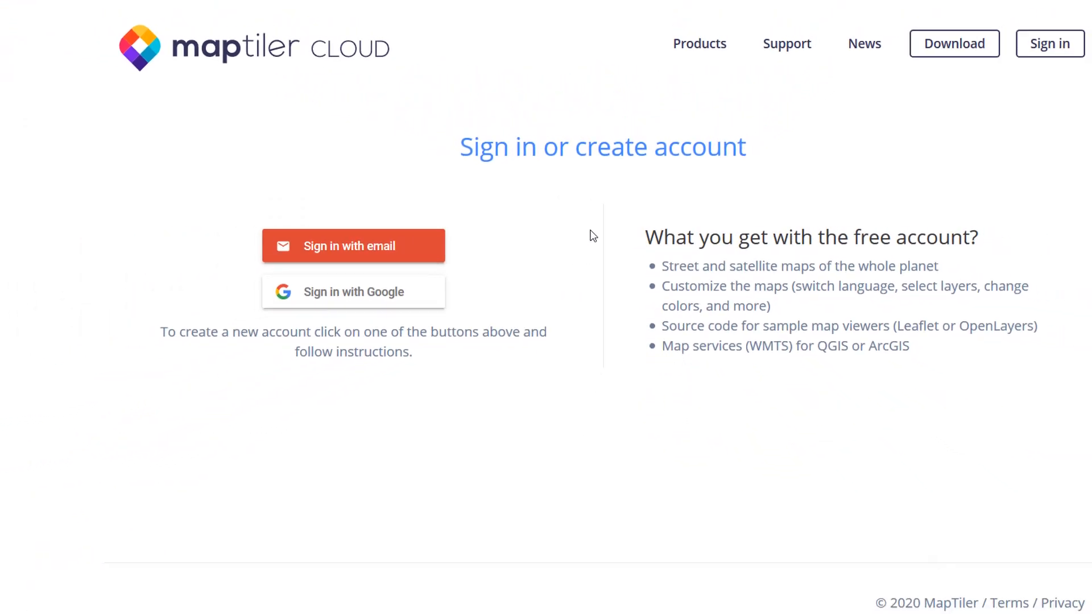
mouse_move(360, 298)
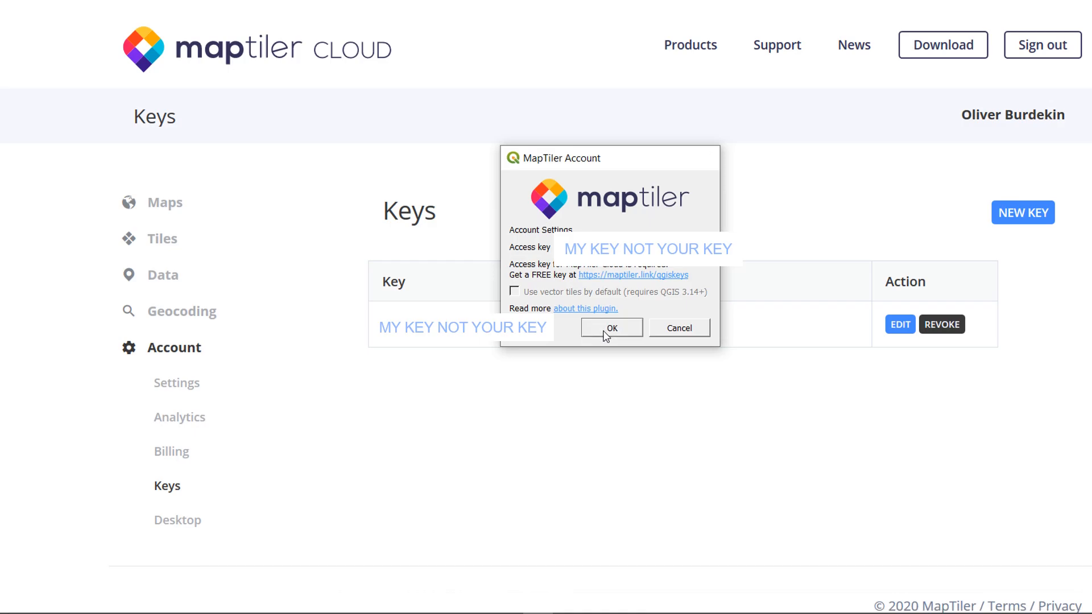
left_click(611, 328)
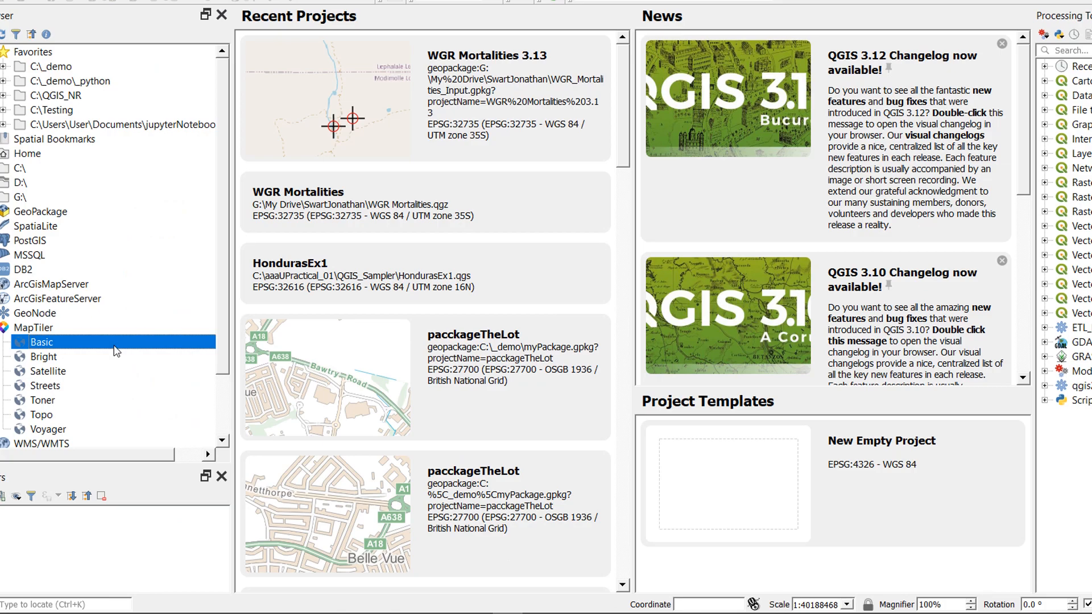
- Add the MapTiler Basic basemap to the project and pan around the world map
double_click(41, 341)
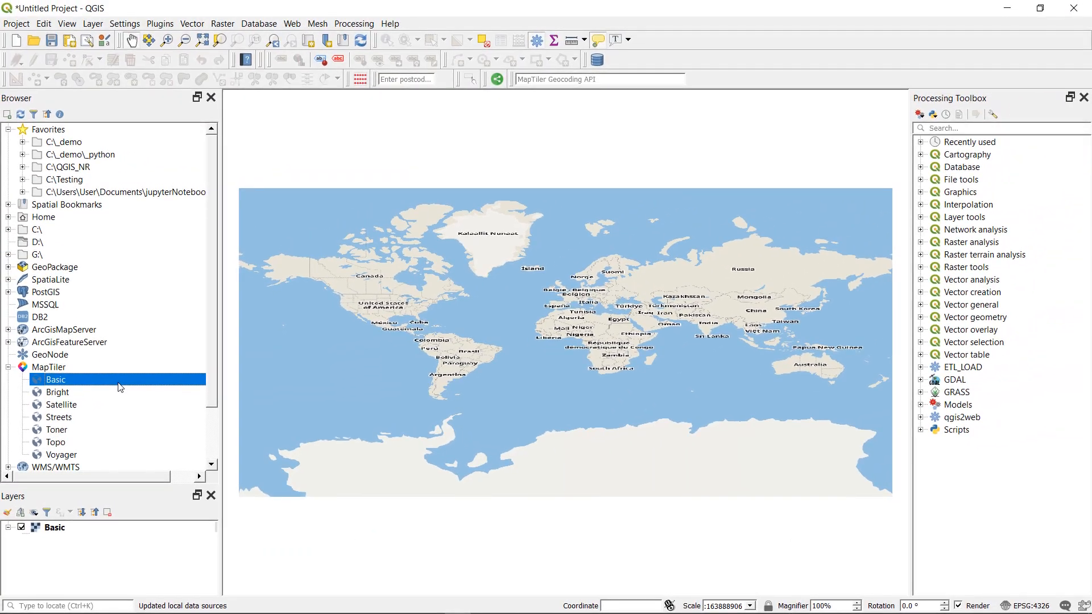
mouse_move(580, 330)
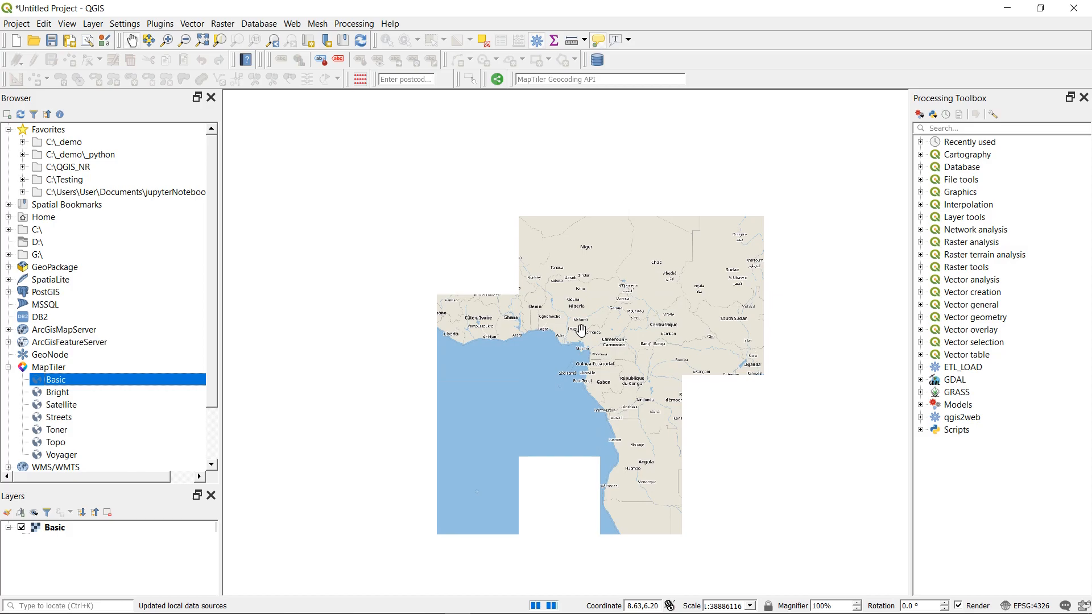
left_click_drag(578, 332, 554, 433)
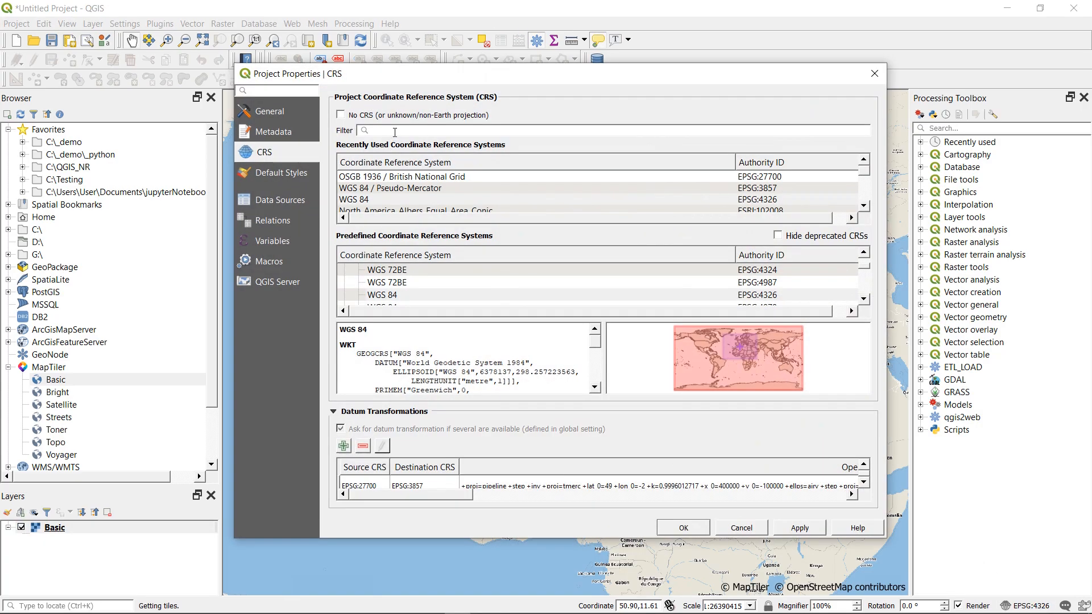
- Set the project CRS to WGS 84 / Pseudo-Mercator by filtering '3857' and apply it
type("3857")
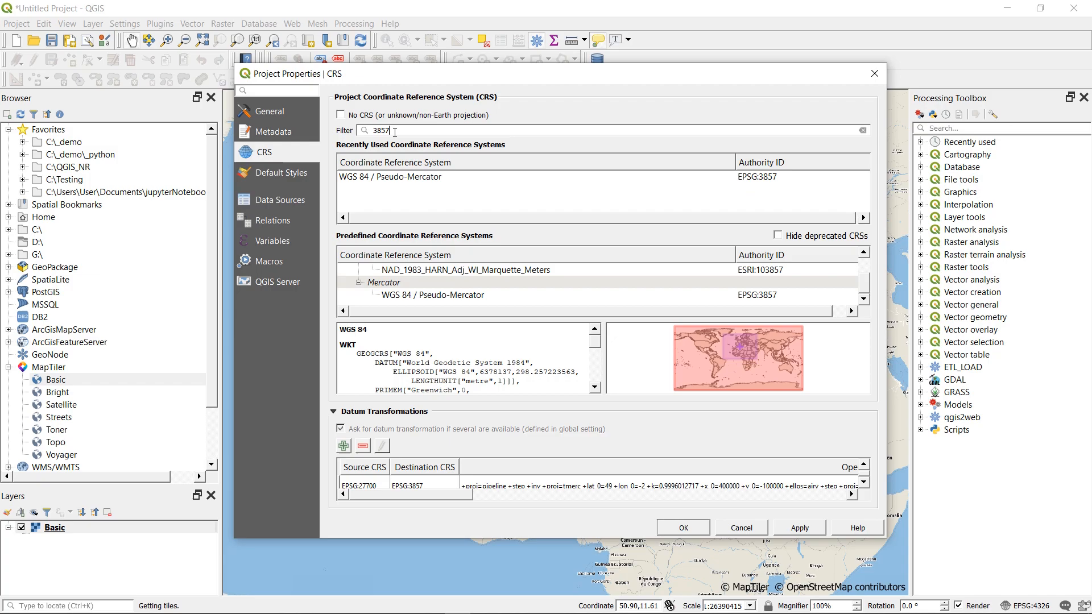
left_click(386, 176)
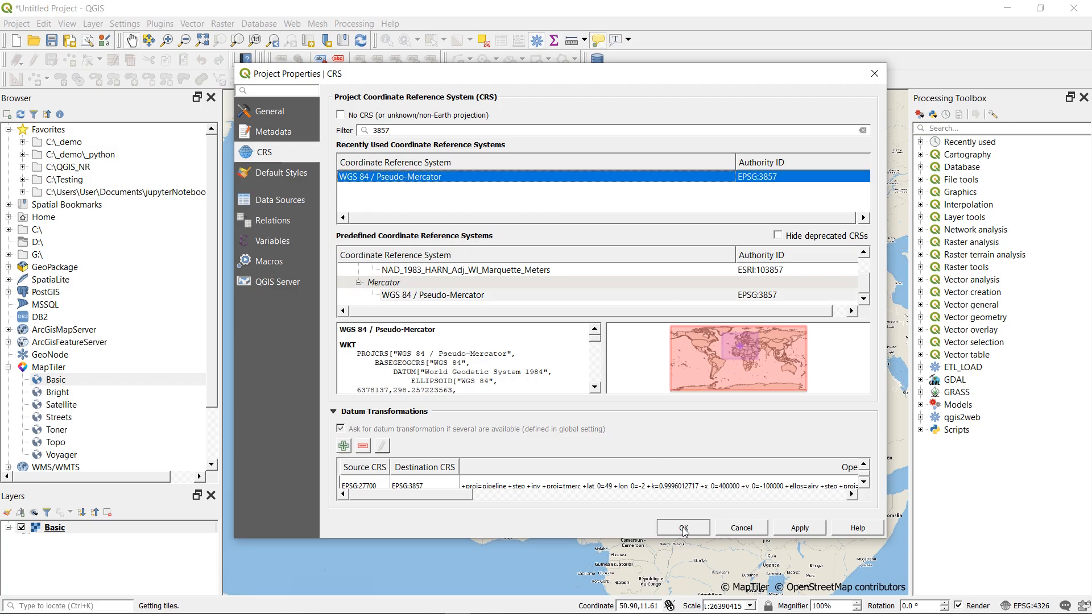
left_click(683, 528)
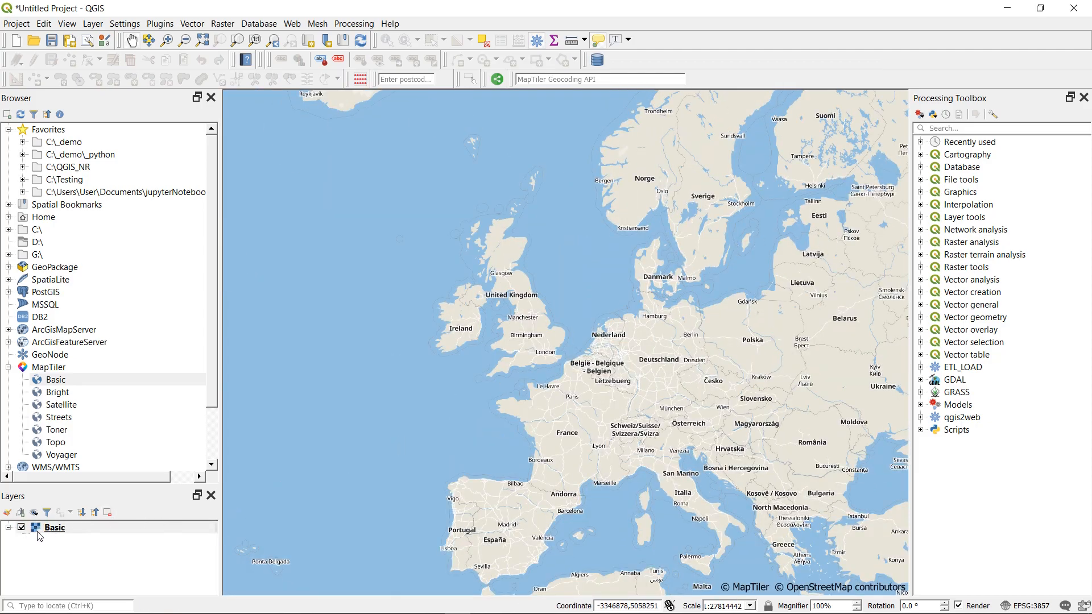
mouse_move(31, 550)
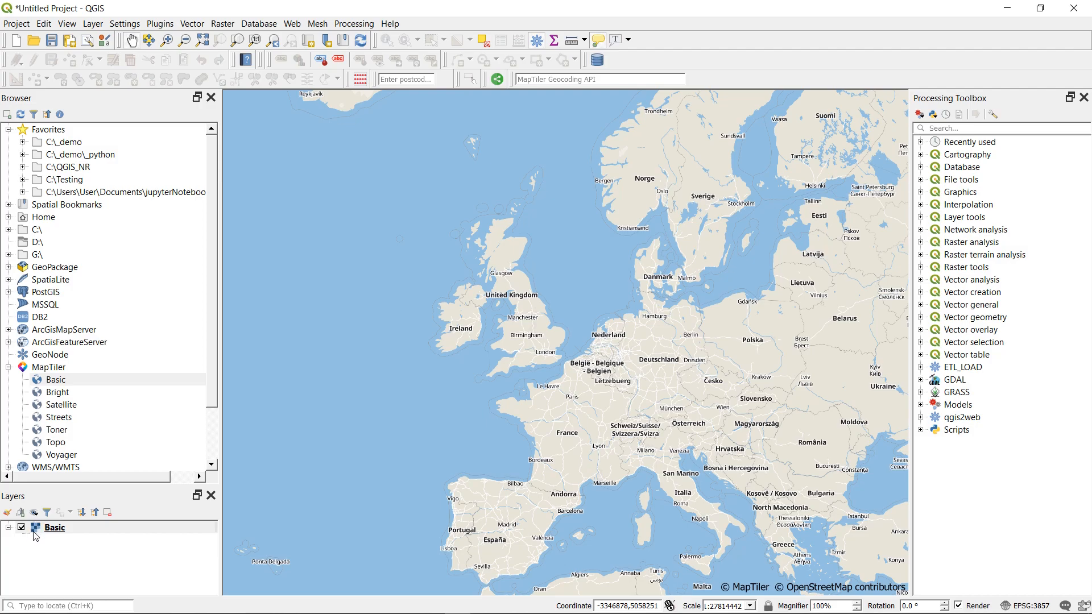
mouse_move(644, 363)
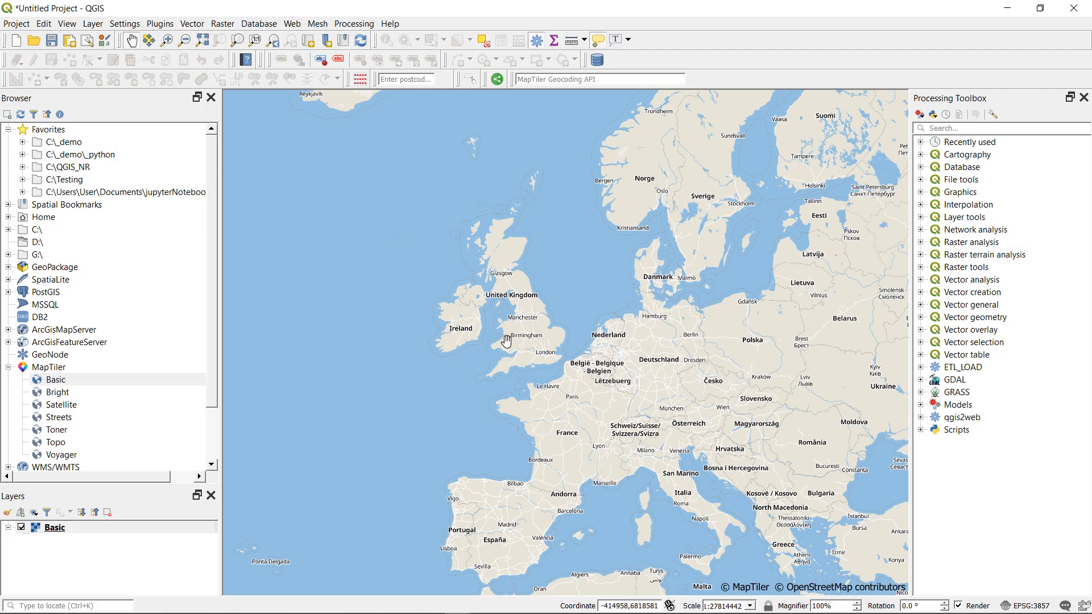
mouse_move(530, 336)
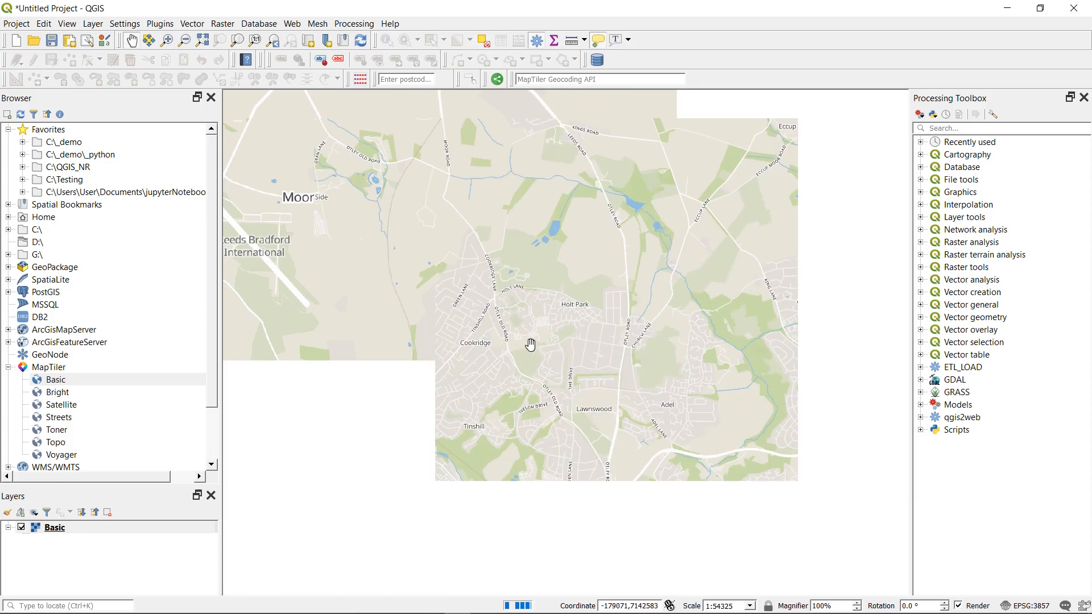
- Pan the Basic basemap north toward Bramhope and Pool in Wharfedale, then select the Basic layer
left_click_drag(530, 346, 595, 319)
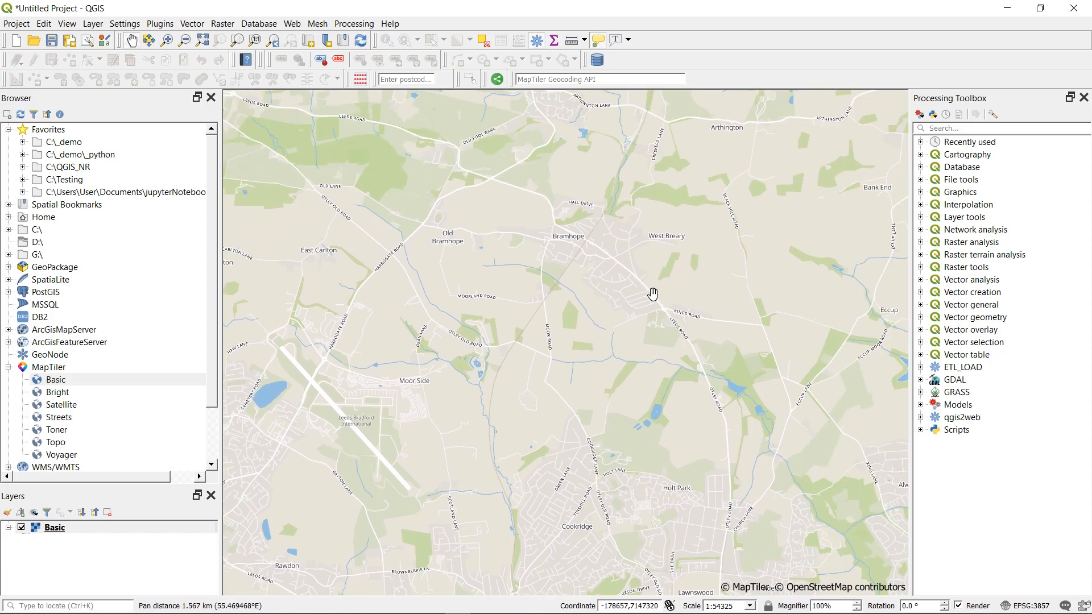
left_click_drag(653, 293, 528, 335)
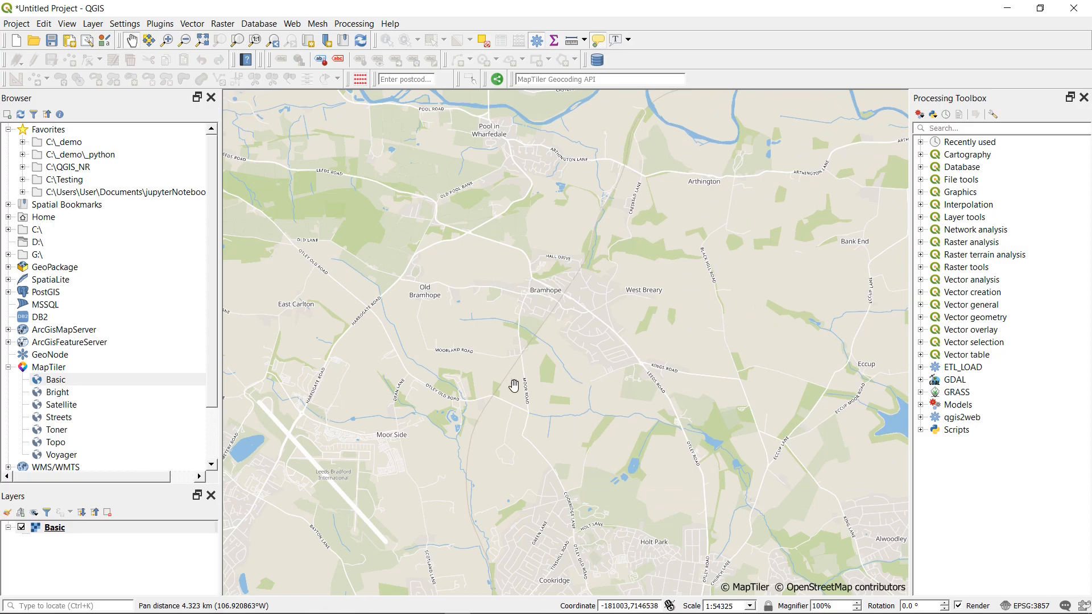
mouse_move(462, 409)
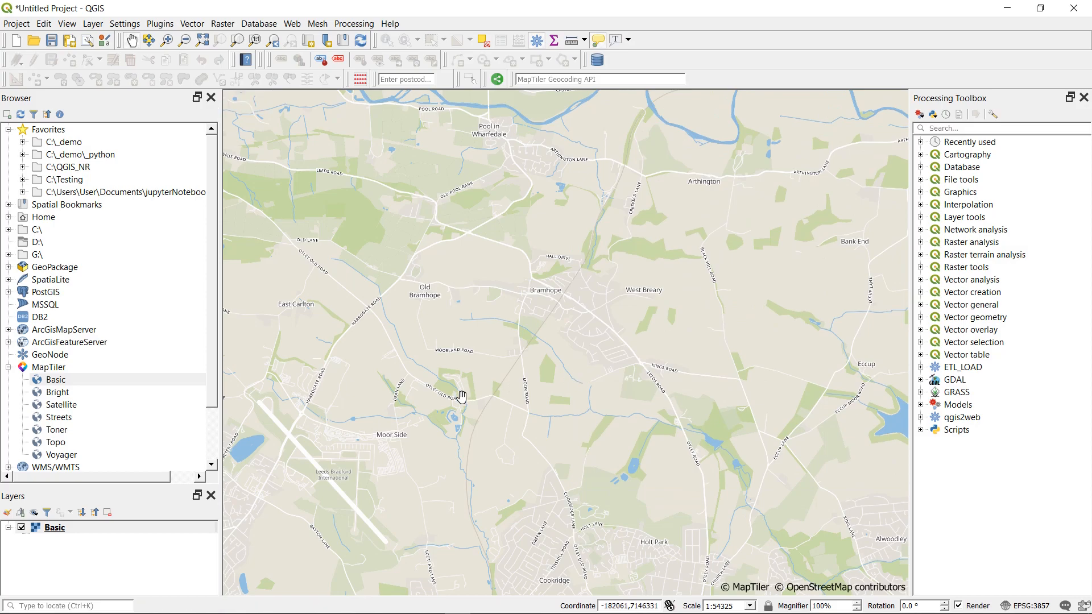
left_click(52, 528)
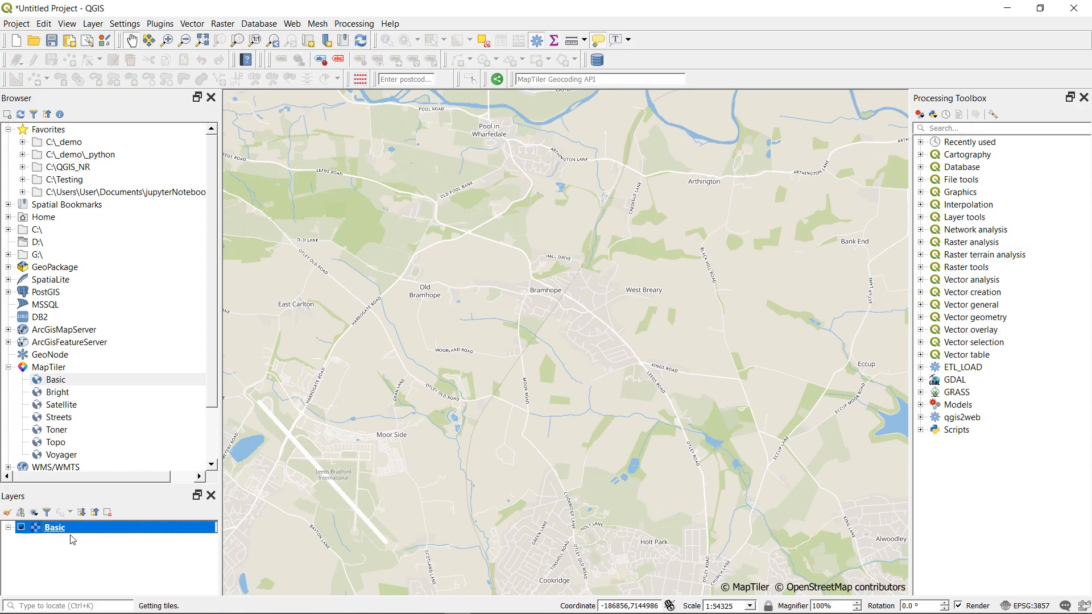
mouse_move(292, 506)
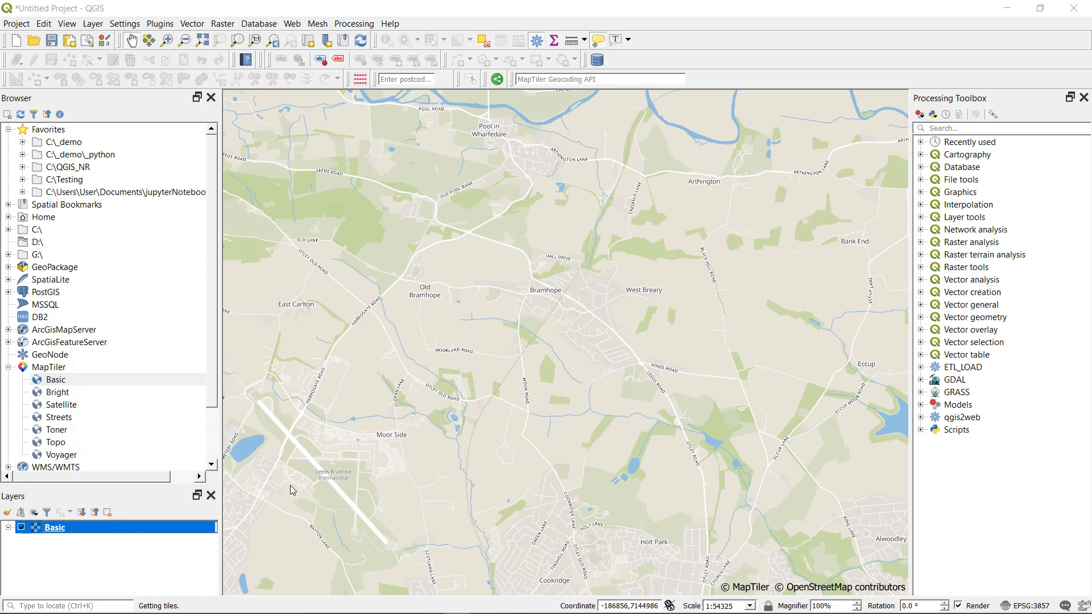
double_click(55, 527)
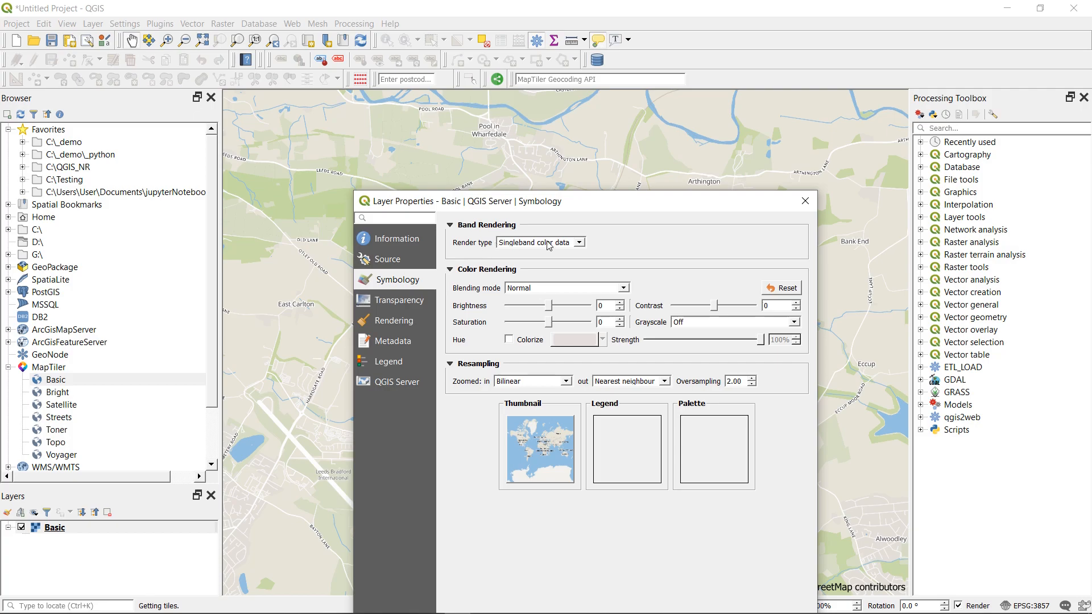
mouse_move(664, 428)
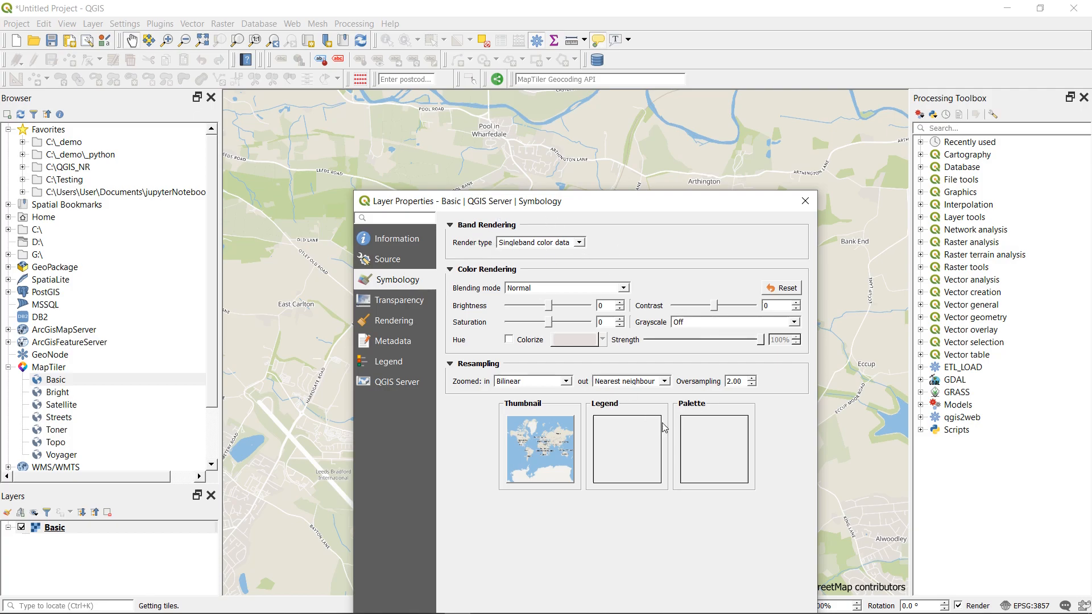
mouse_move(658, 298)
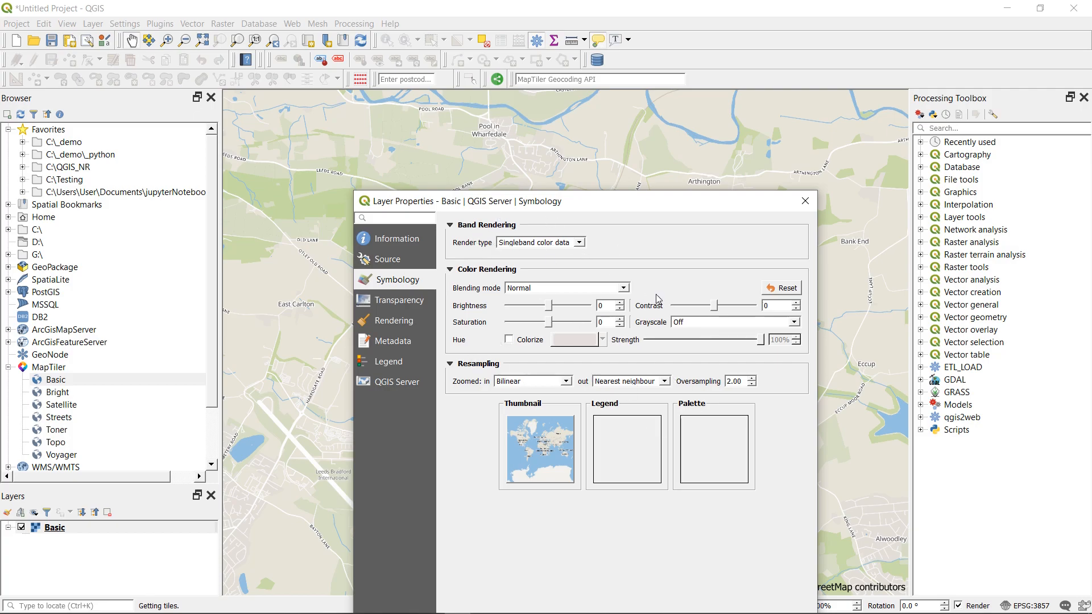
mouse_move(806, 201)
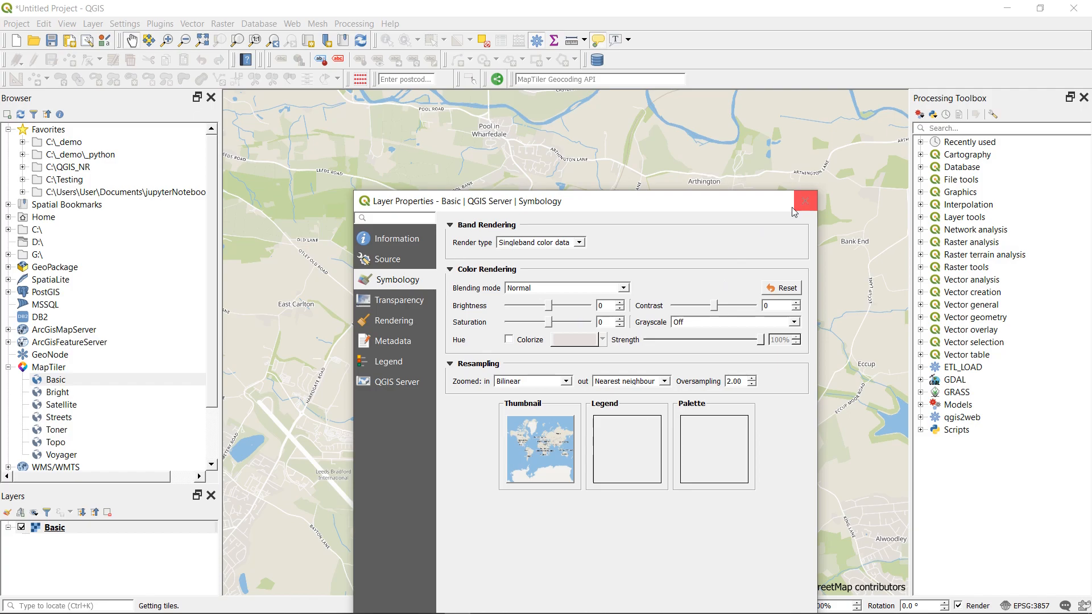
left_click(805, 200)
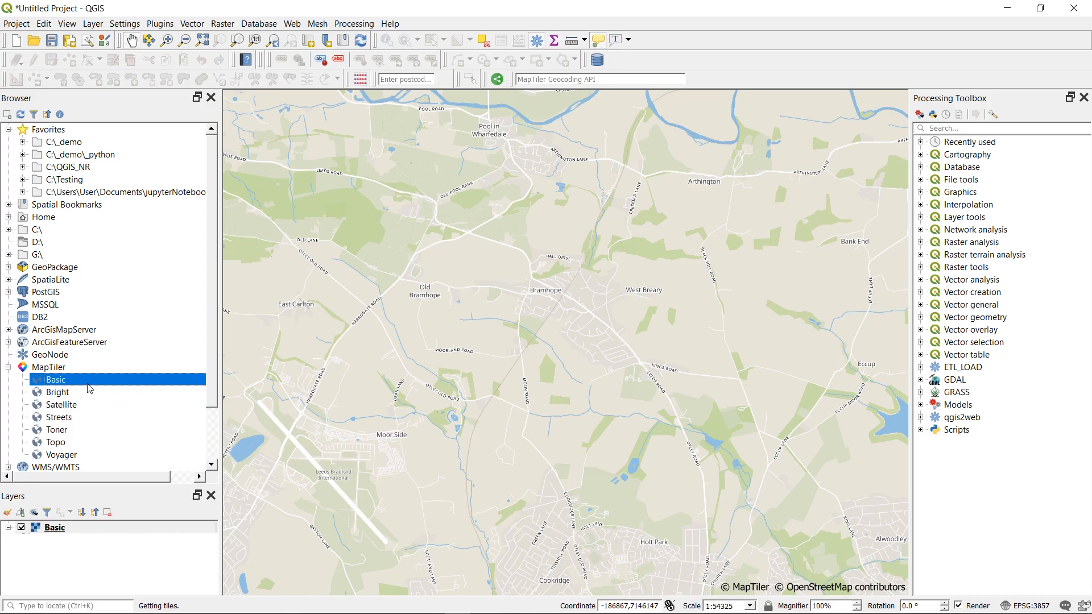
mouse_move(80, 381)
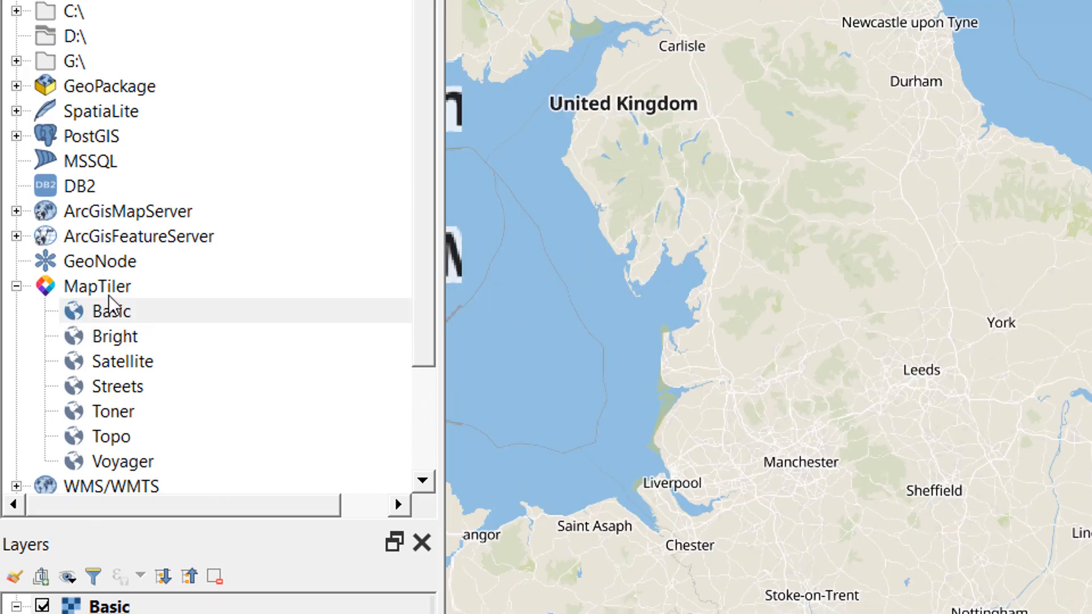
- Show the context options for the MapTiler Basic basemap in the Browser
right_click(111, 310)
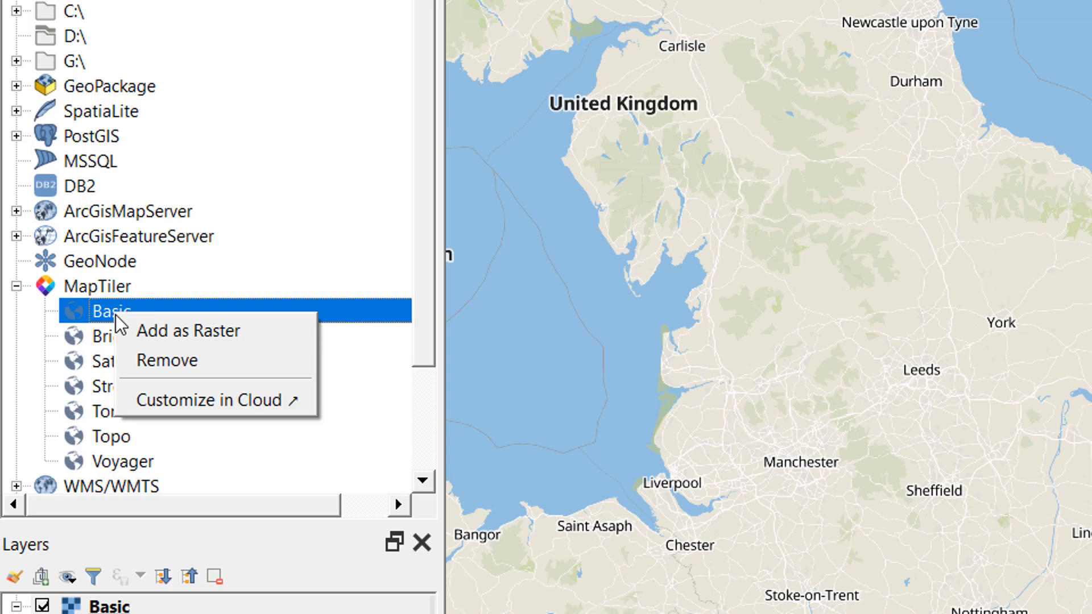
mouse_move(177, 408)
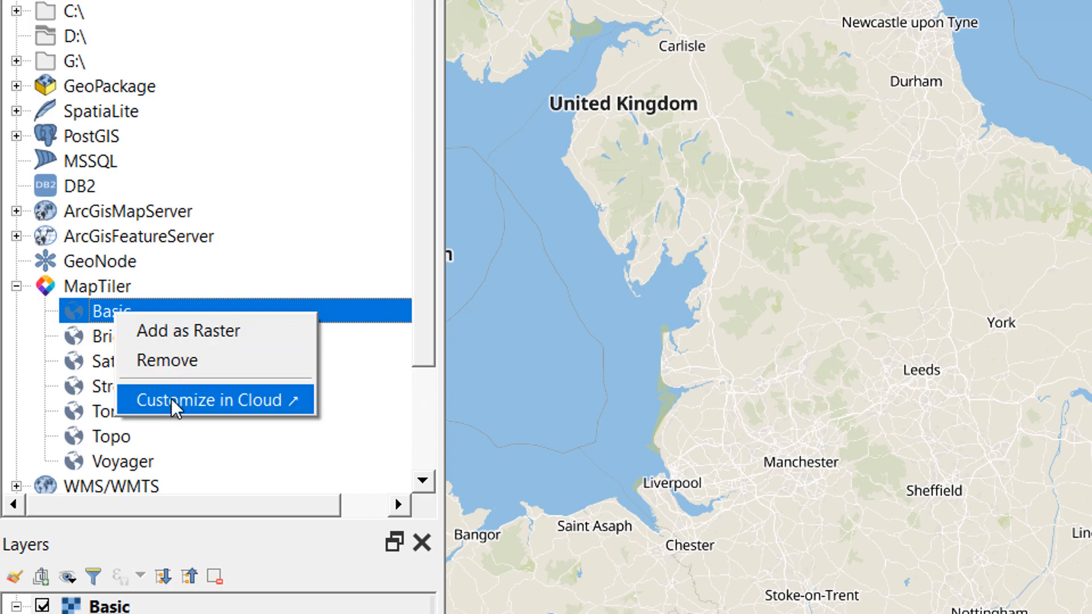
- Customize the Basic map in the cloud, colouring its water orange
left_click(207, 401)
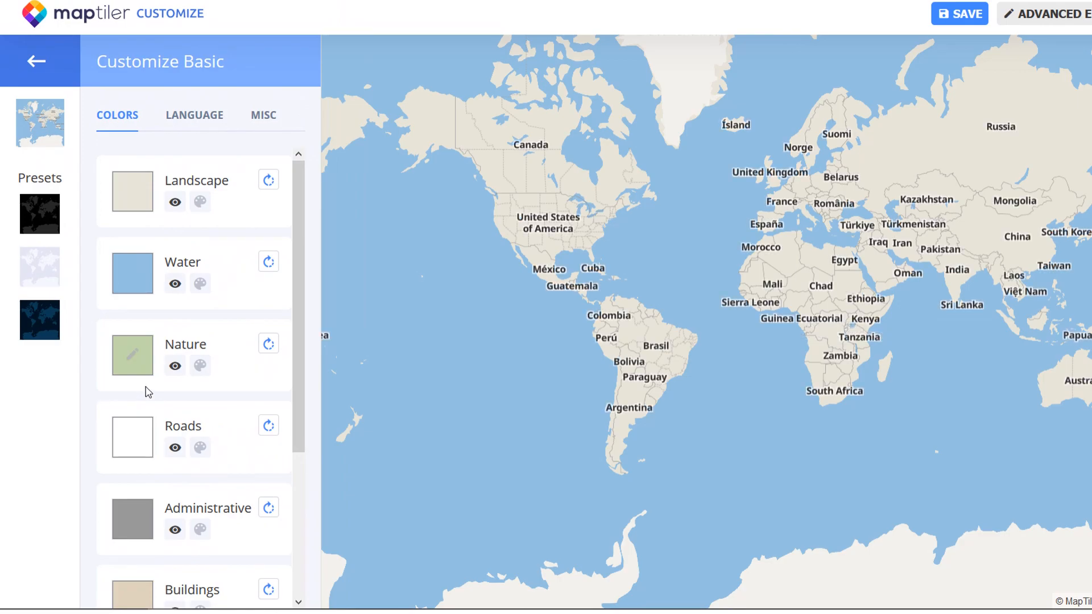
left_click(132, 273)
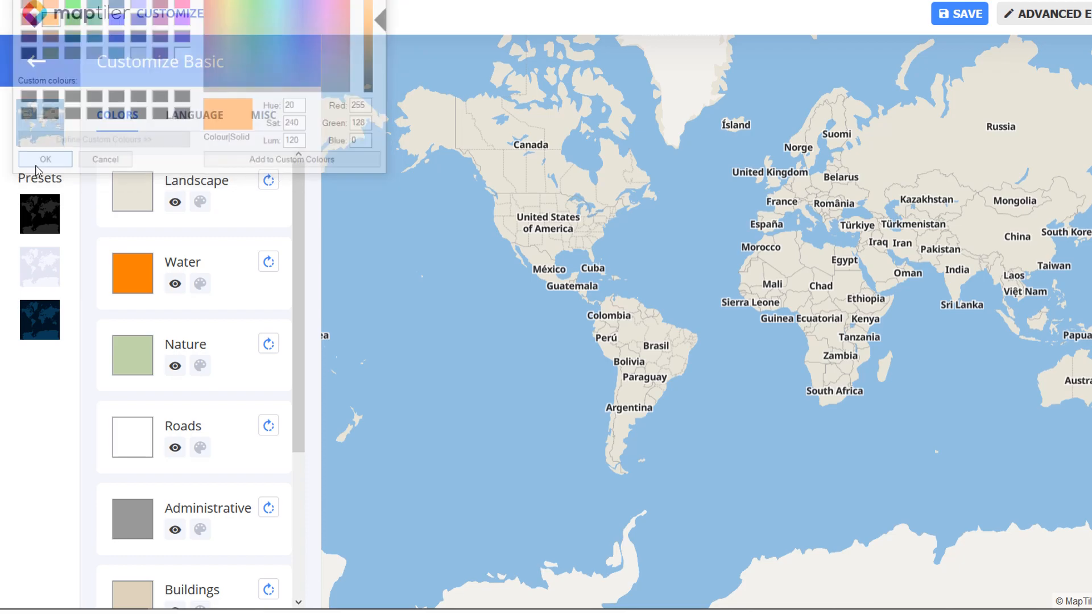
left_click(45, 158)
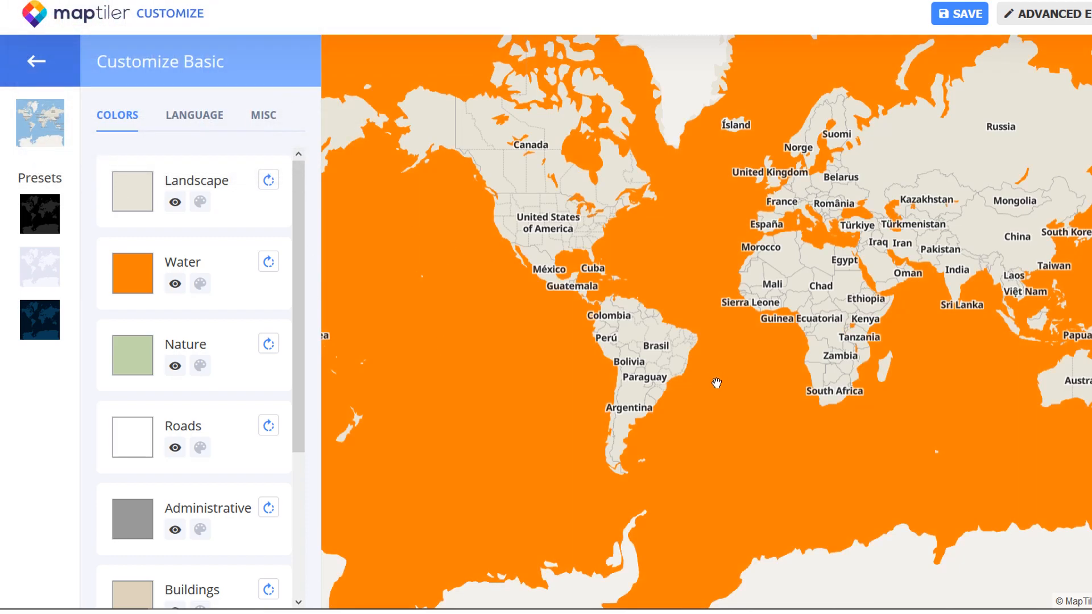
mouse_move(925, 80)
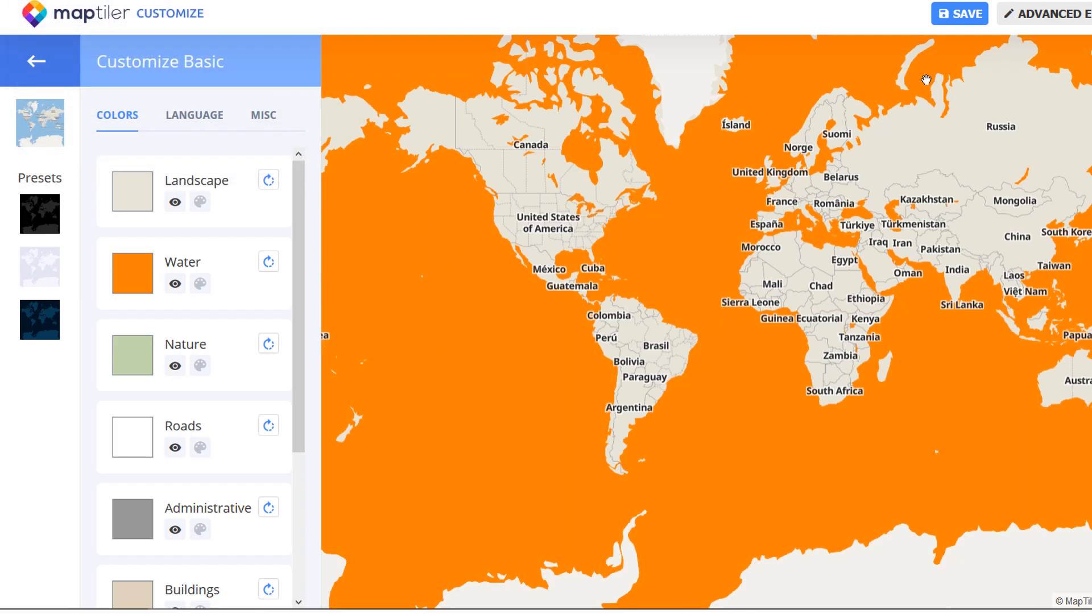
mouse_move(933, 57)
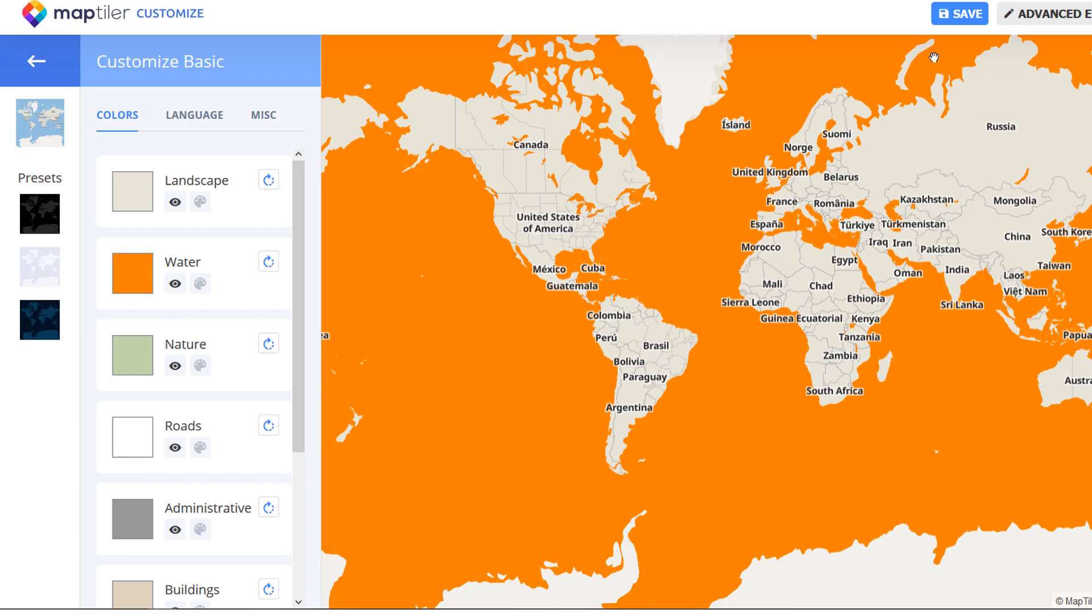
scroll("down", 3)
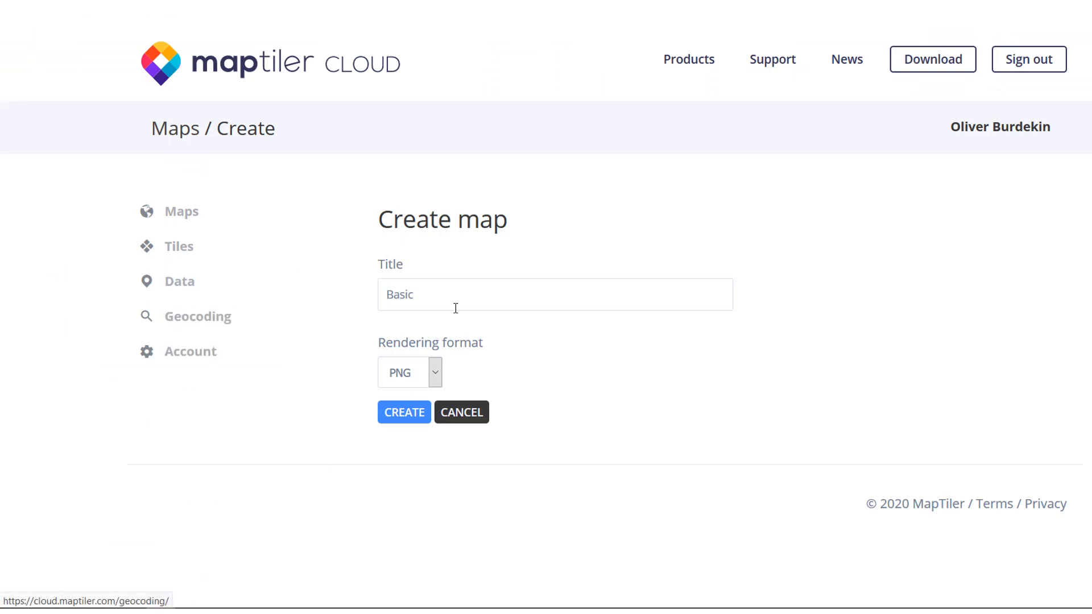
- Create the customized map under the title BasicOrange
type("Ora")
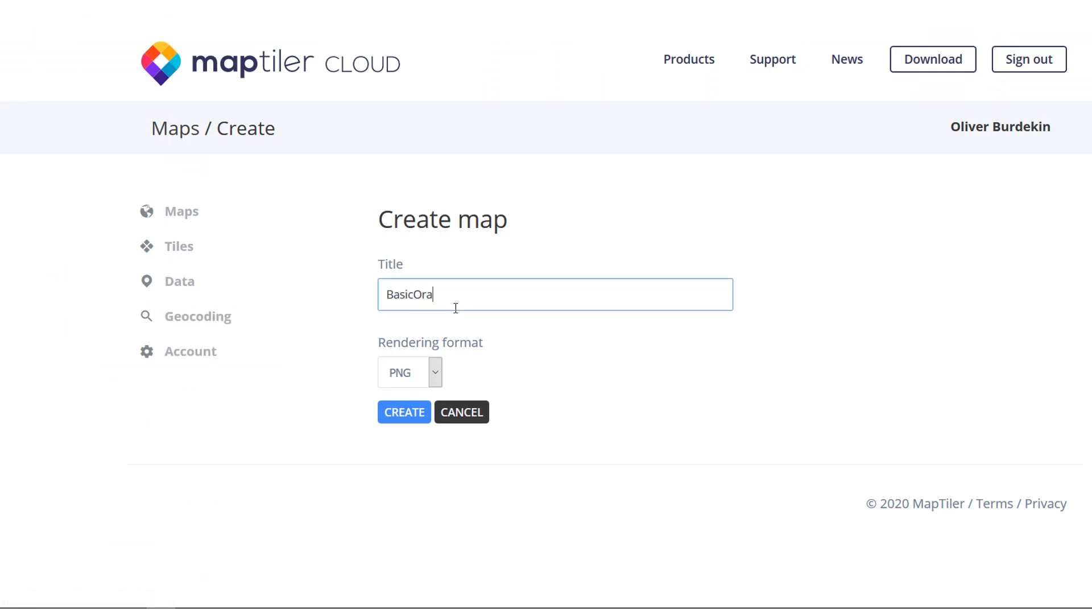
type("nge")
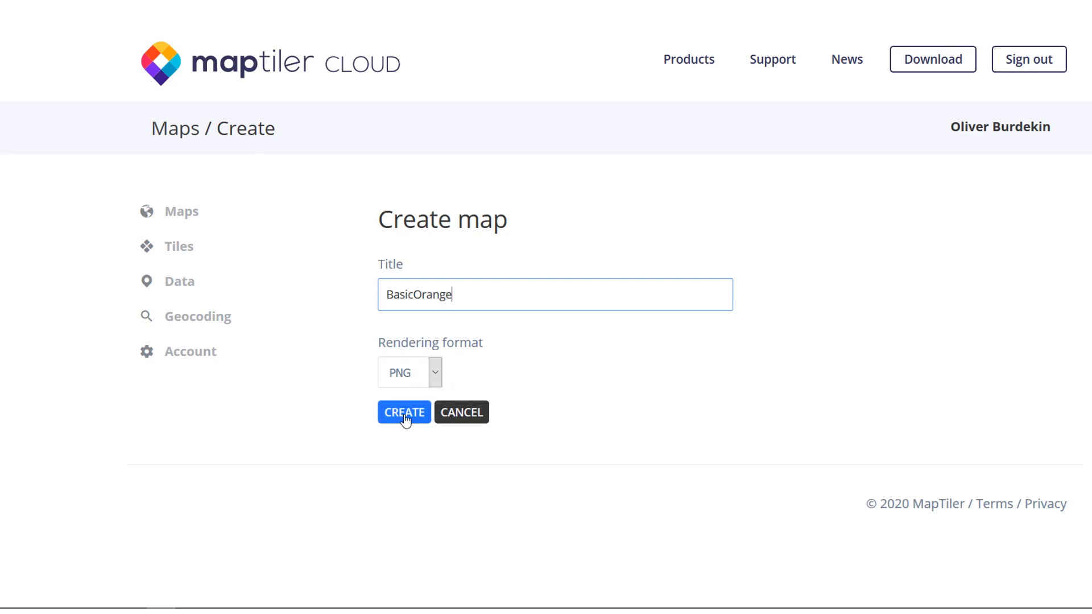
left_click(403, 413)
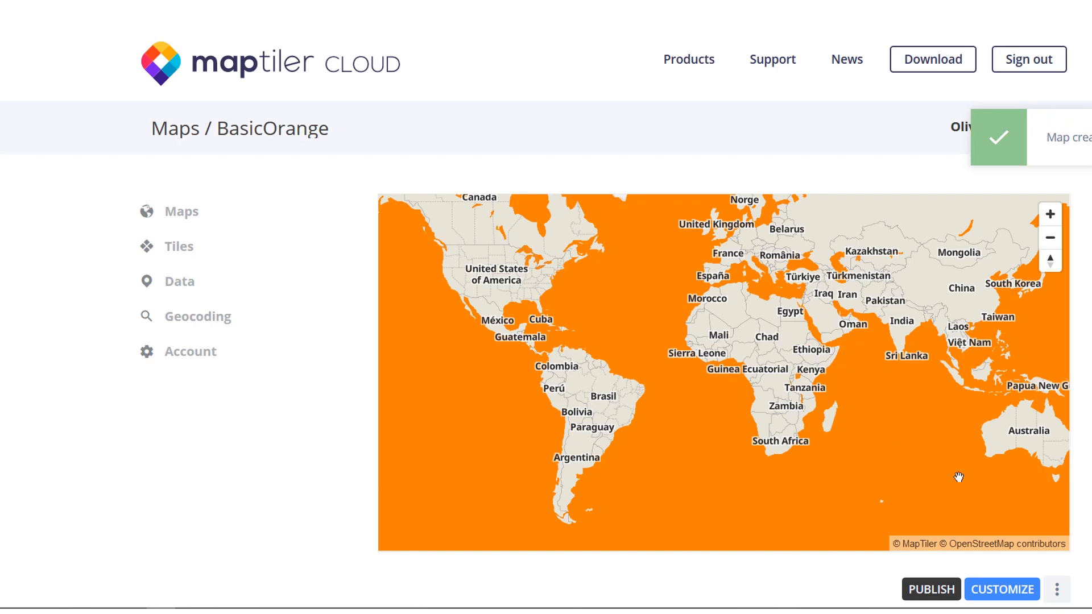
- Publish the BasicOrange map and confirm making it public
scroll("down", 3)
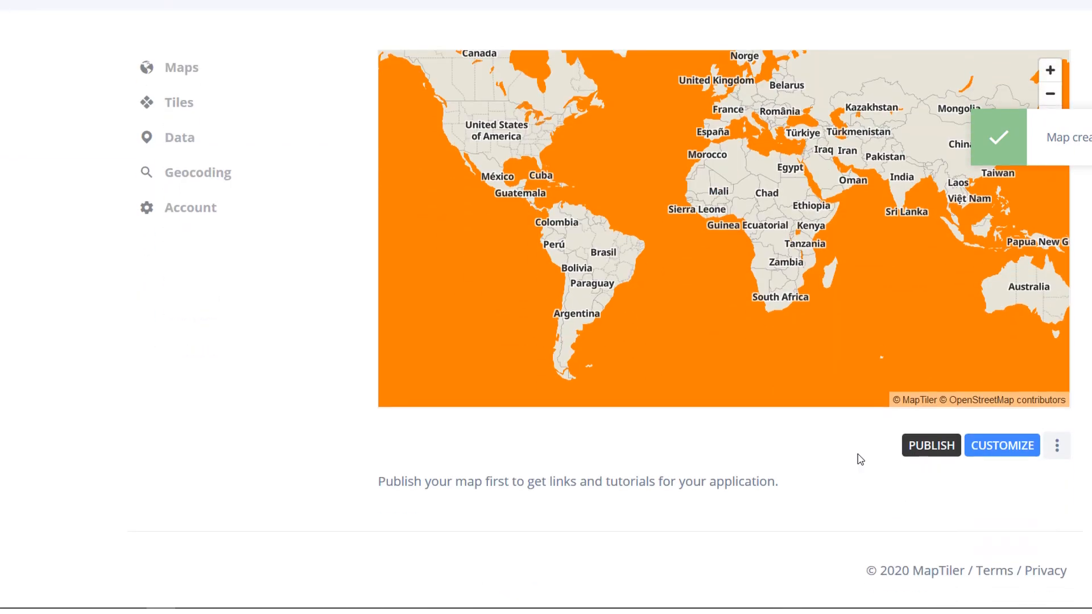
mouse_move(938, 455)
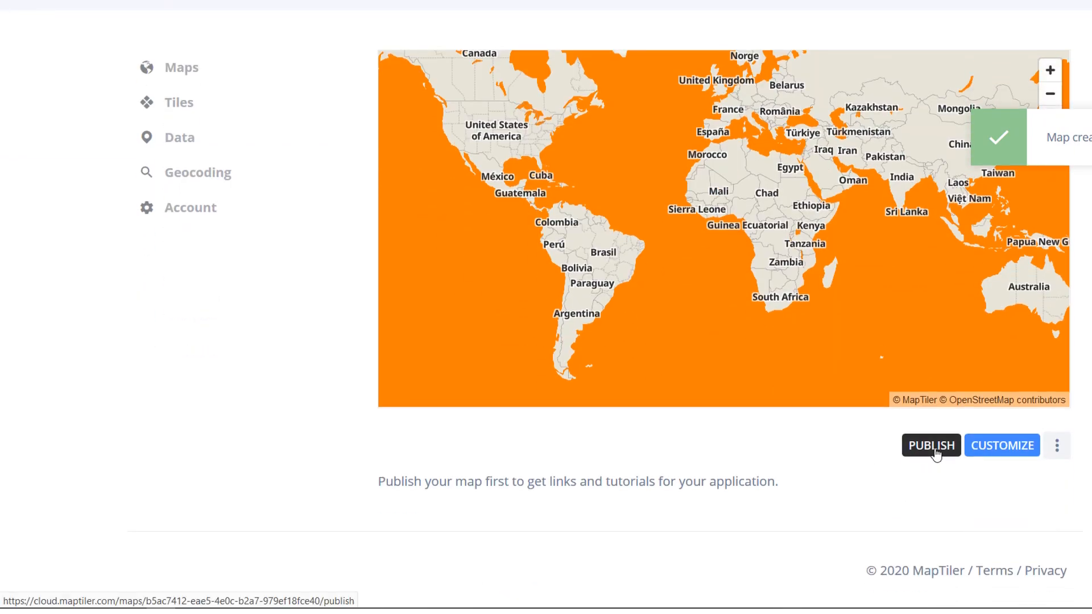
left_click(931, 446)
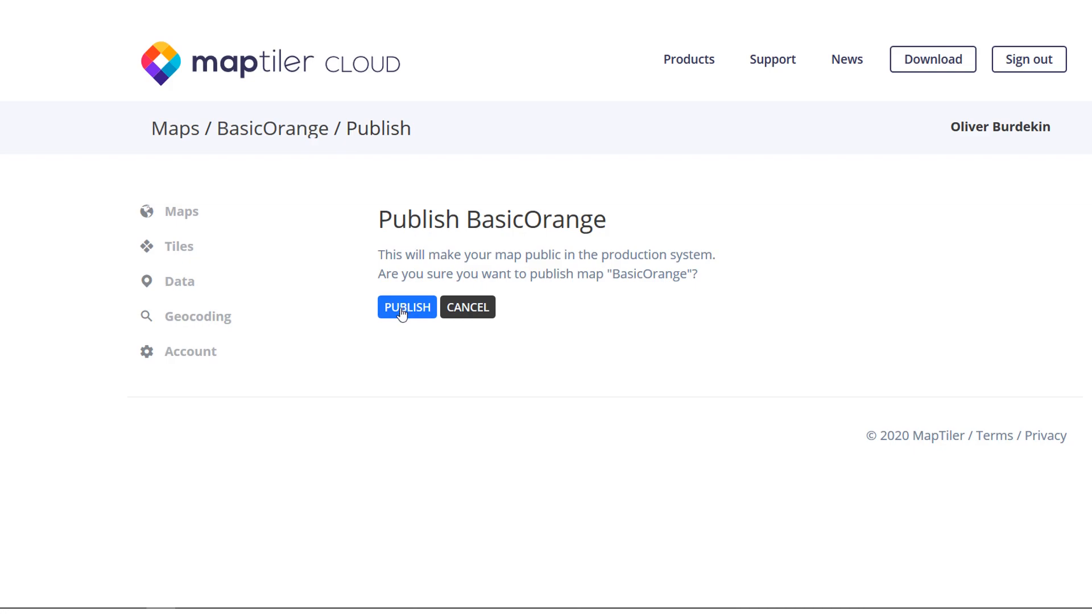
left_click(408, 307)
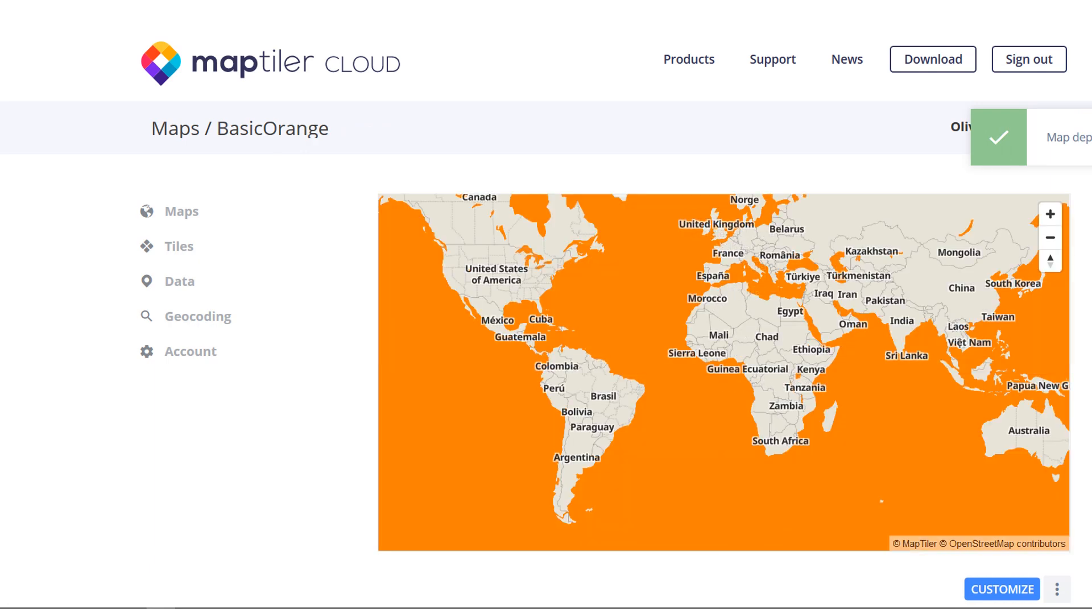
- Locate 'Use vector style' on the BasicOrange page and copy its style.json link
scroll("down", 3)
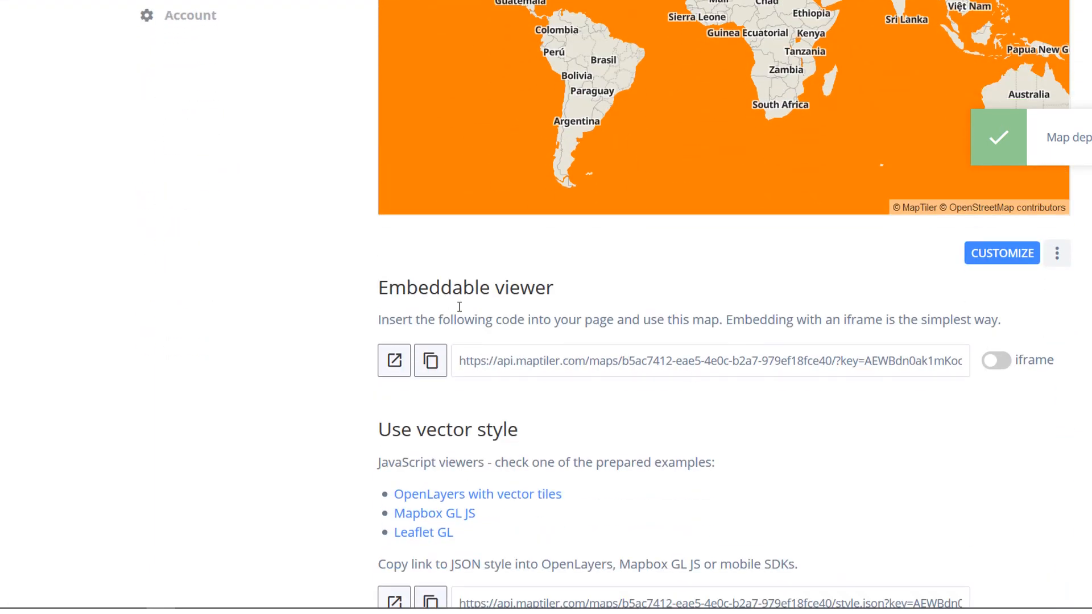
scroll("down", 3)
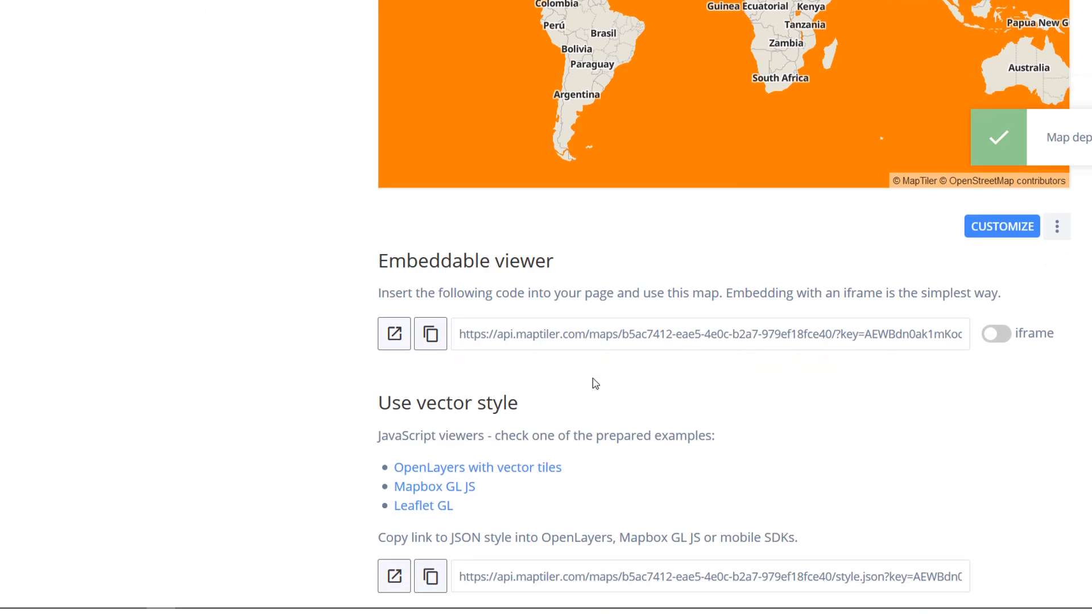
scroll("down", 3)
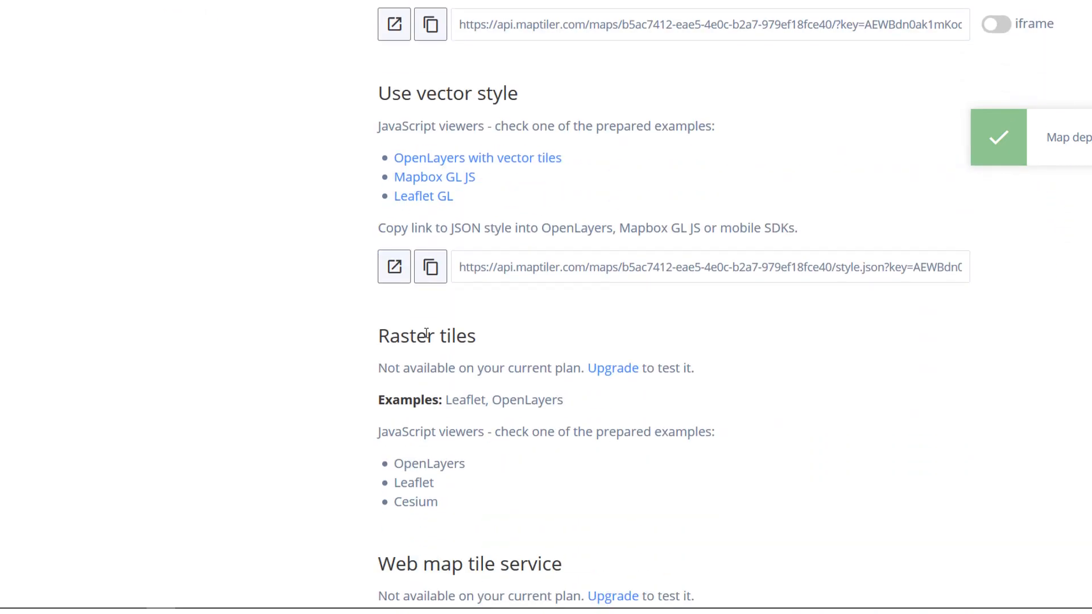
mouse_move(621, 373)
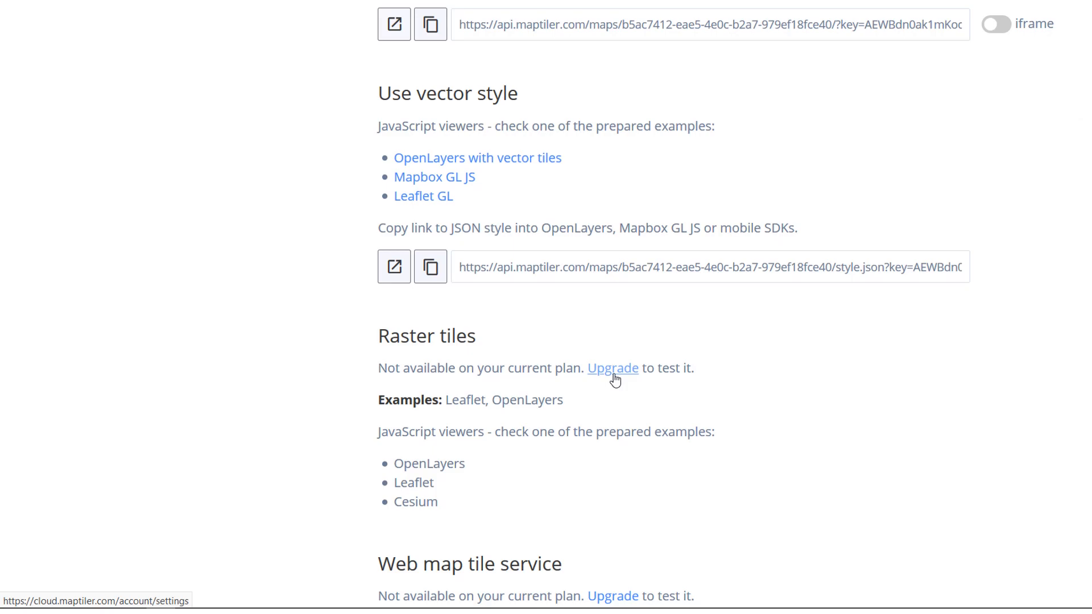
scroll("down", 3)
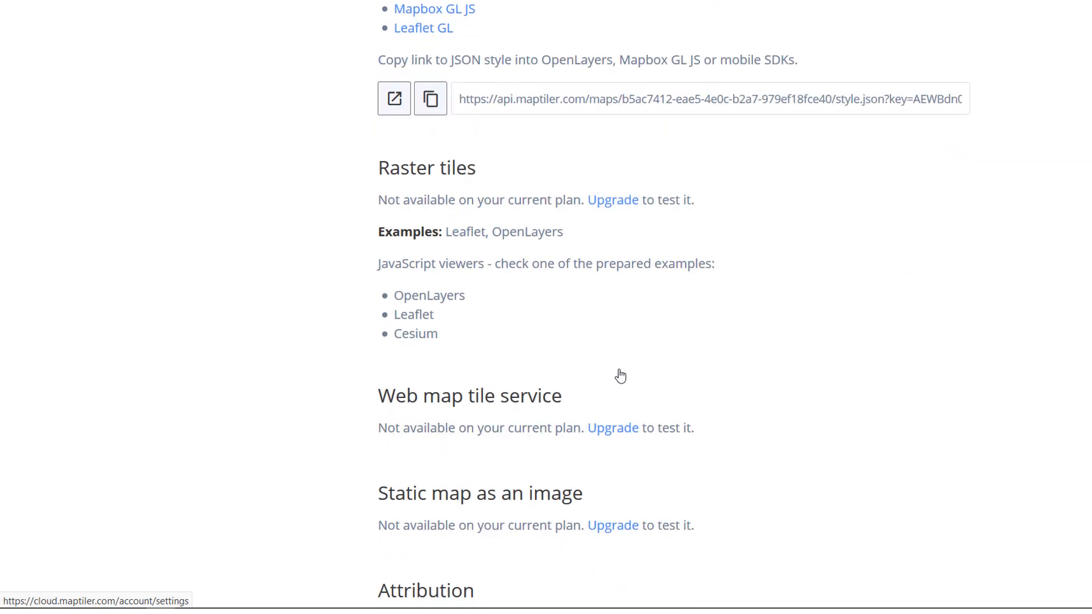
scroll("down", 3)
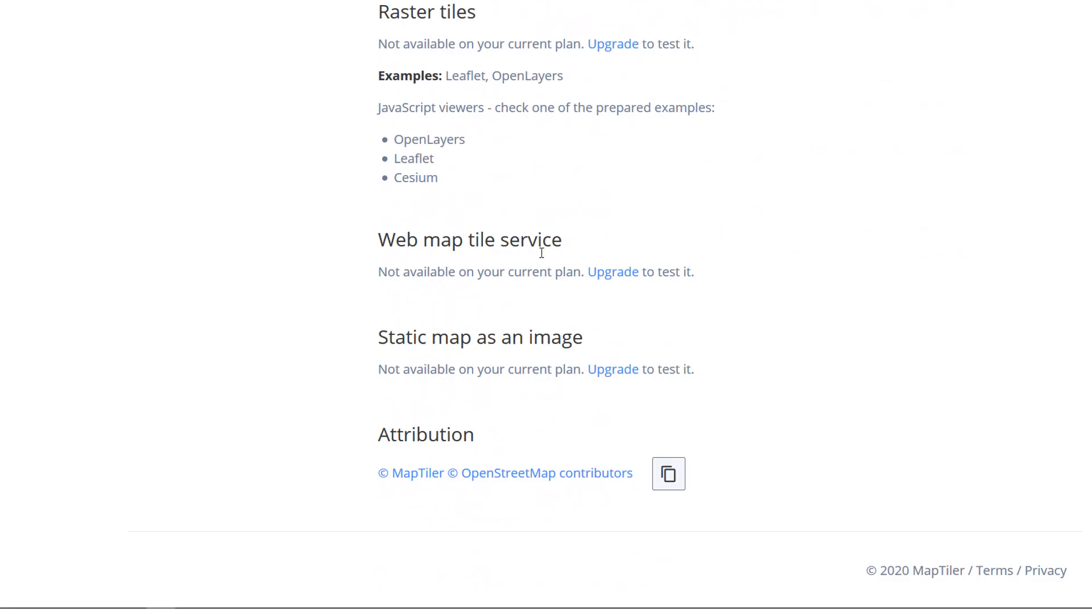
mouse_move(622, 391)
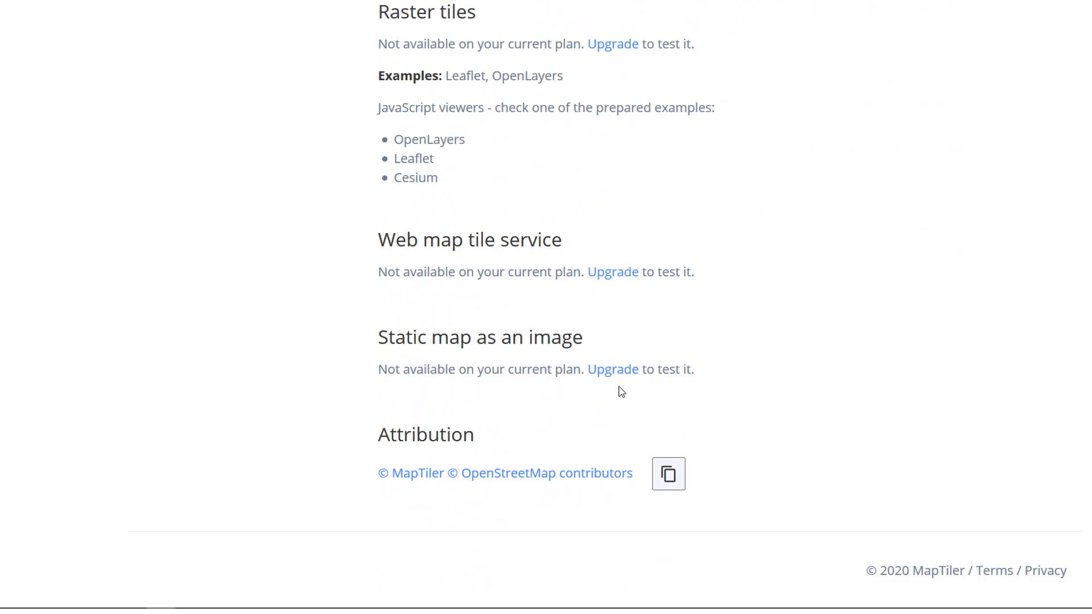
mouse_move(517, 446)
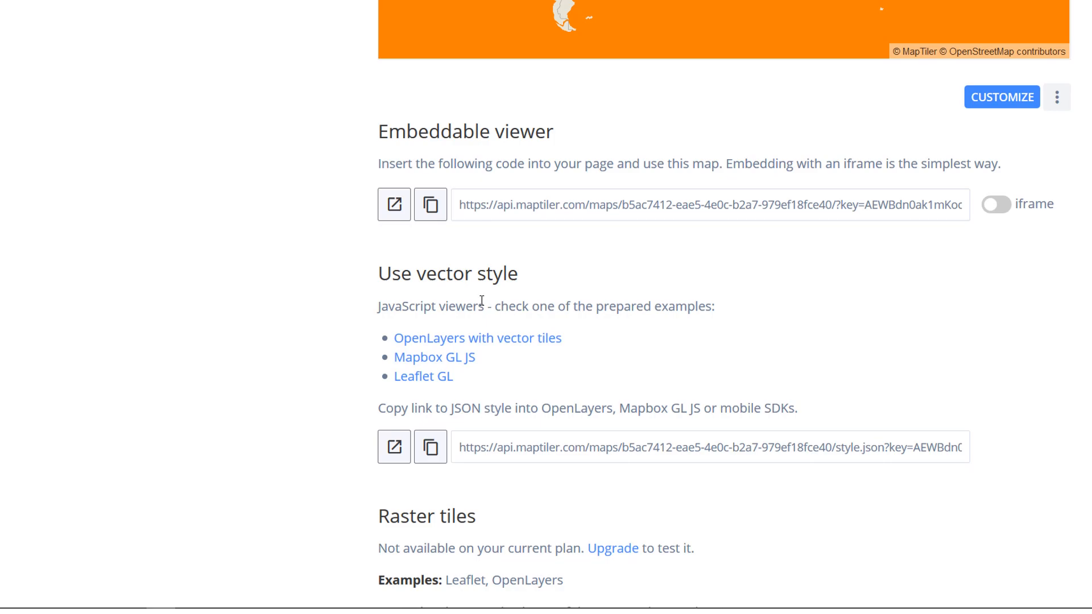
mouse_move(811, 360)
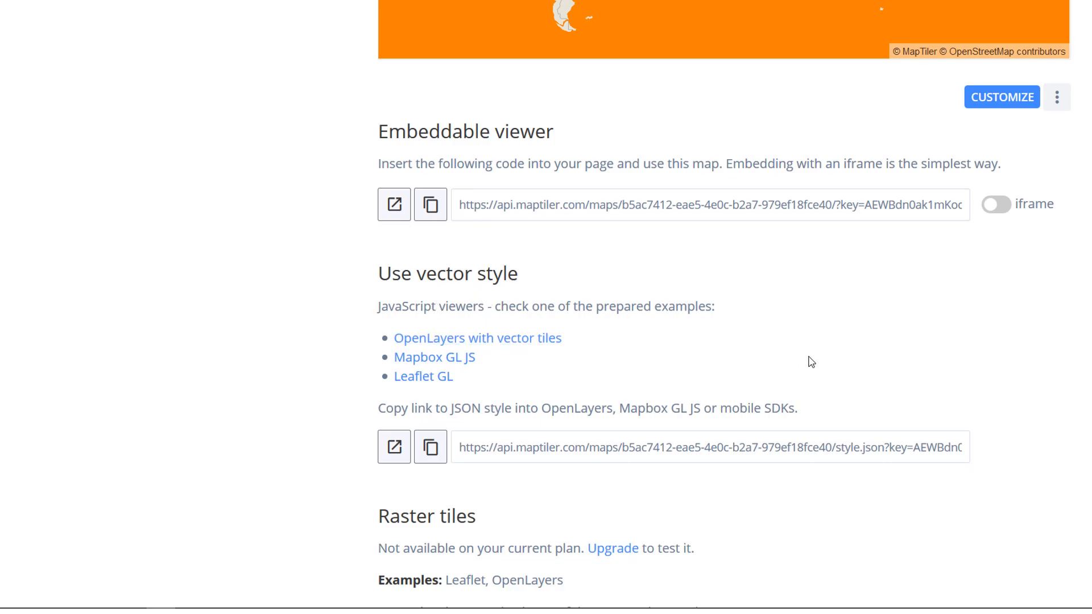
scroll("down", 3)
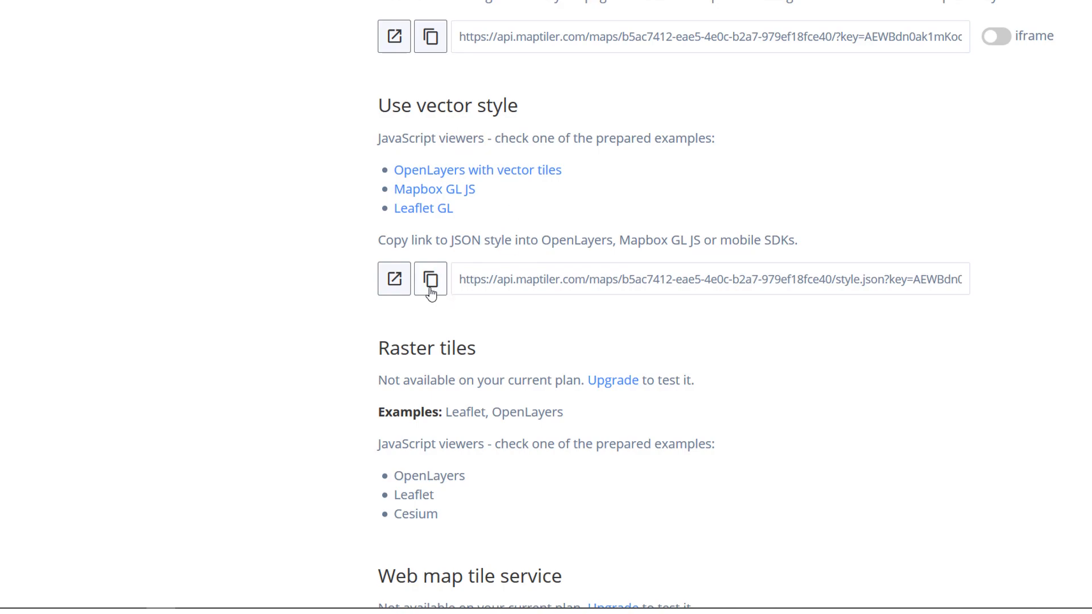
left_click(430, 280)
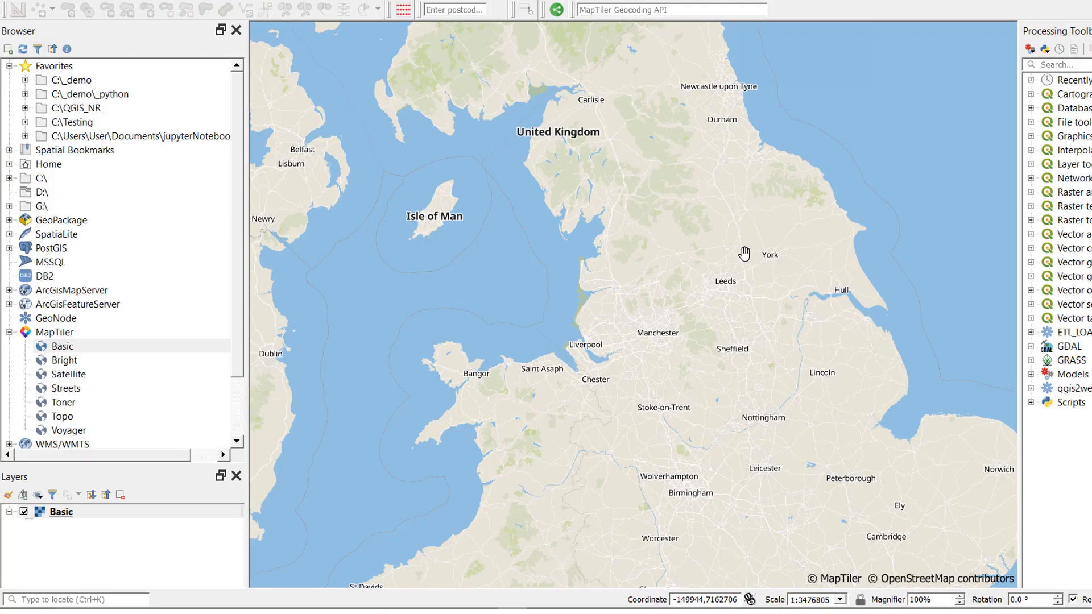
- Add the MapTiler Bright basemap as a layer and hide the Basic layer
left_click(62, 360)
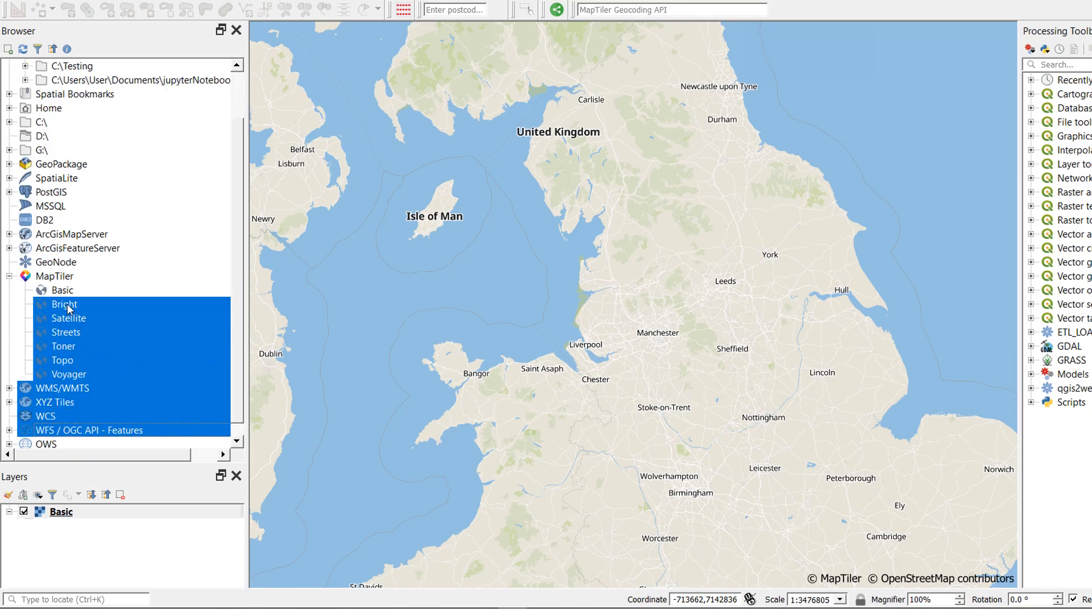
double_click(64, 305)
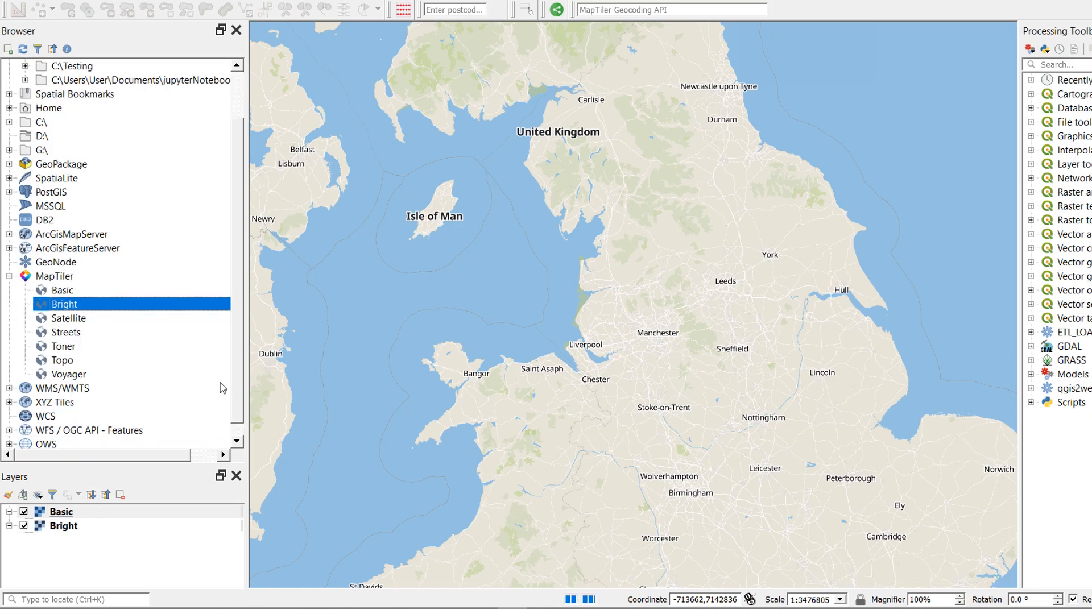
left_click(22, 512)
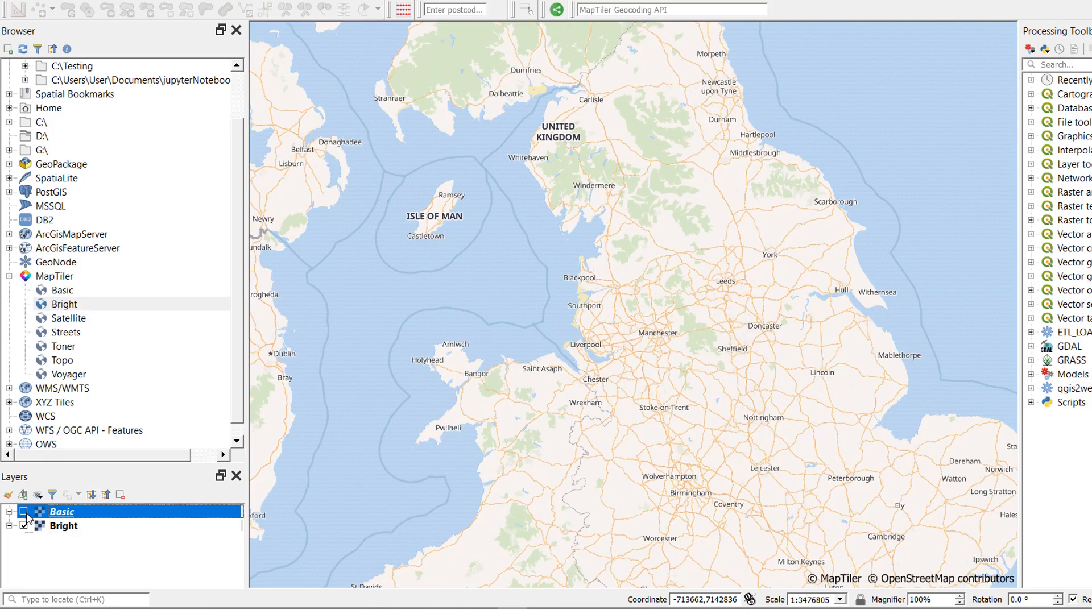
- Add the MapTiler Satellite basemap and hide Bright so the satellite imagery shows
left_click(68, 319)
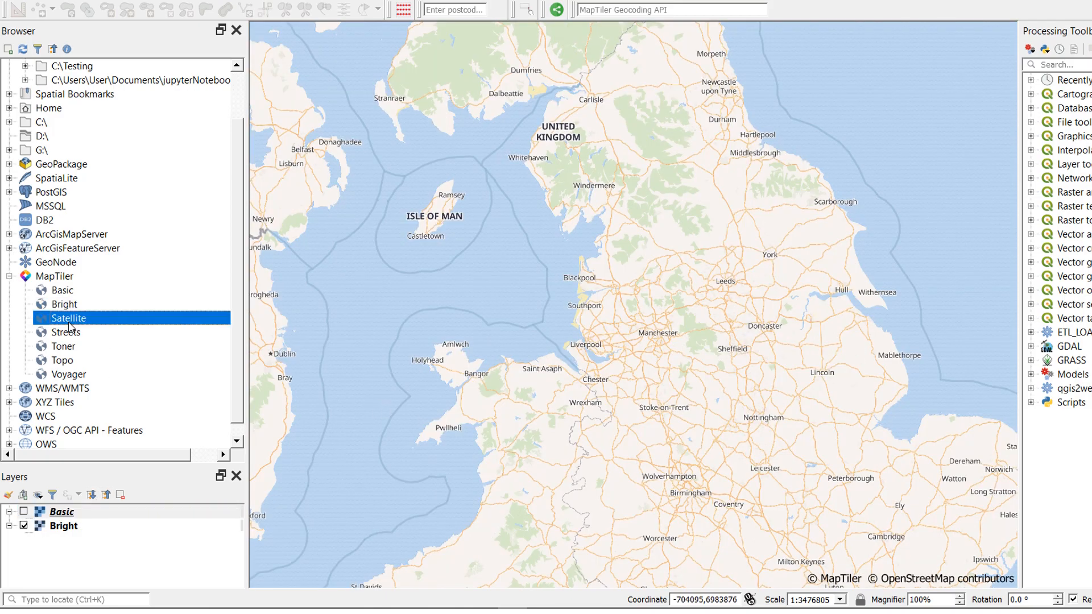
double_click(68, 318)
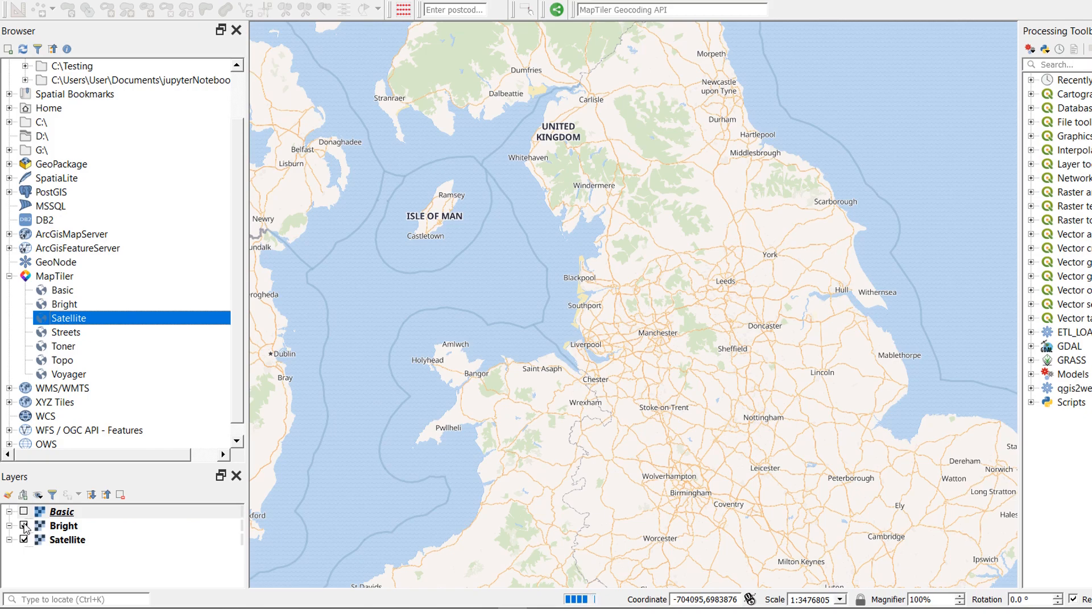
left_click(27, 526)
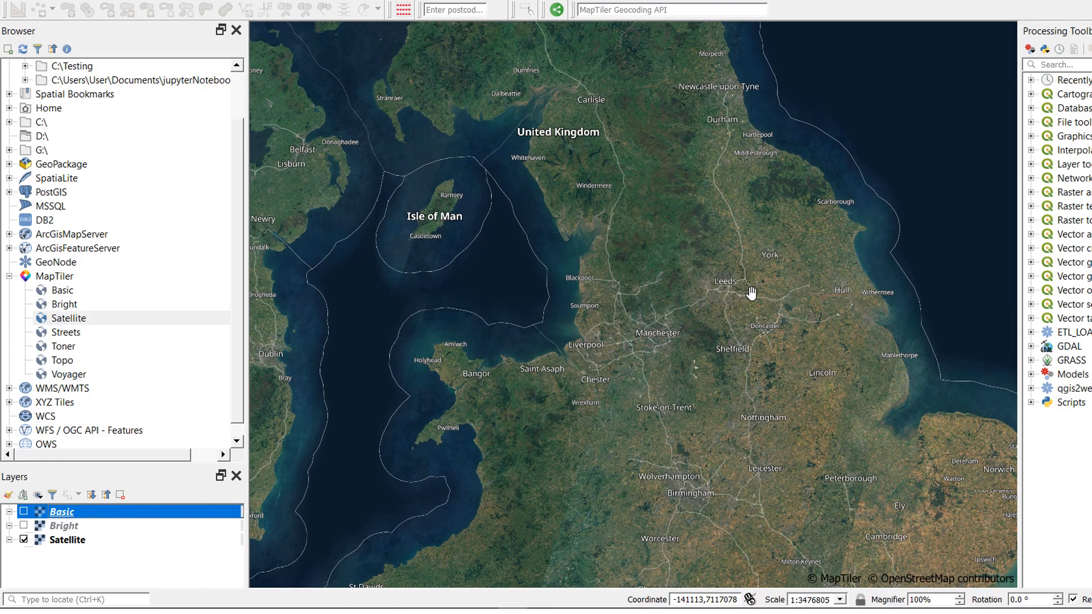
left_click(54, 276)
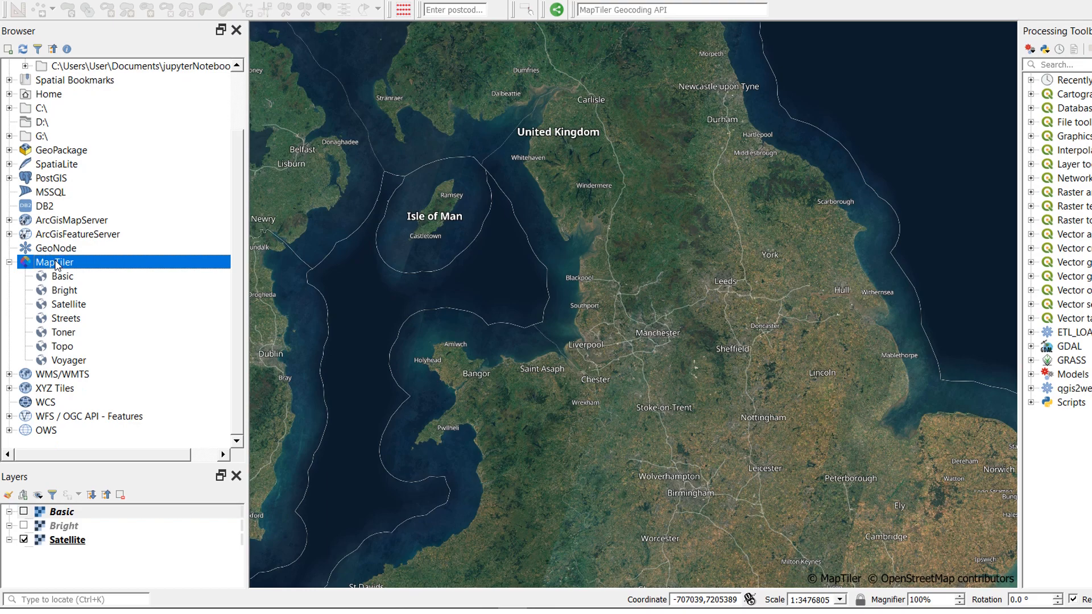
- Add UK OS Open Zoomstack Light from the MapTiler Cloud map list to the MapTiler basemaps
right_click(51, 262)
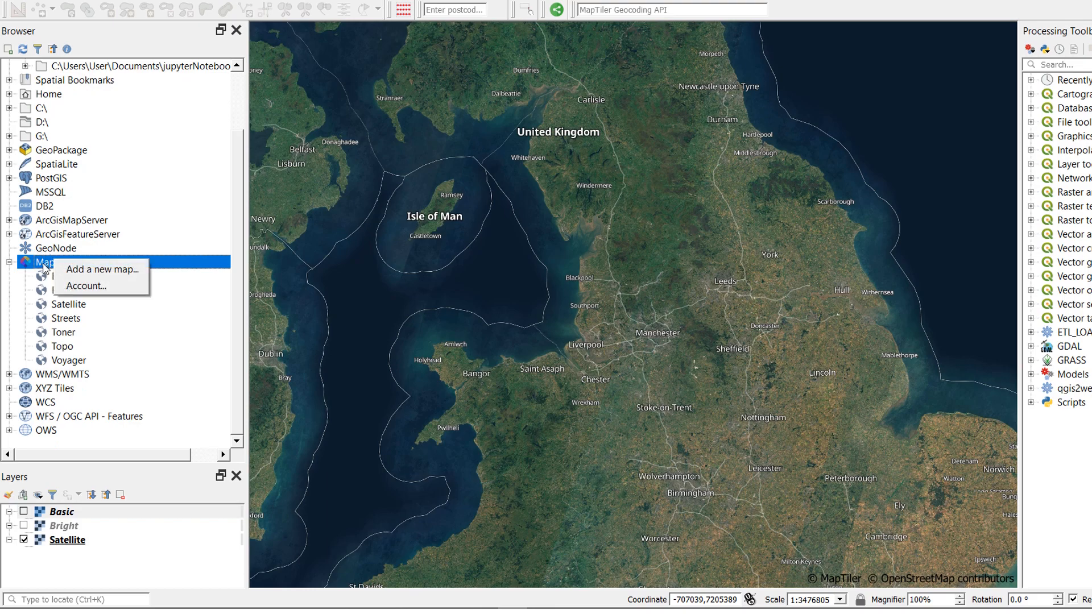
mouse_move(100, 275)
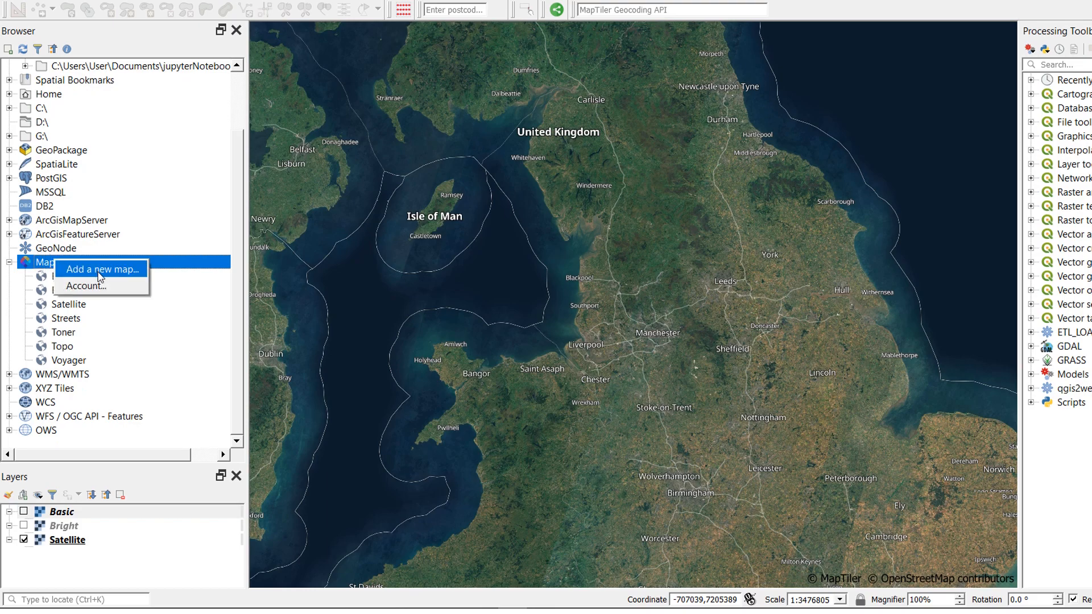
left_click(102, 270)
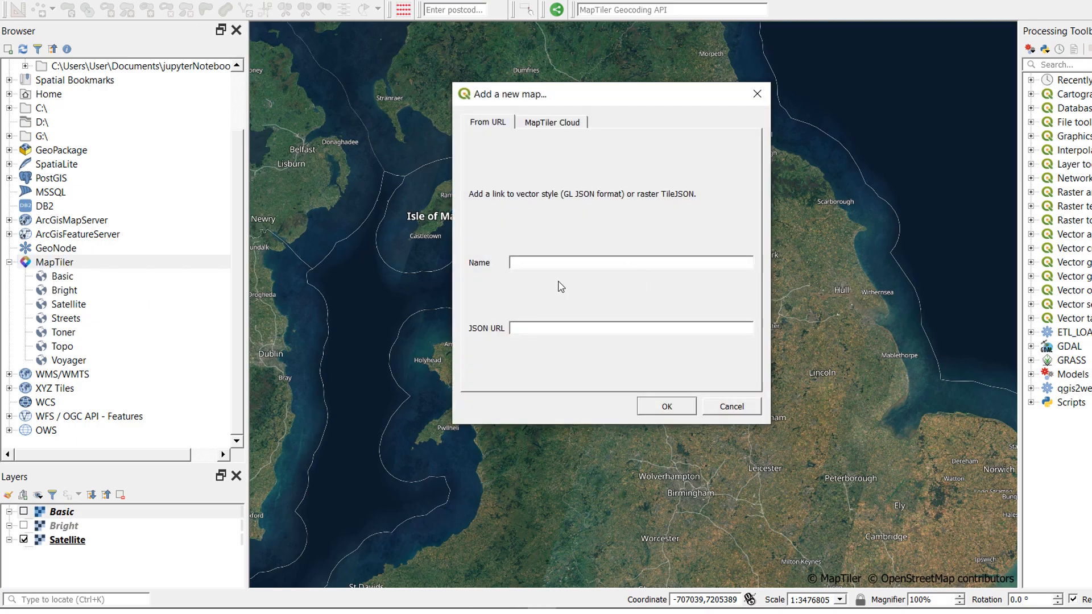
mouse_move(542, 162)
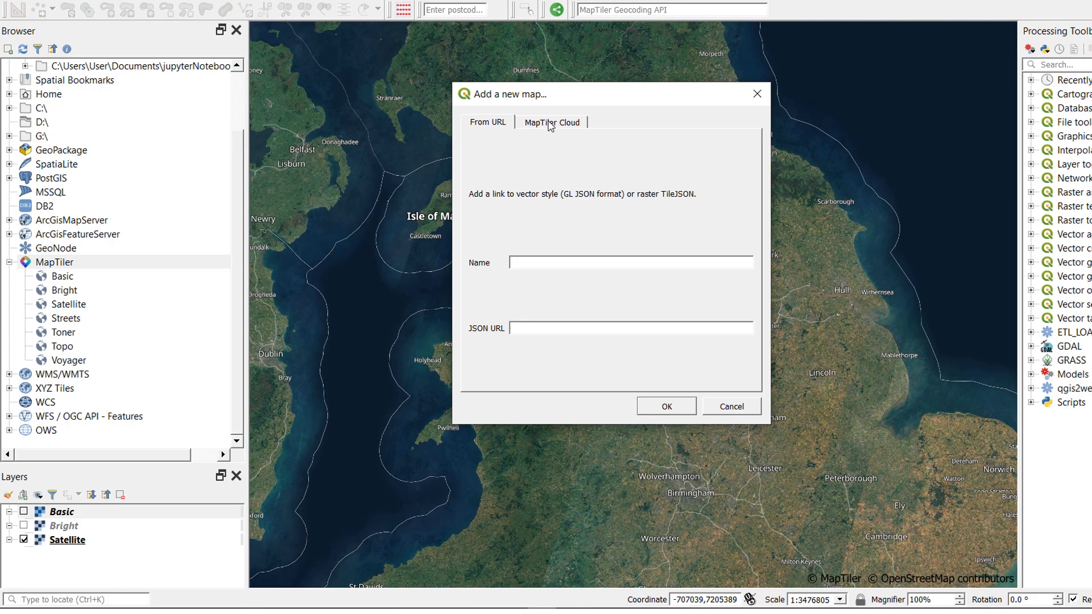
left_click(552, 122)
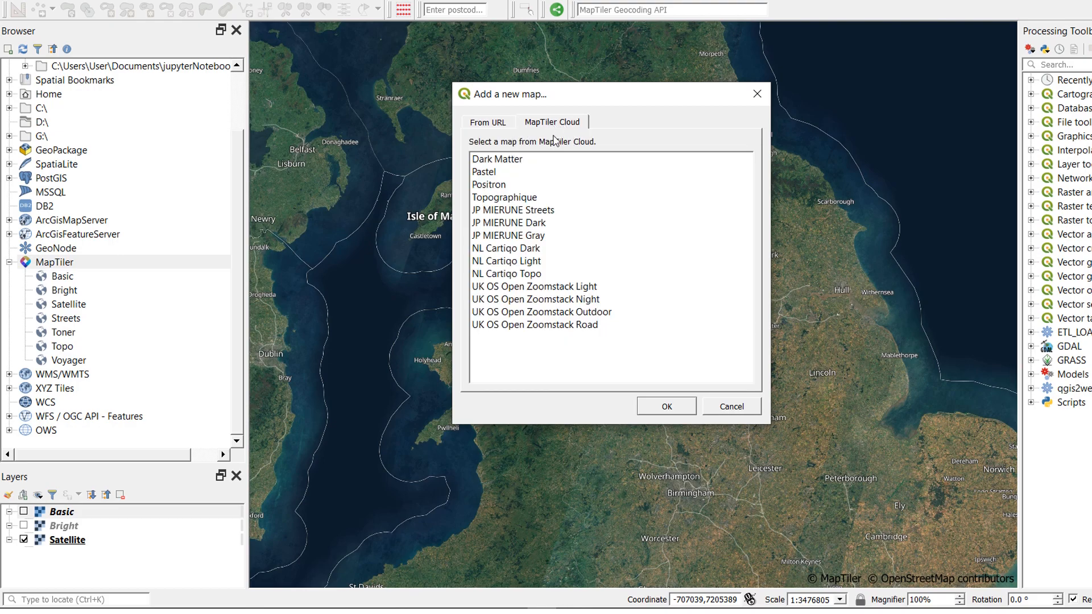
mouse_move(503, 164)
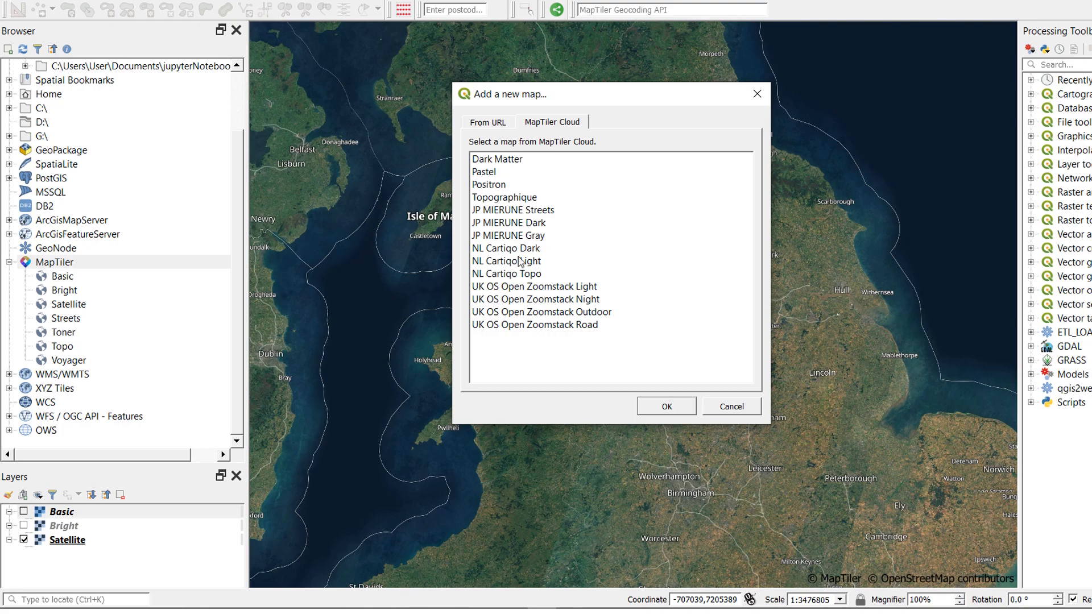
left_click(535, 287)
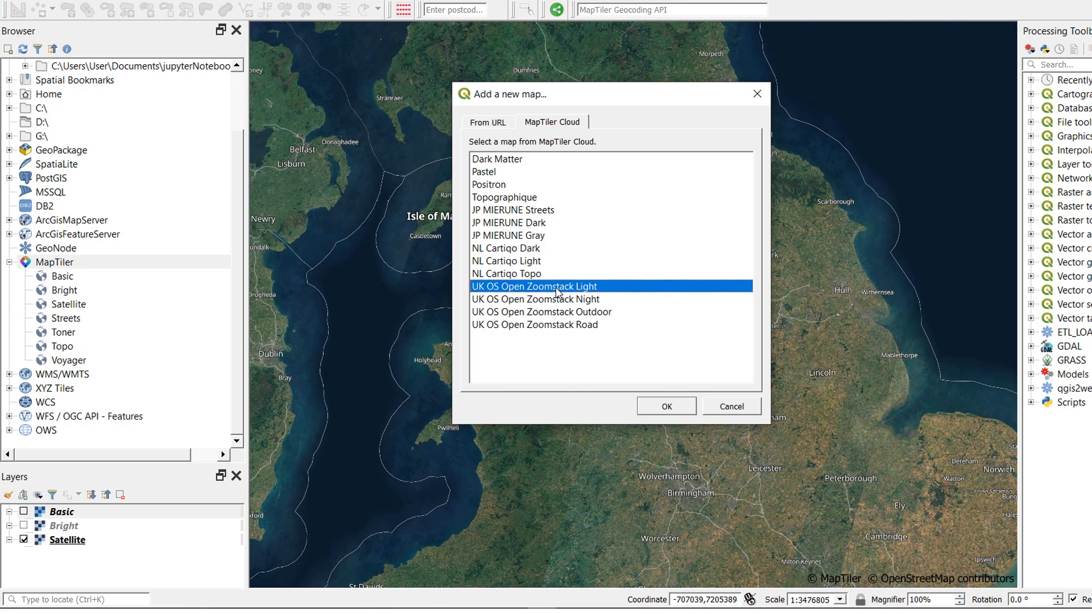
mouse_move(676, 439)
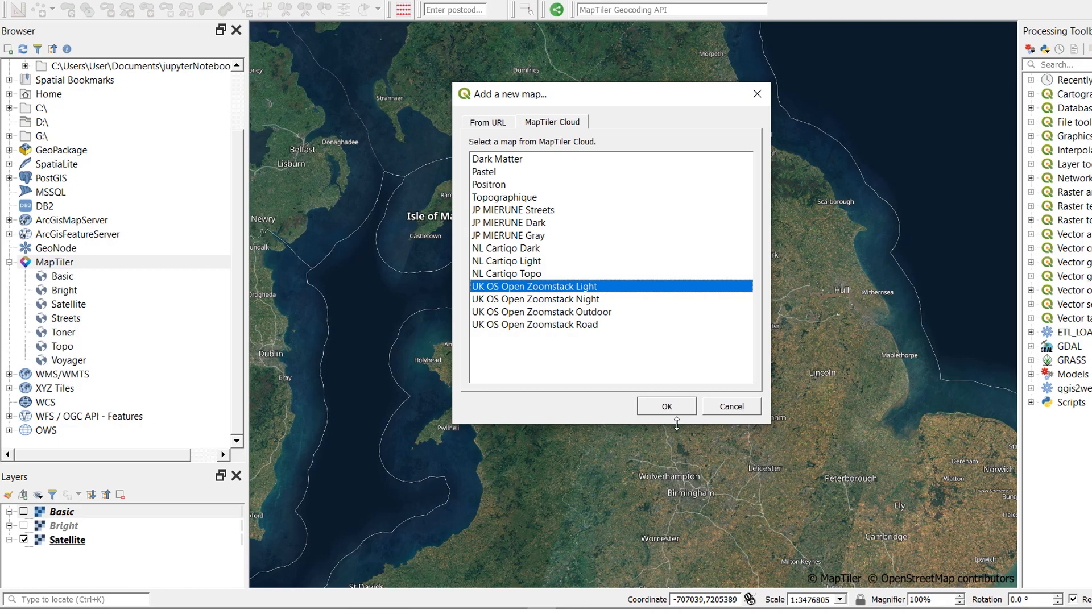
left_click(667, 407)
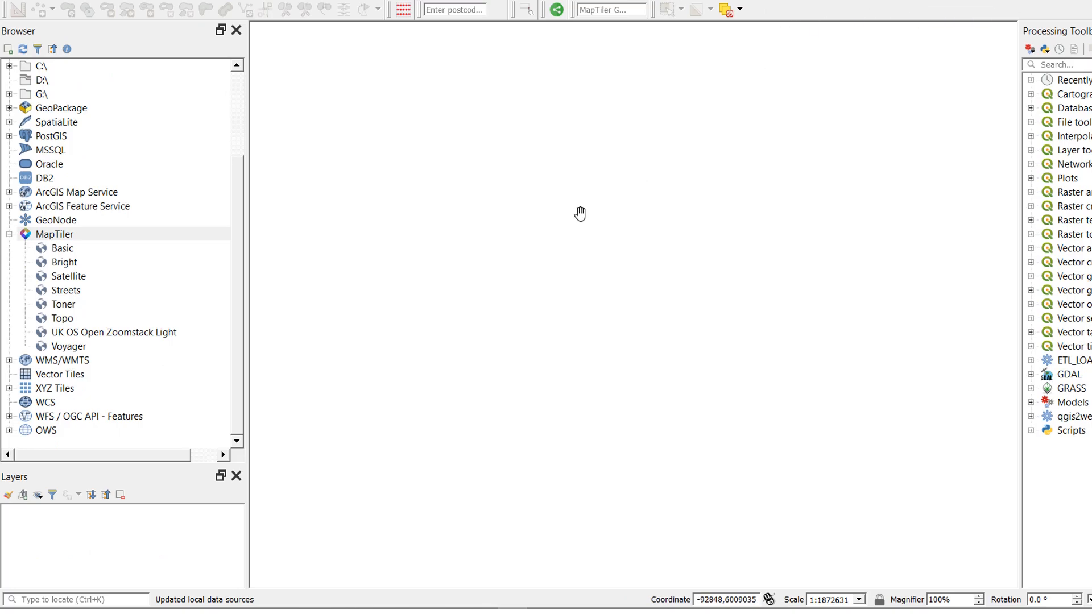
mouse_move(565, 212)
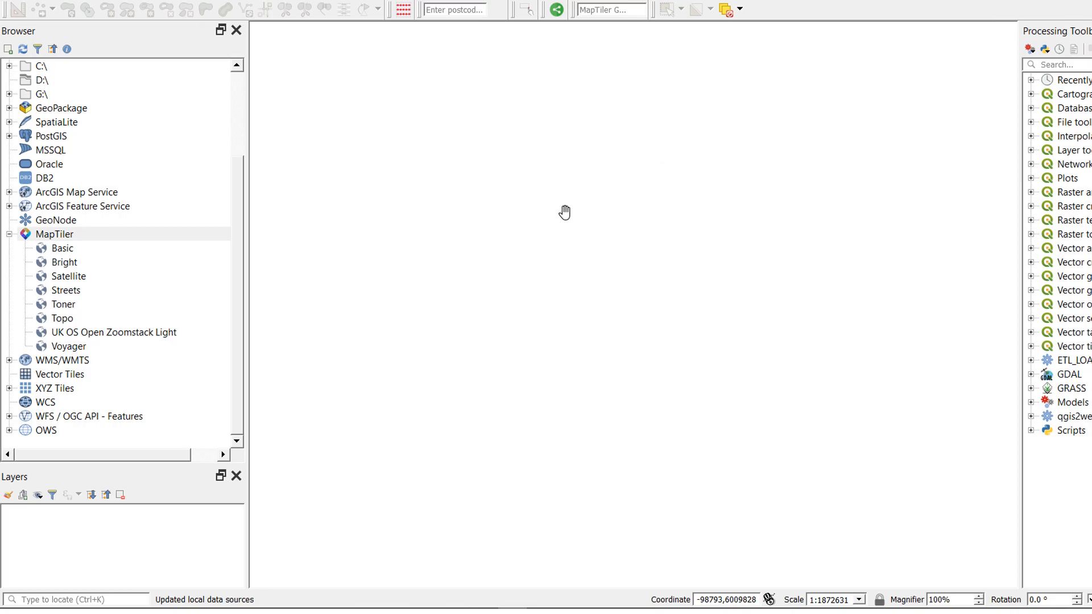
mouse_move(557, 213)
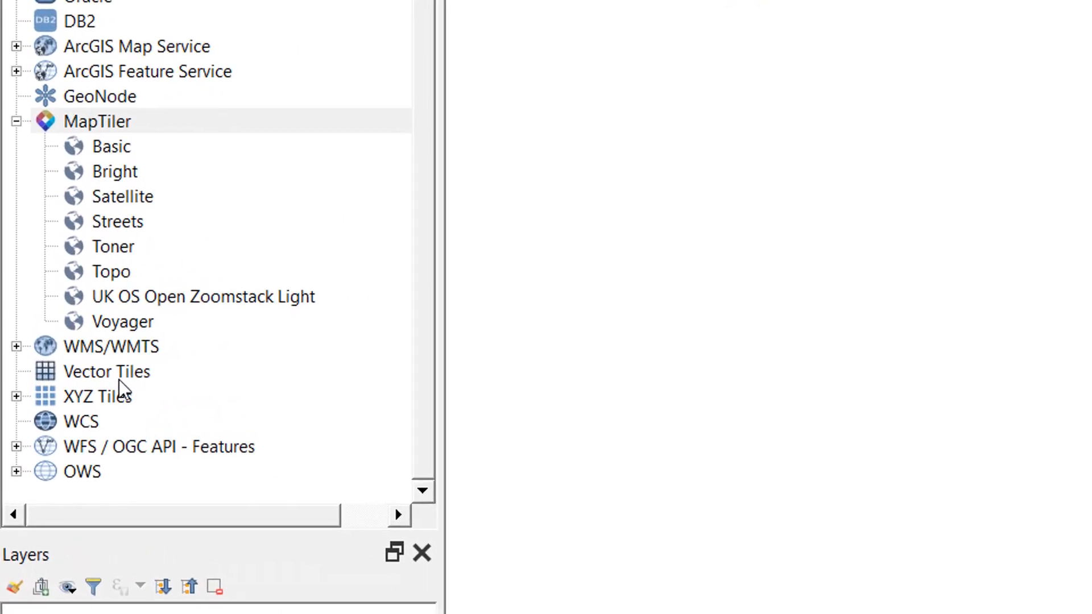
left_click(107, 371)
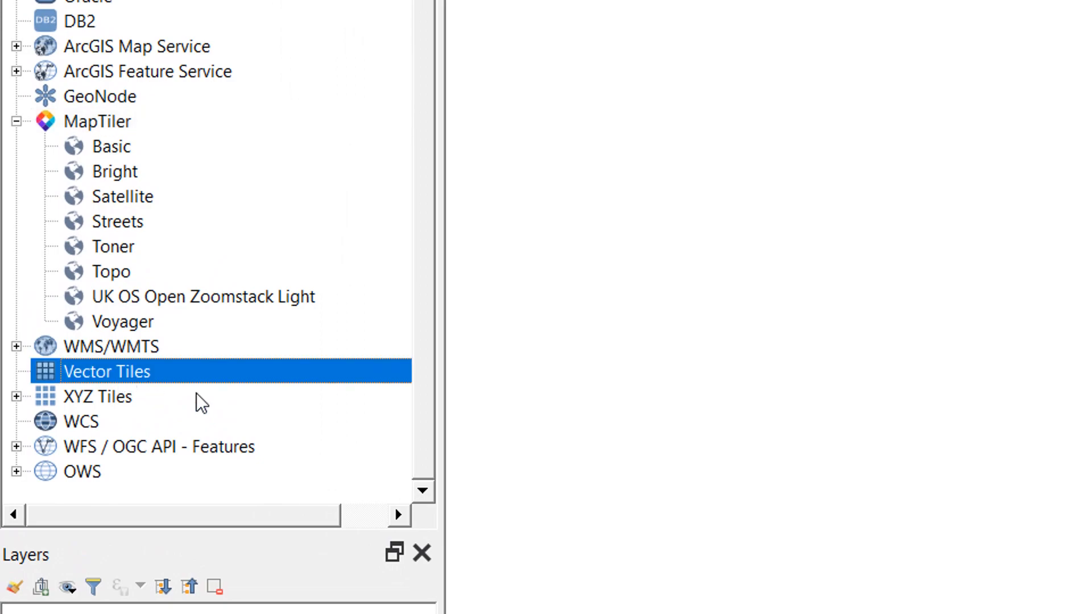
mouse_move(150, 387)
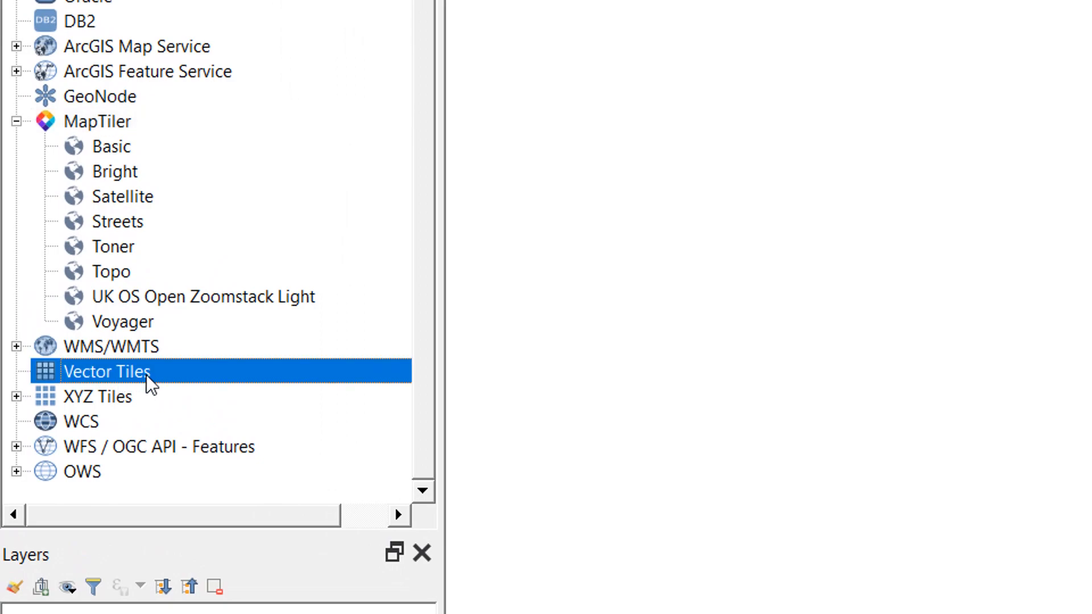
mouse_move(168, 400)
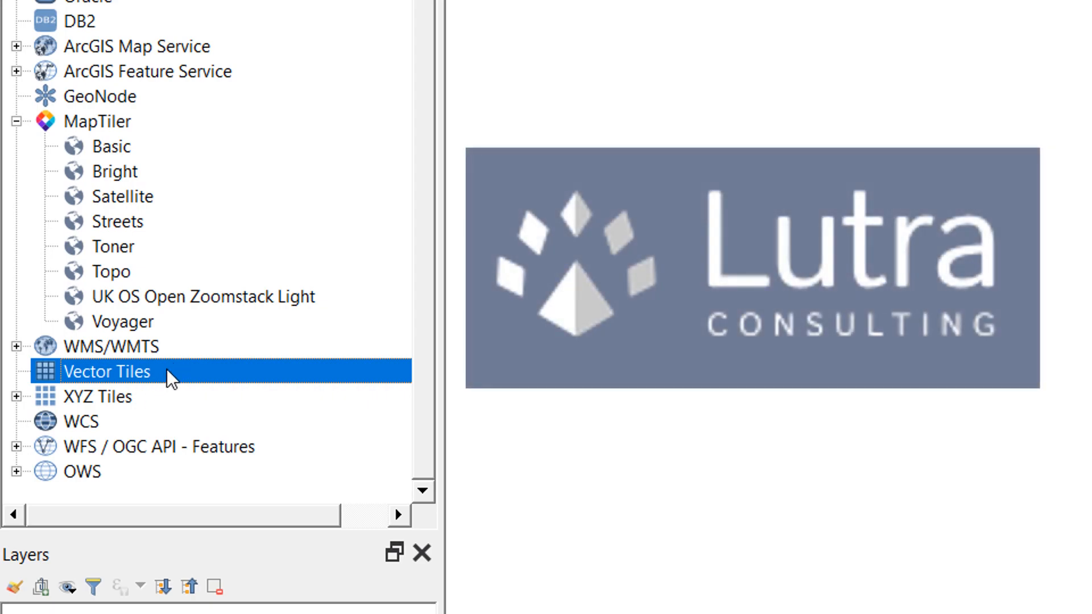
mouse_move(170, 388)
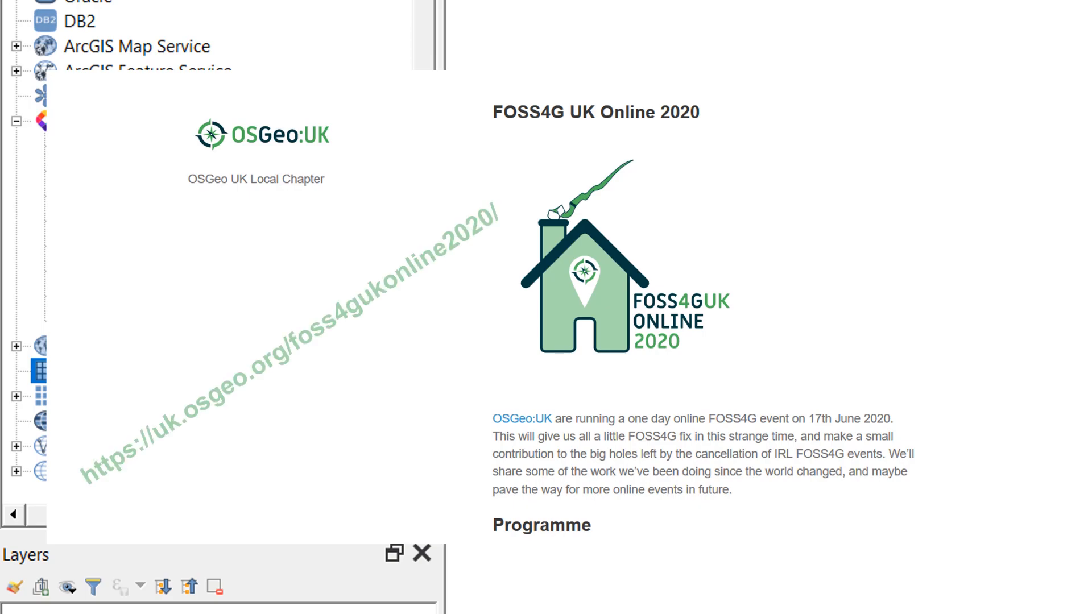
left_click(86, 123)
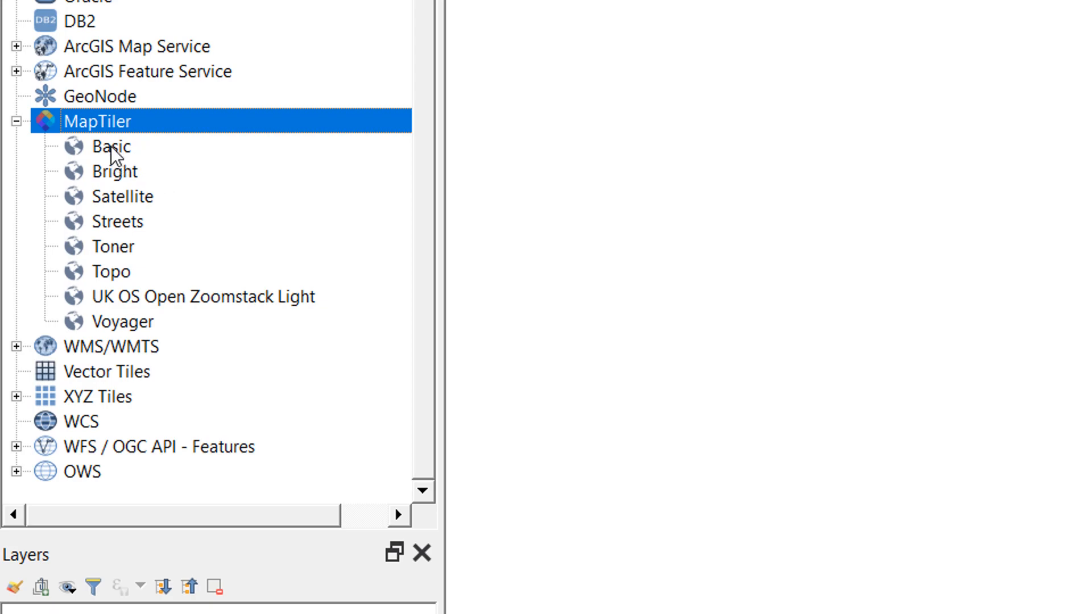
- Load the MapTiler Basic basemap as a native vector tile layer group
left_click(108, 147)
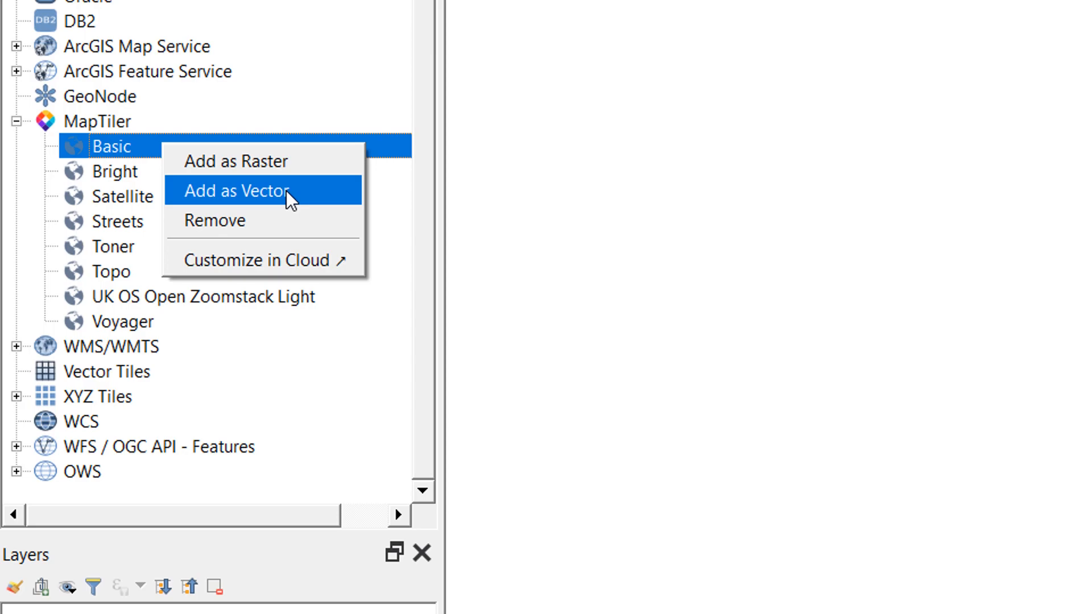
left_click(237, 191)
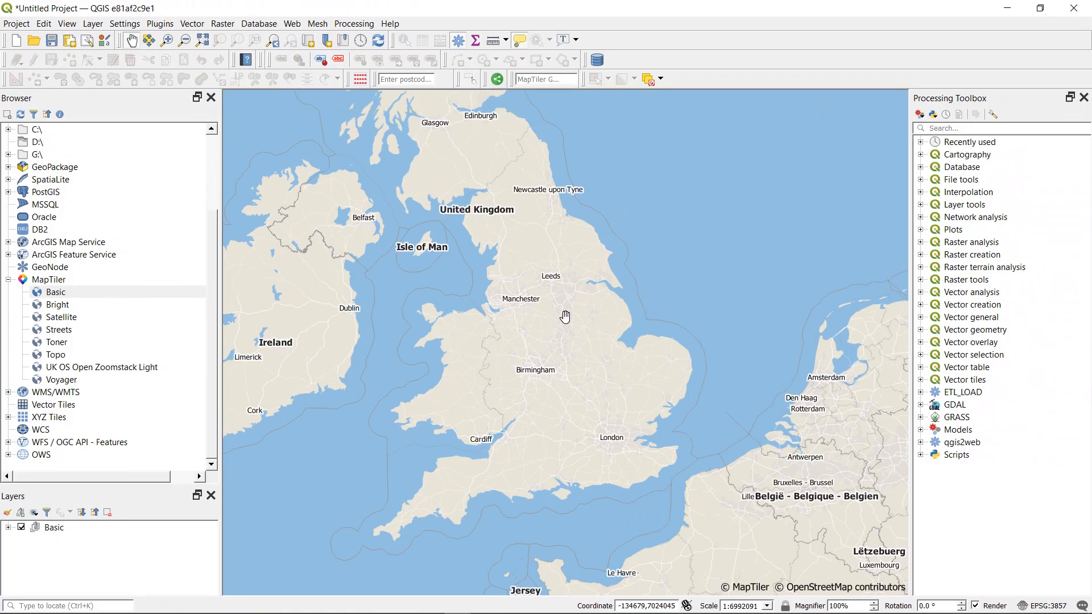
mouse_move(45, 540)
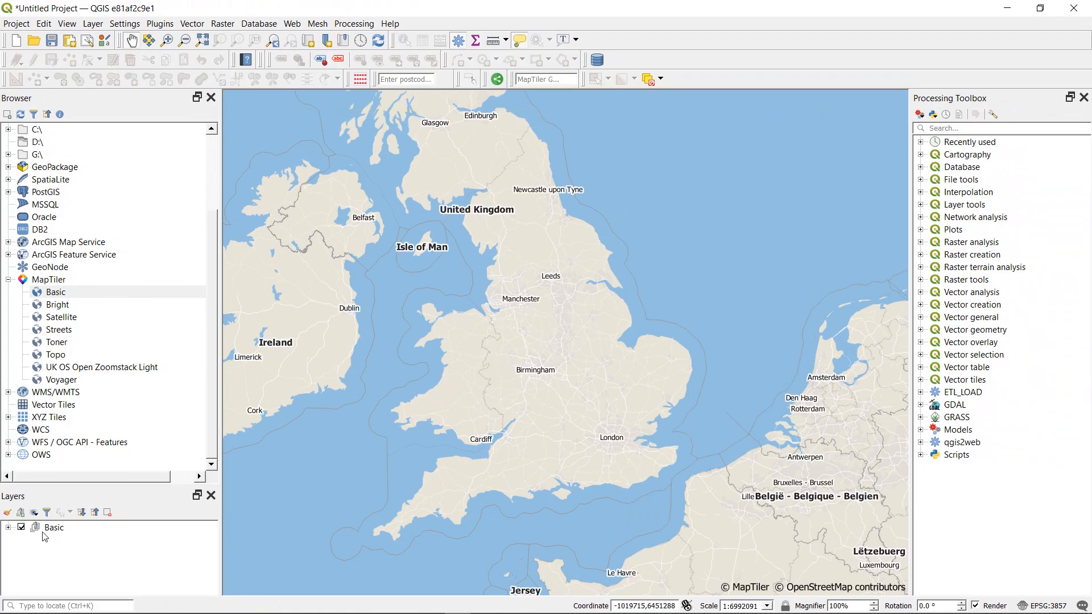
- Expand the Basic group and bring up the openmaptiles sublayer's context options
left_click(7, 528)
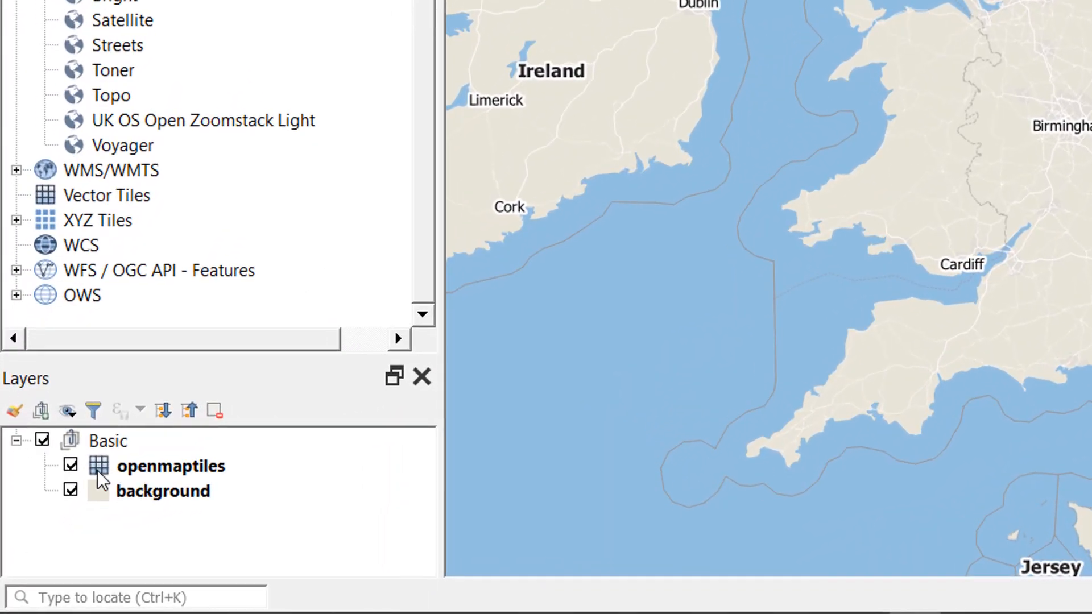
left_click(170, 466)
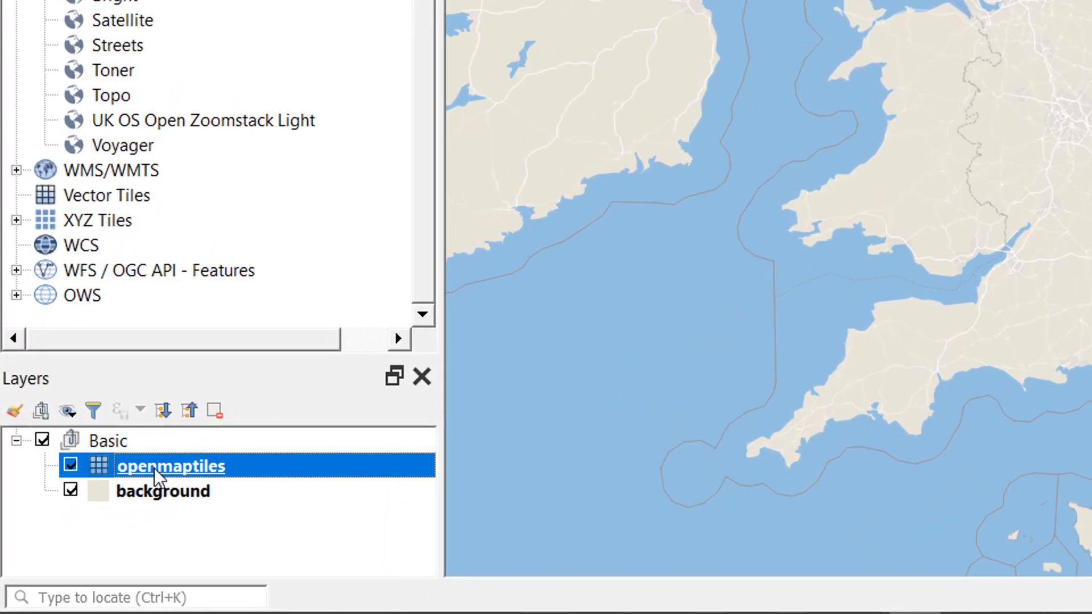
right_click(165, 467)
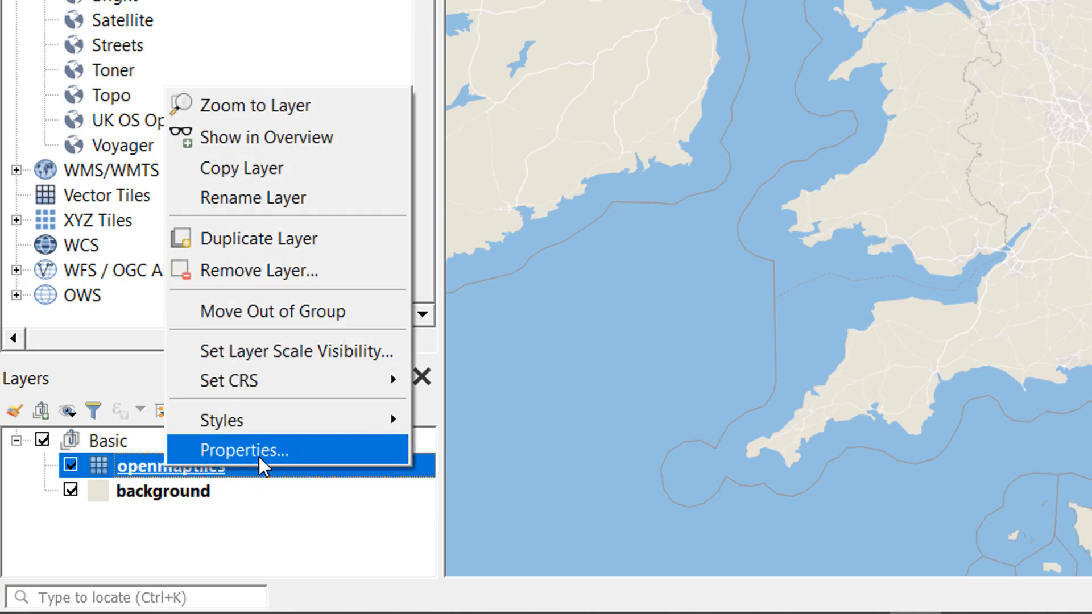
left_click(246, 450)
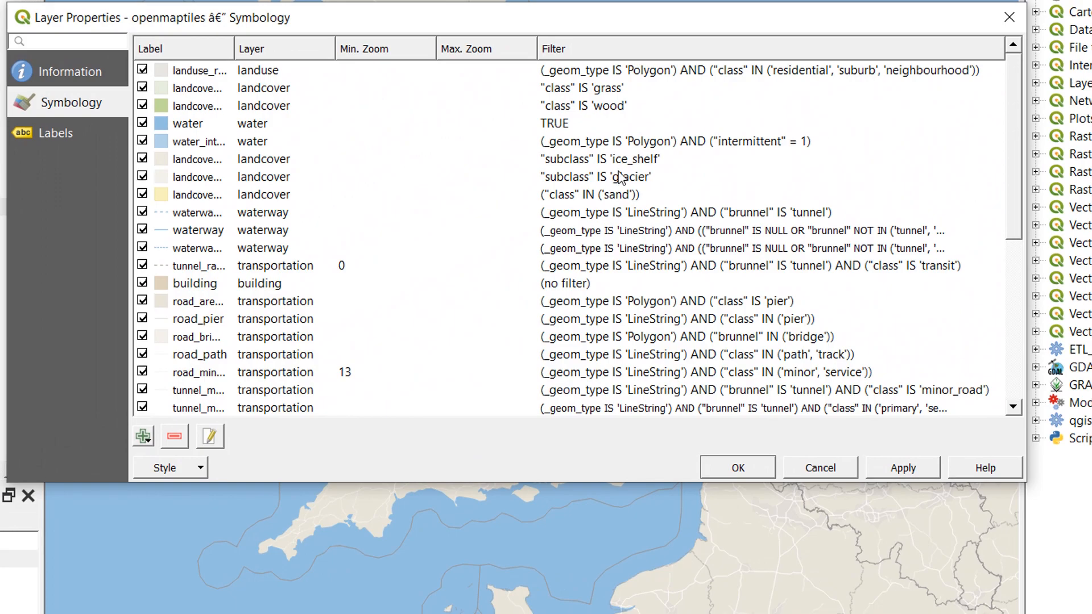
scroll("down", 3)
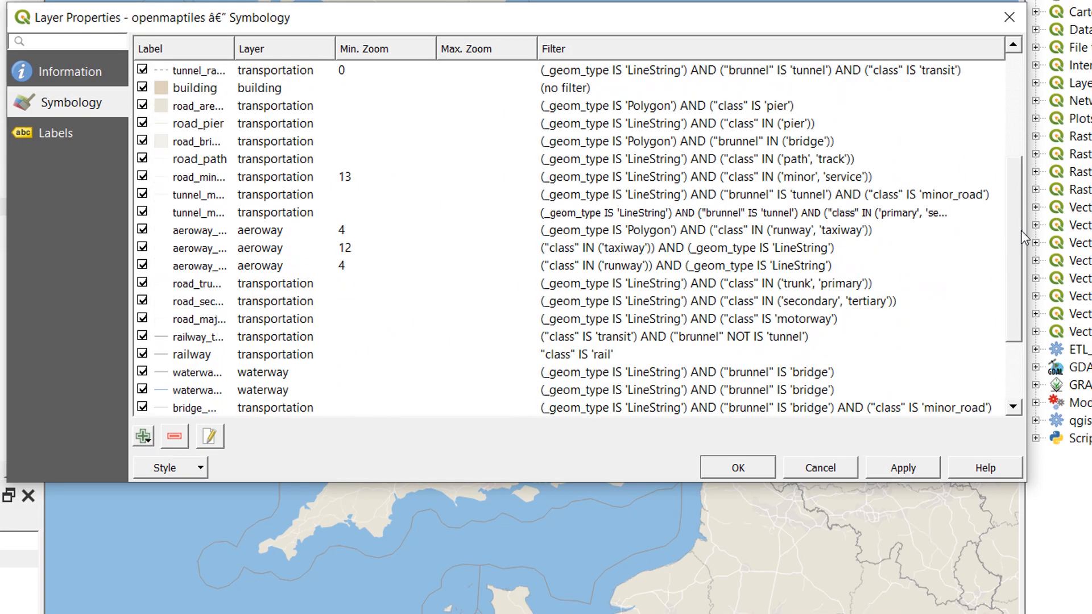
scroll("down", 3)
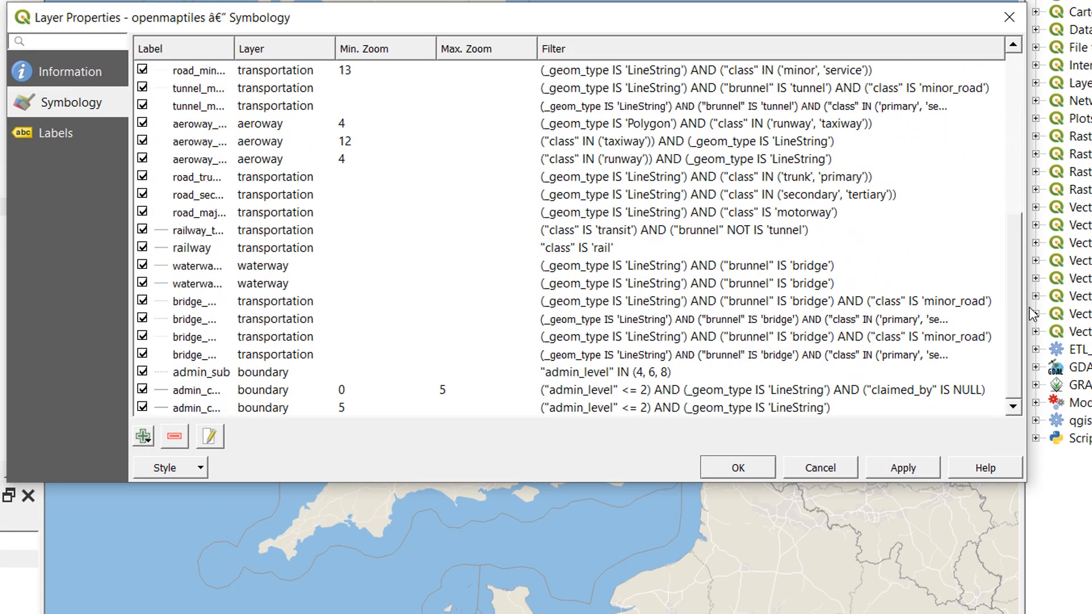
mouse_move(1019, 339)
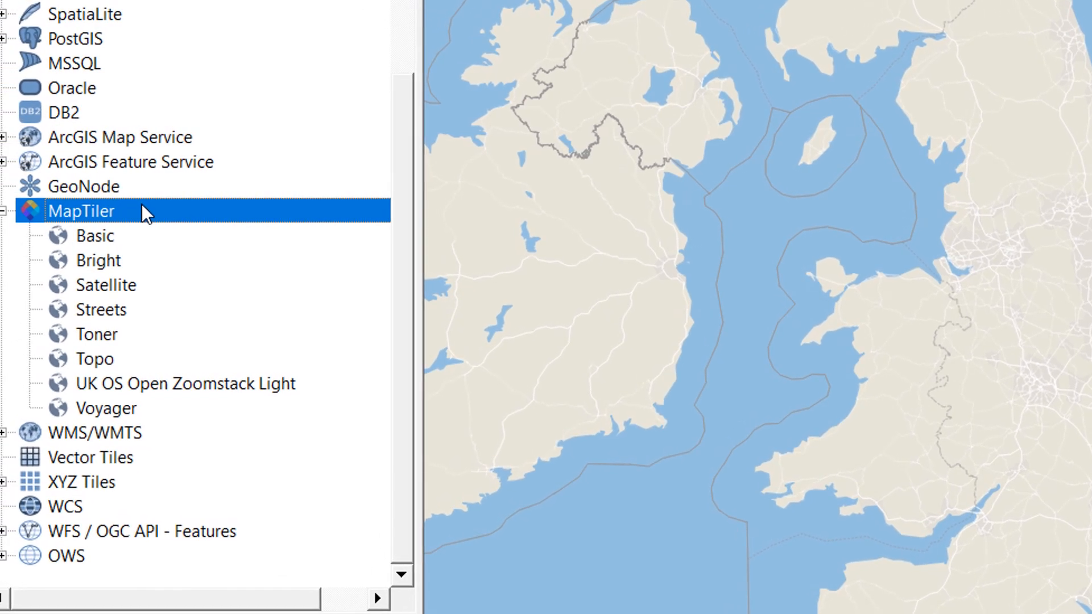
- Add a new custom MapTiler map named BasicOrange with its style JSON URL
right_click(82, 212)
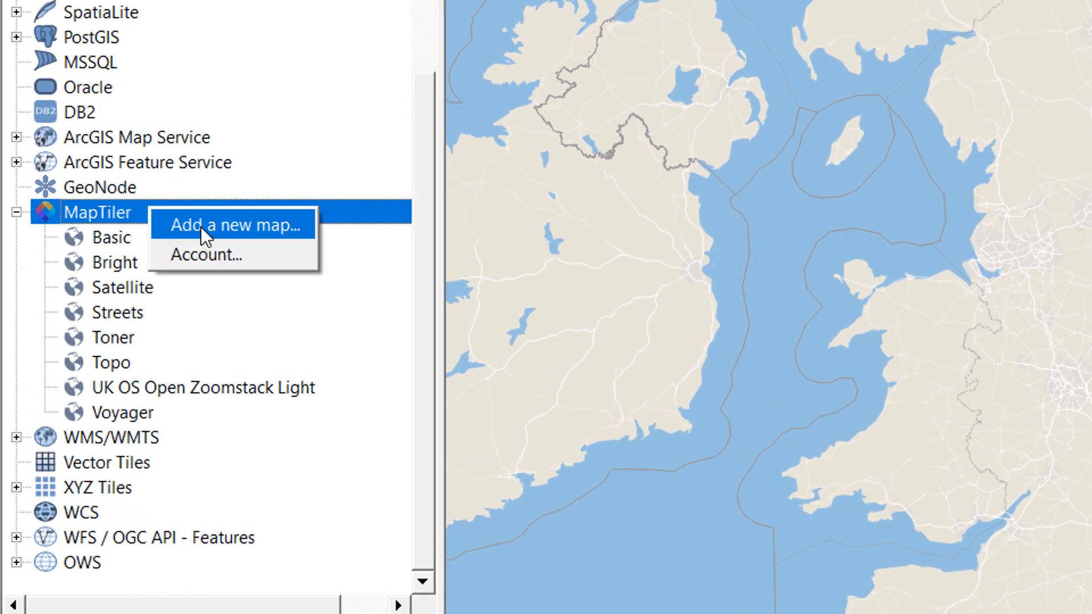
left_click(237, 225)
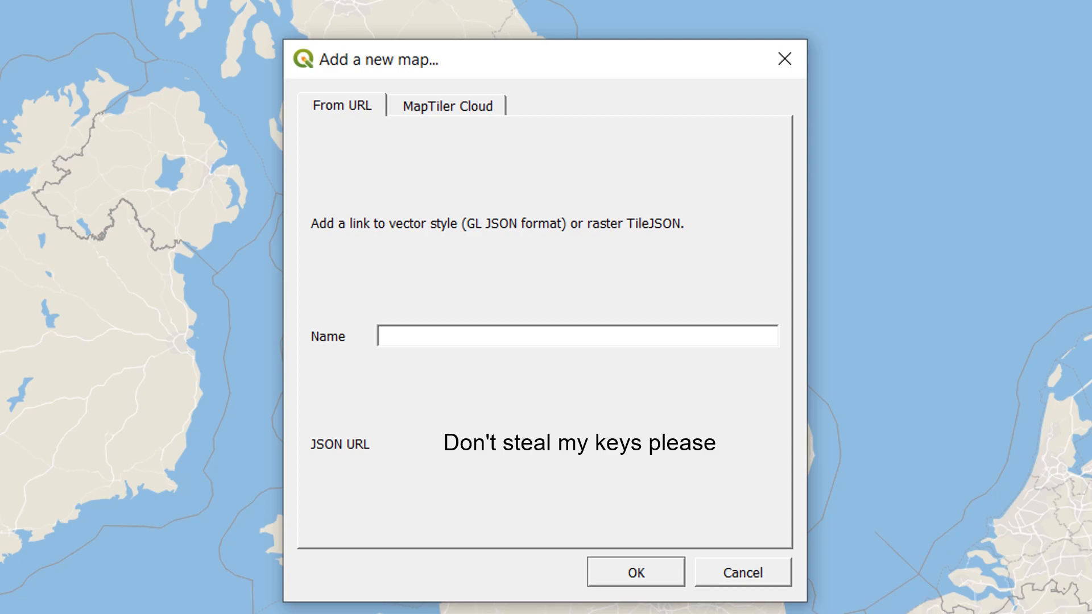
mouse_move(465, 339)
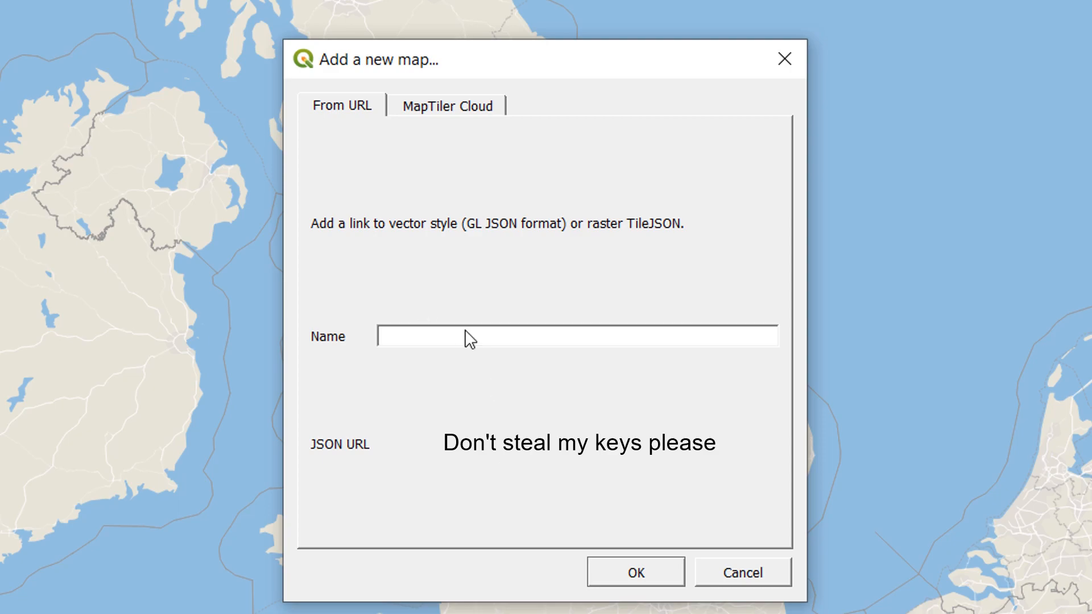
type("Bright")
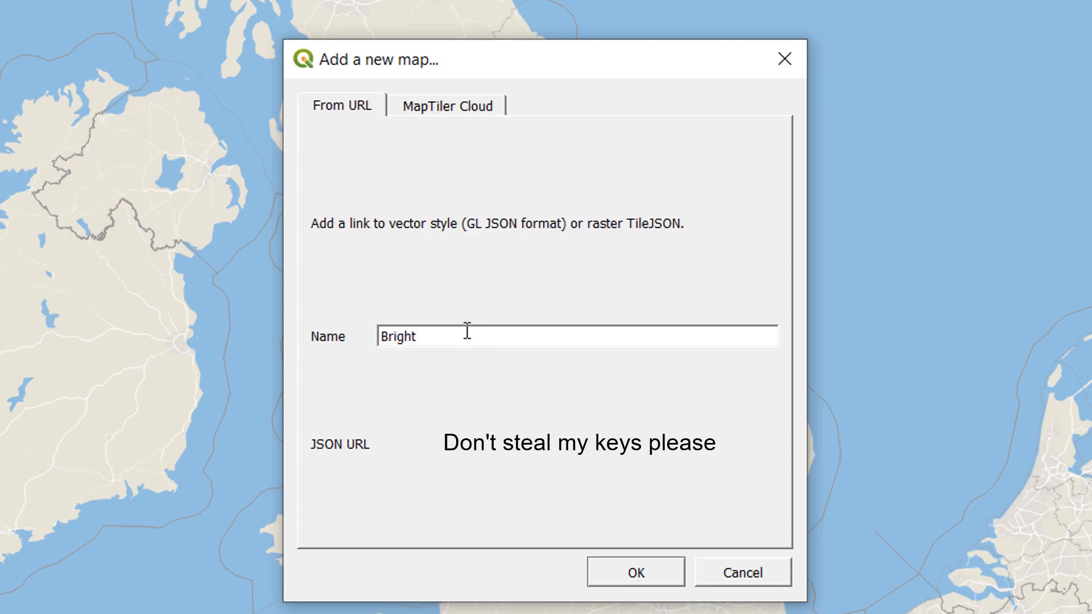
type("Ba")
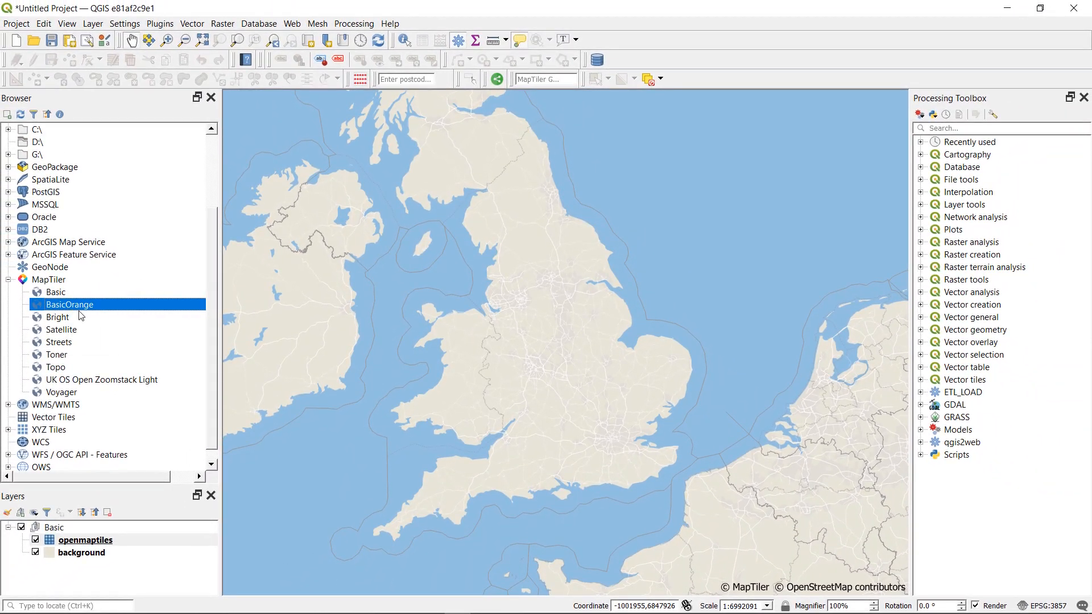
- Add the BasicOrange map to the project and dismiss the Python error message
double_click(69, 305)
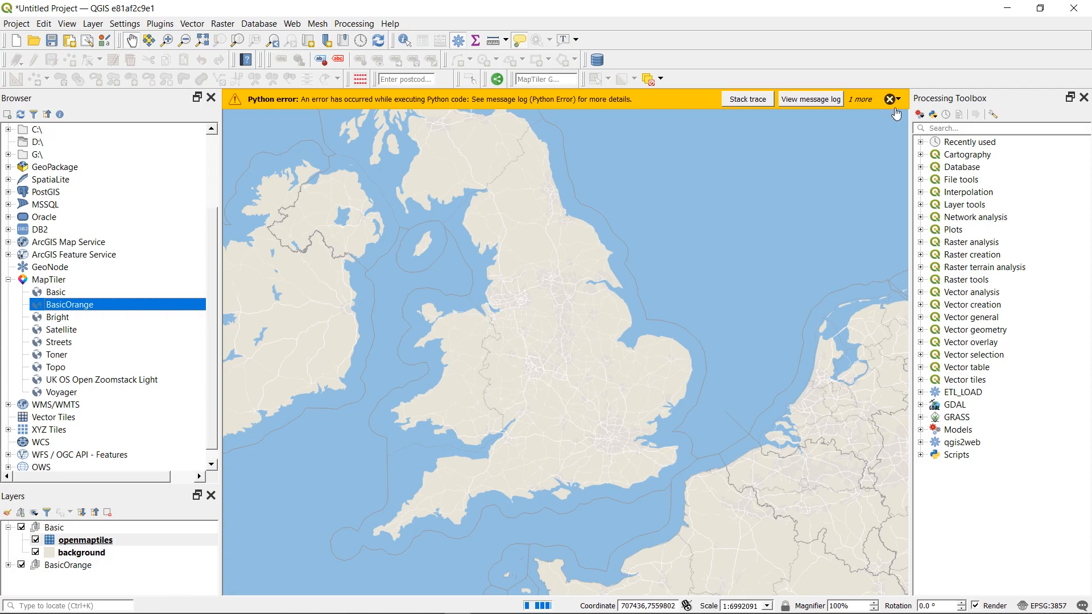
left_click(890, 97)
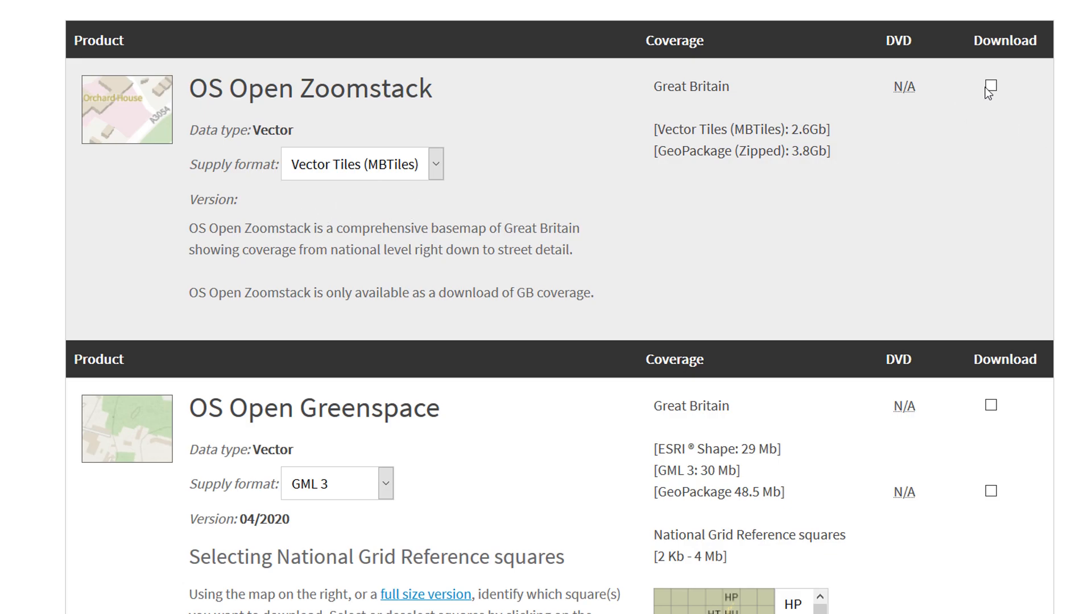
- Mark OS Open Zoomstack in Vector Tiles (MBTiles) format for download on the OS OpenData page
left_click(991, 86)
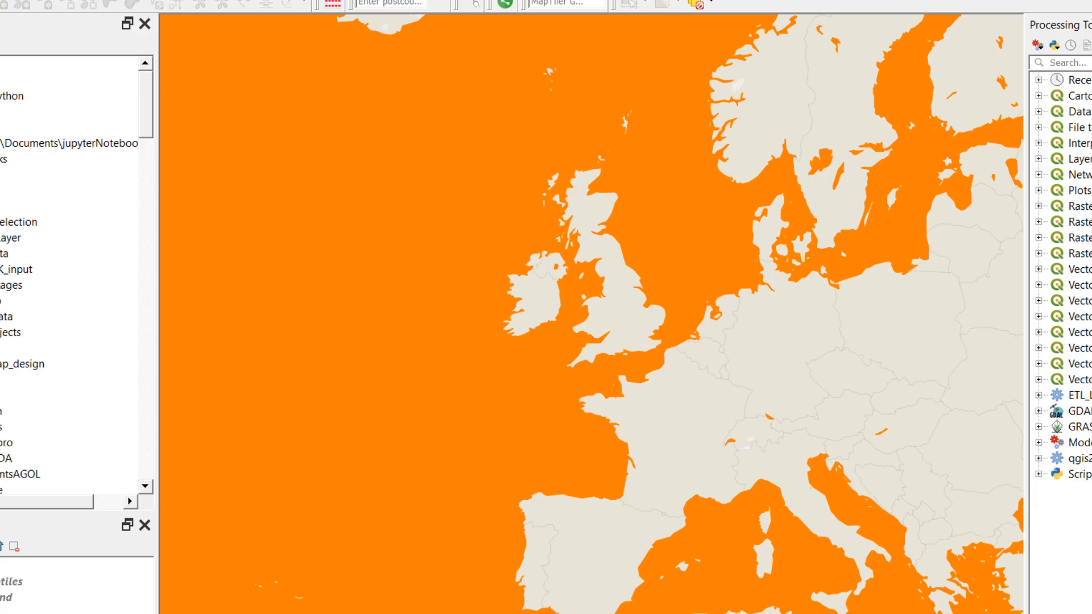
- Load OS_Open_Zoomstack.mbtiles from the Browser as a vector tile layer
scroll("down", 3)
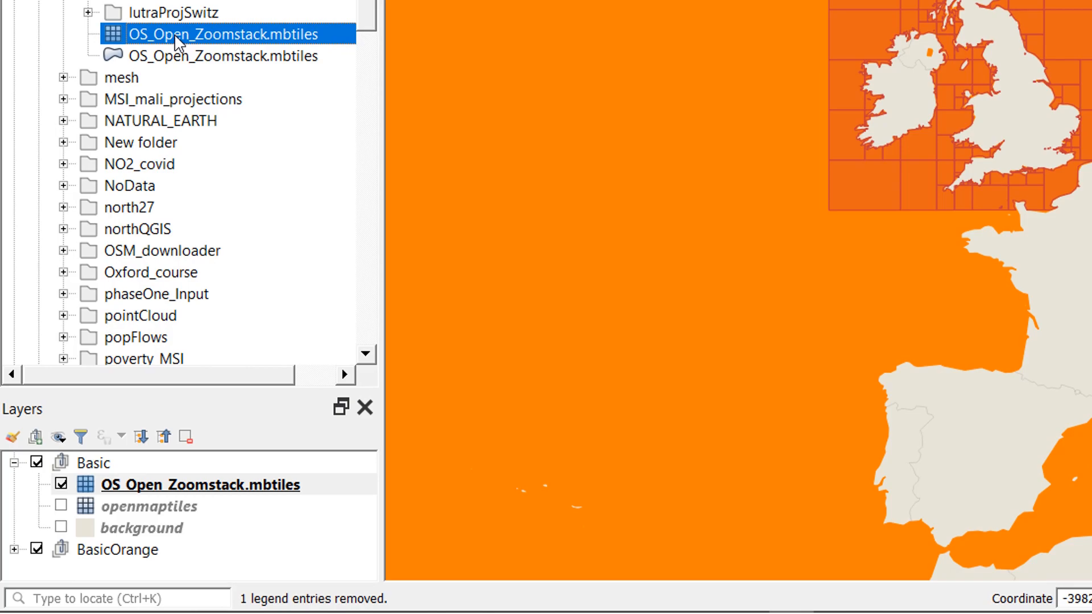
left_click(200, 484)
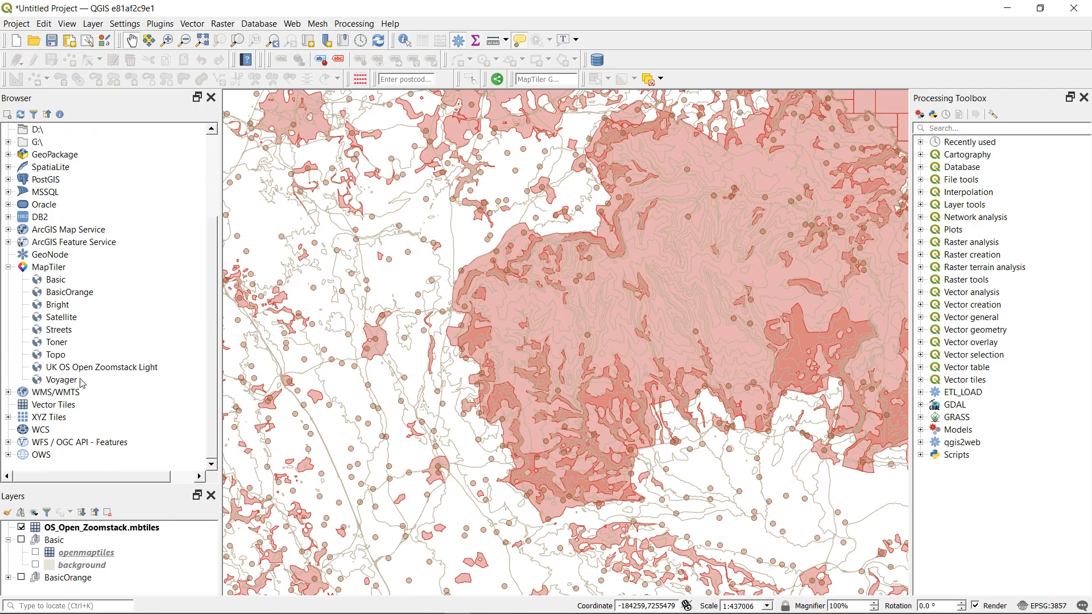
mouse_move(96, 371)
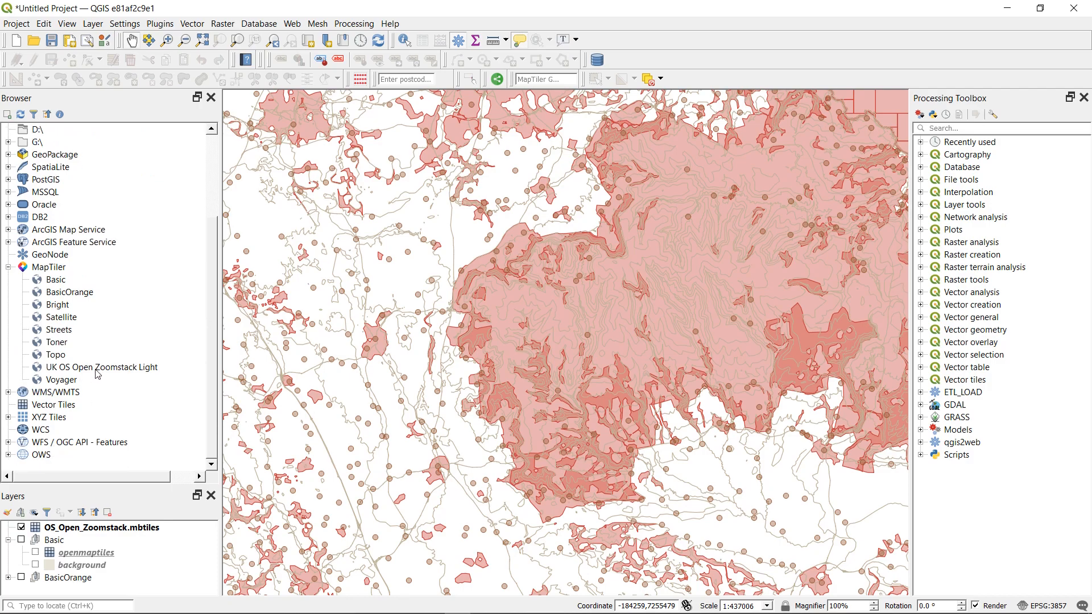
- Add UK OS Open Zoomstack Light to the project as a vector tile layer
left_click(103, 366)
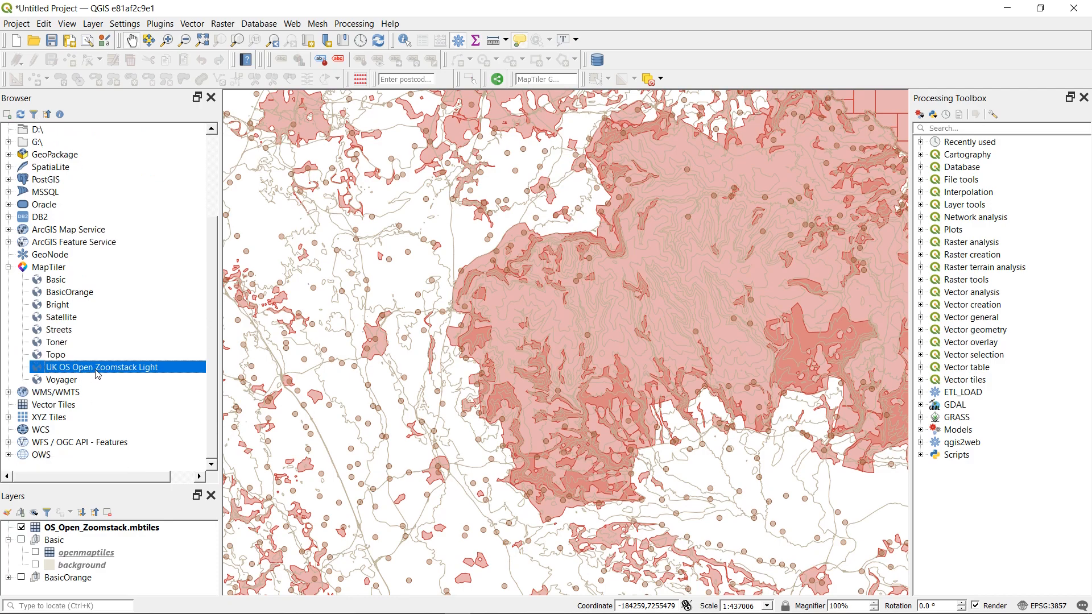
right_click(97, 366)
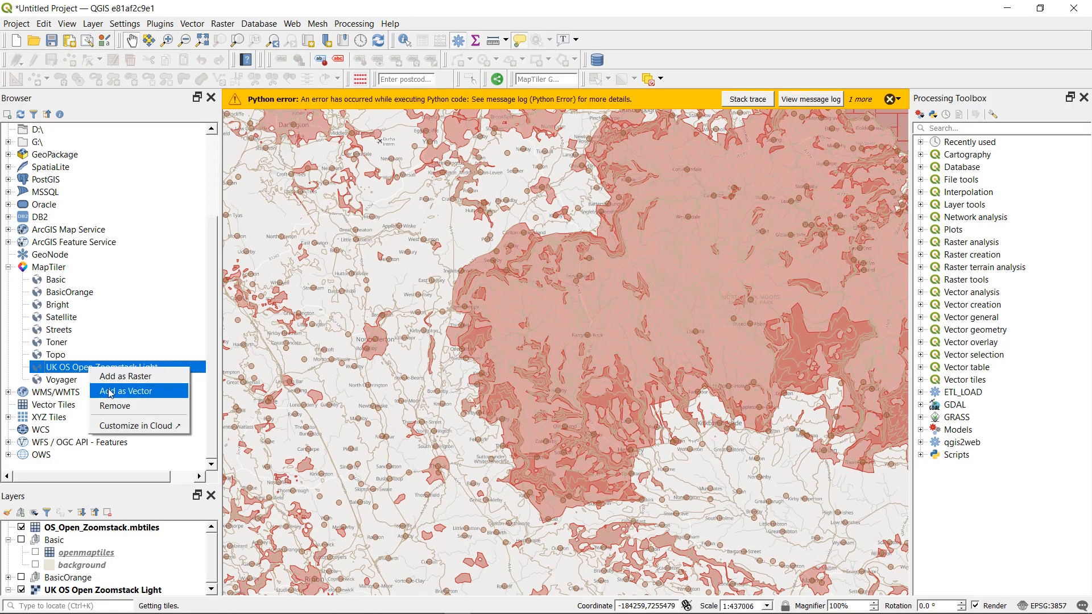
left_click(126, 391)
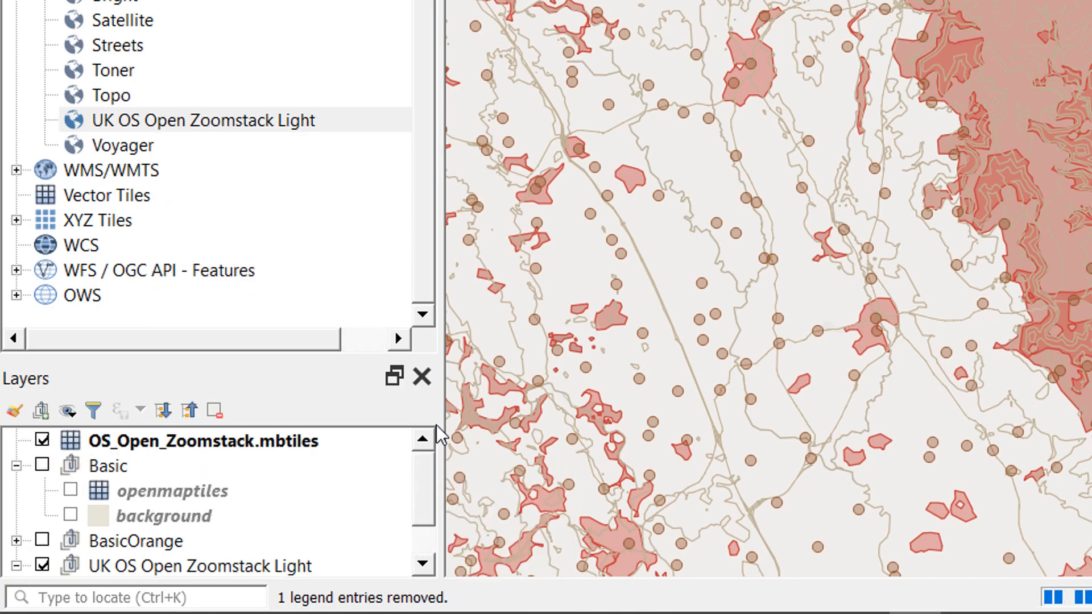
- Paste the copied Zoomstack Light style onto the OS_Open_Zoomstack.mbtiles layer
left_click(188, 441)
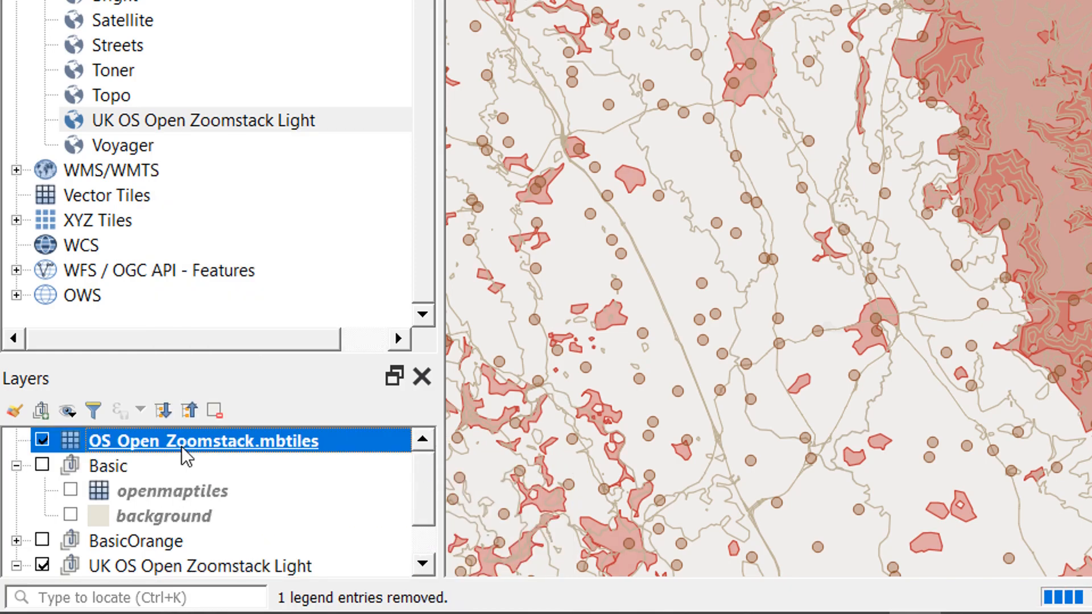
right_click(185, 441)
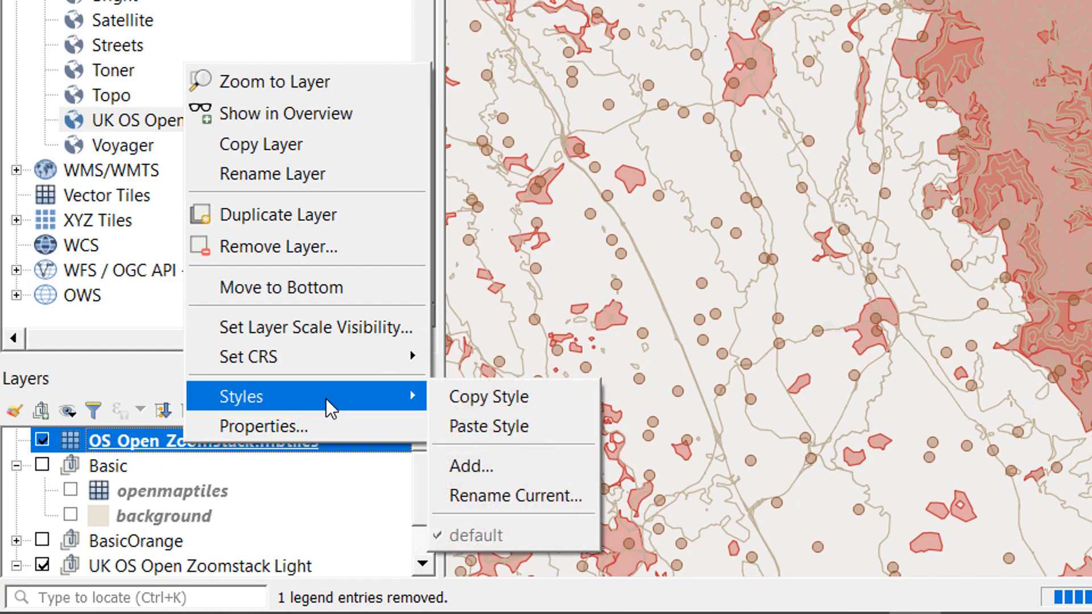
left_click(489, 426)
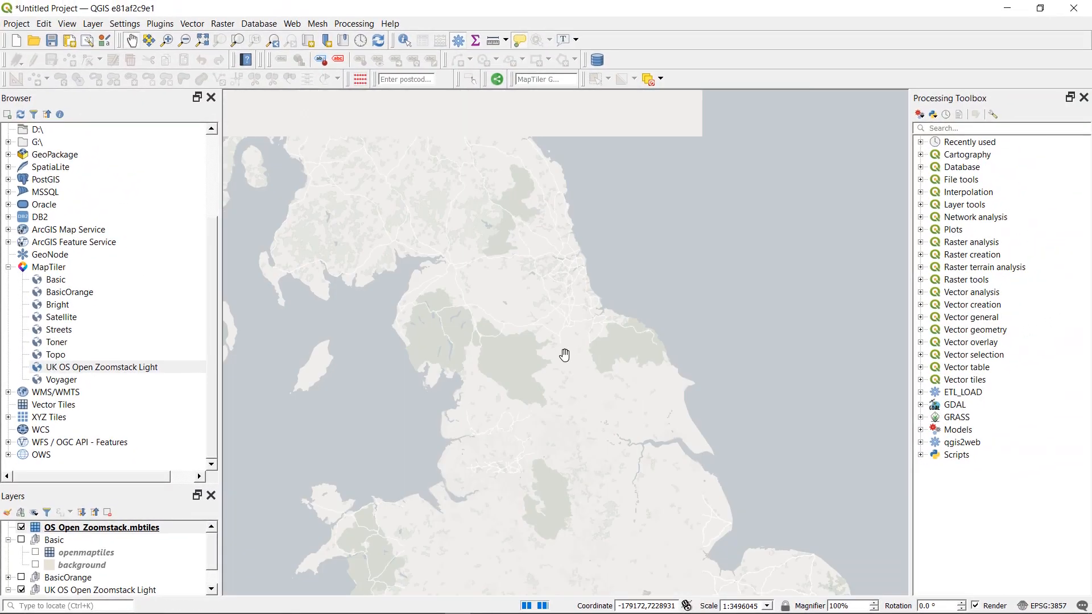
left_click_drag(566, 355, 594, 364)
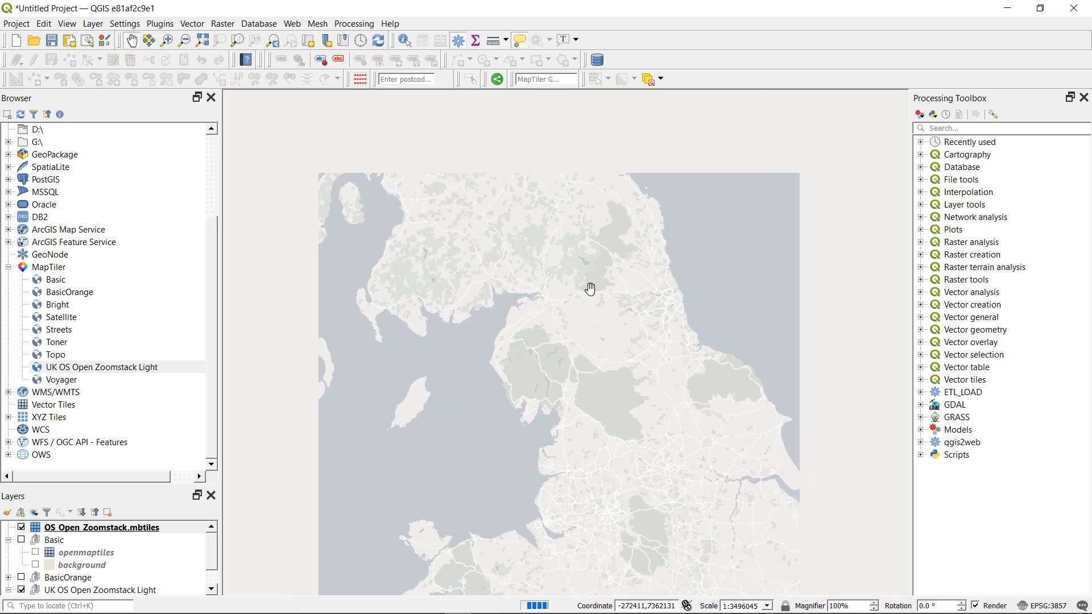
left_click_drag(591, 288, 649, 344)
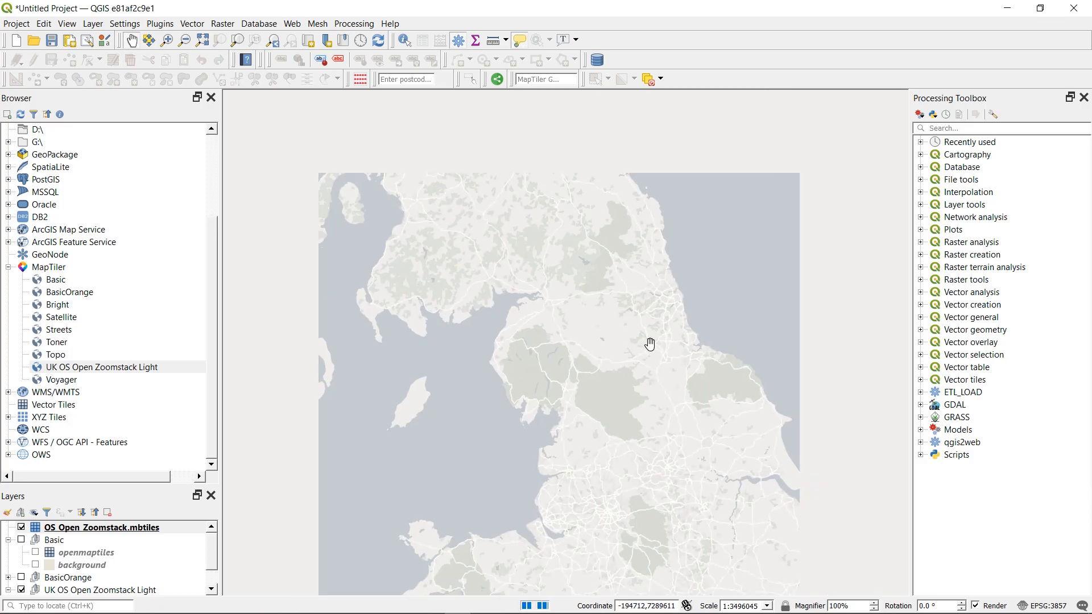
left_click_drag(650, 344, 668, 302)
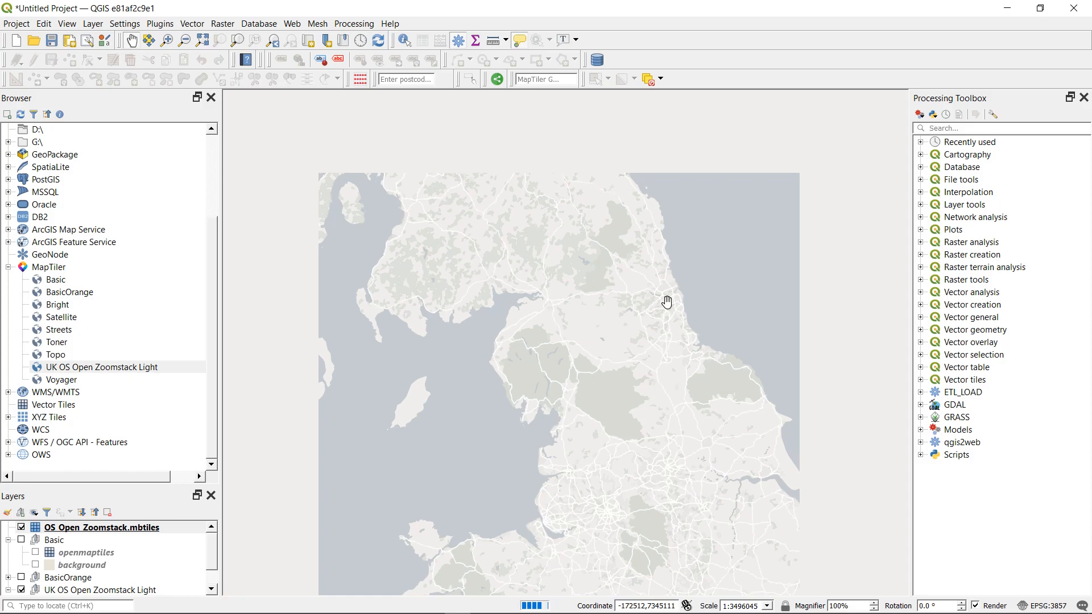
left_click_drag(667, 301, 635, 292)
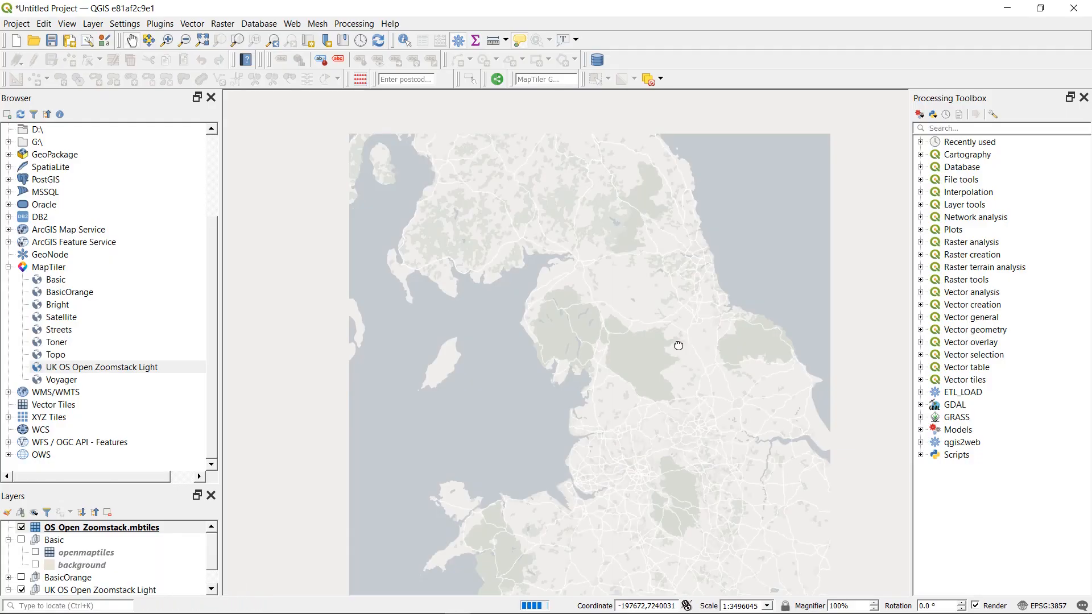
left_click_drag(678, 346, 684, 334)
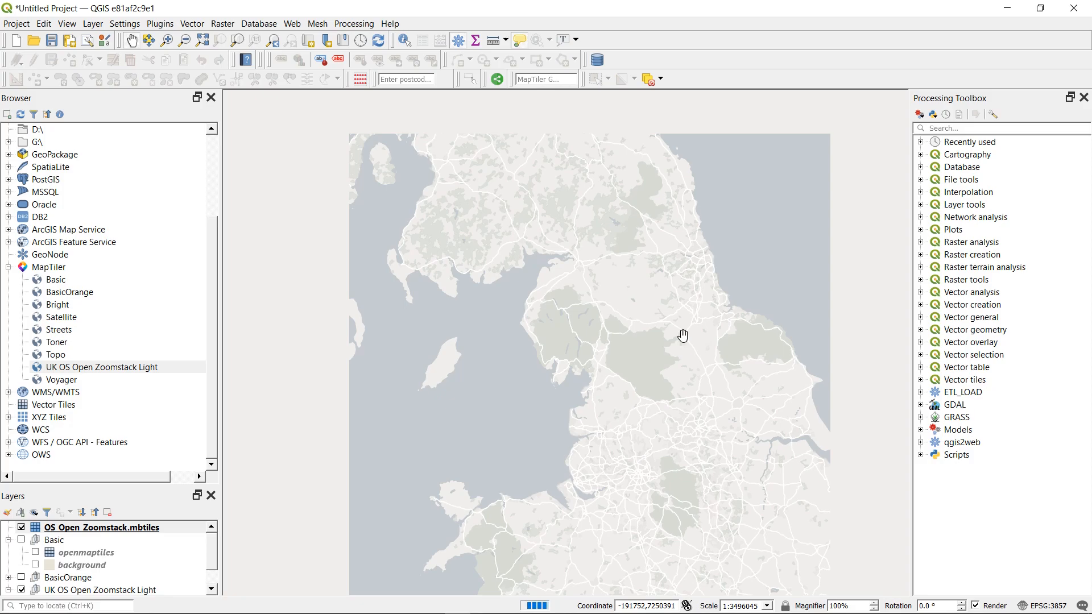